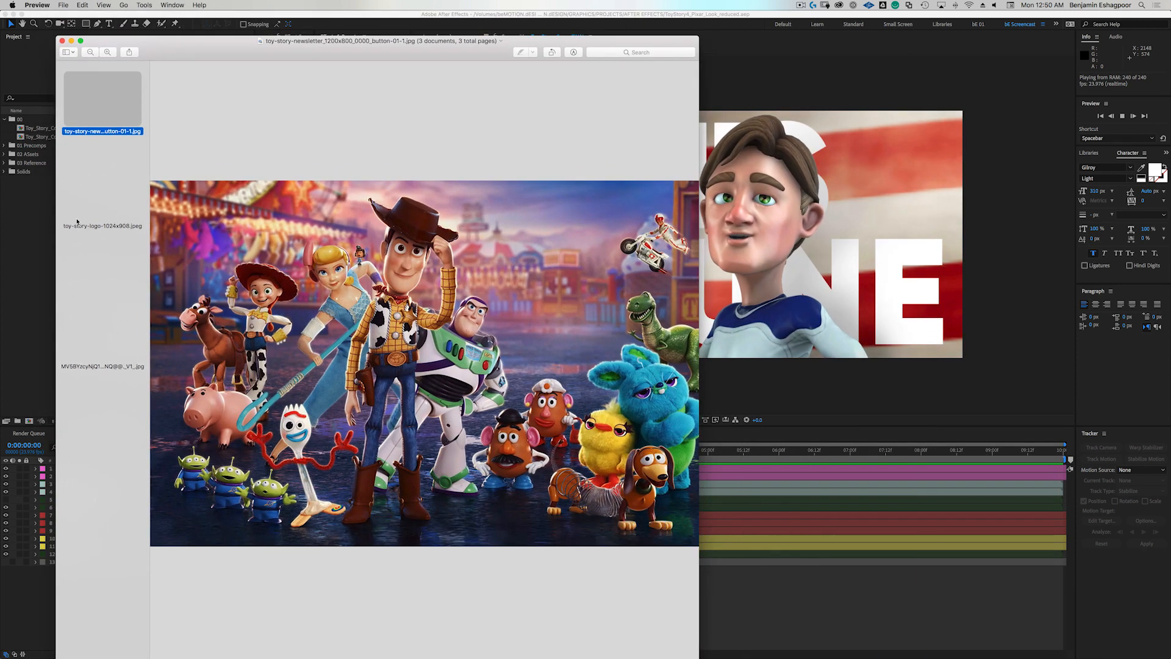
View the Toy Story 4 cast poster and logo reference images in Preview.
click(102, 303)
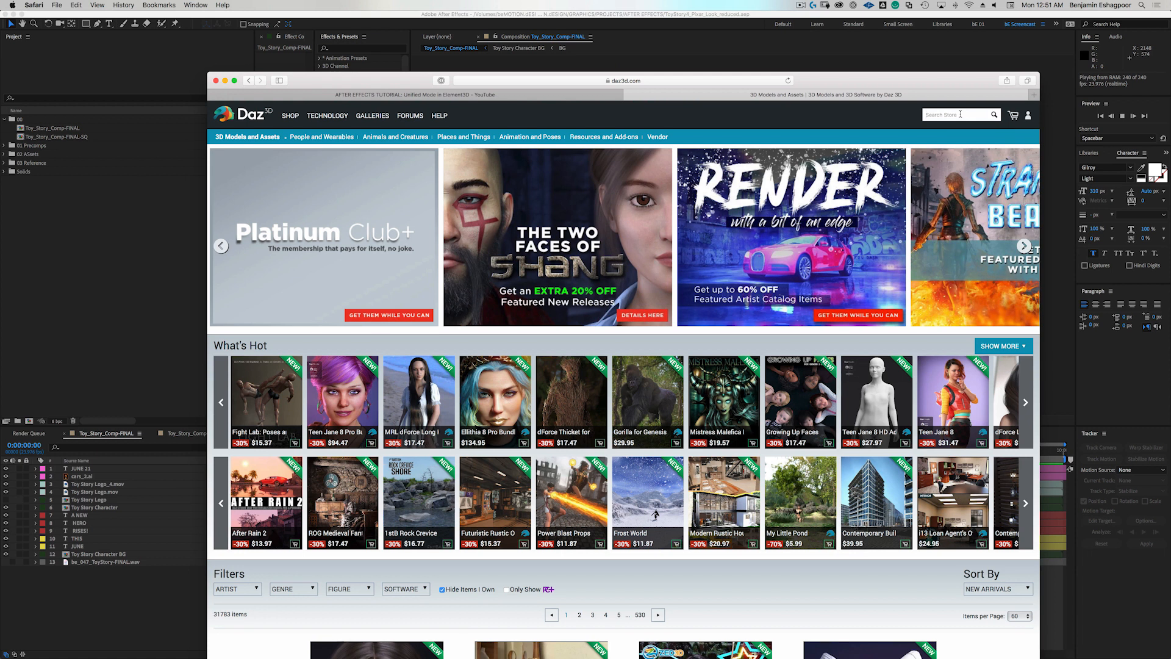
Search the Daz 3D store for 'toon' and choose the Toon Generations suggestion.
text(toon)
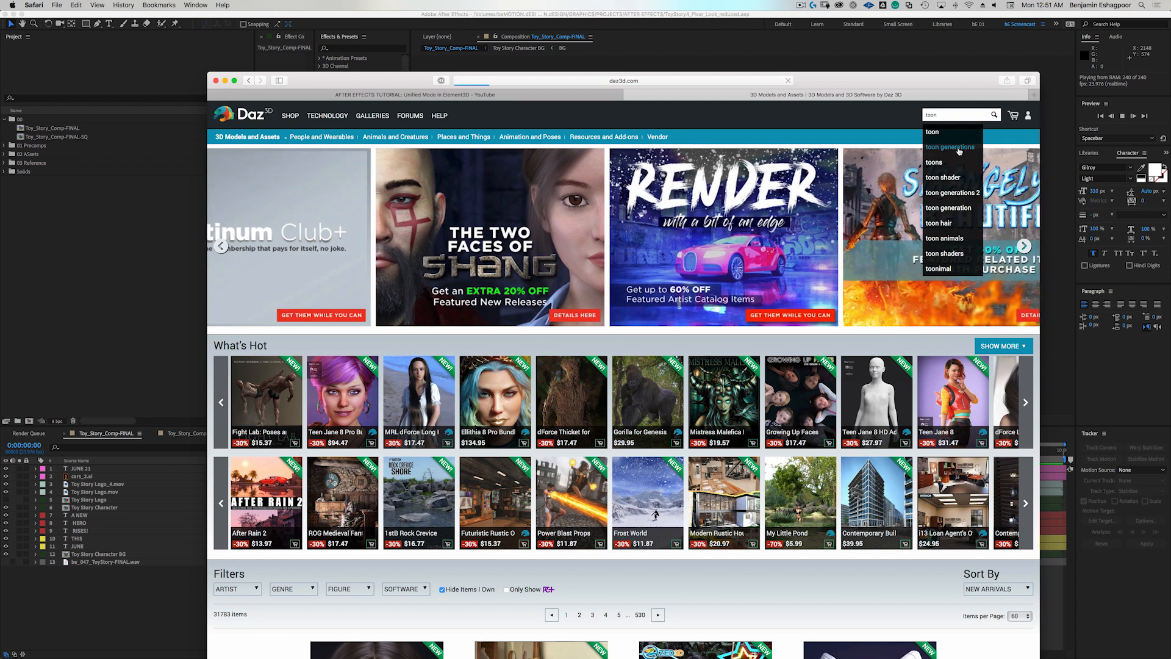
click(950, 147)
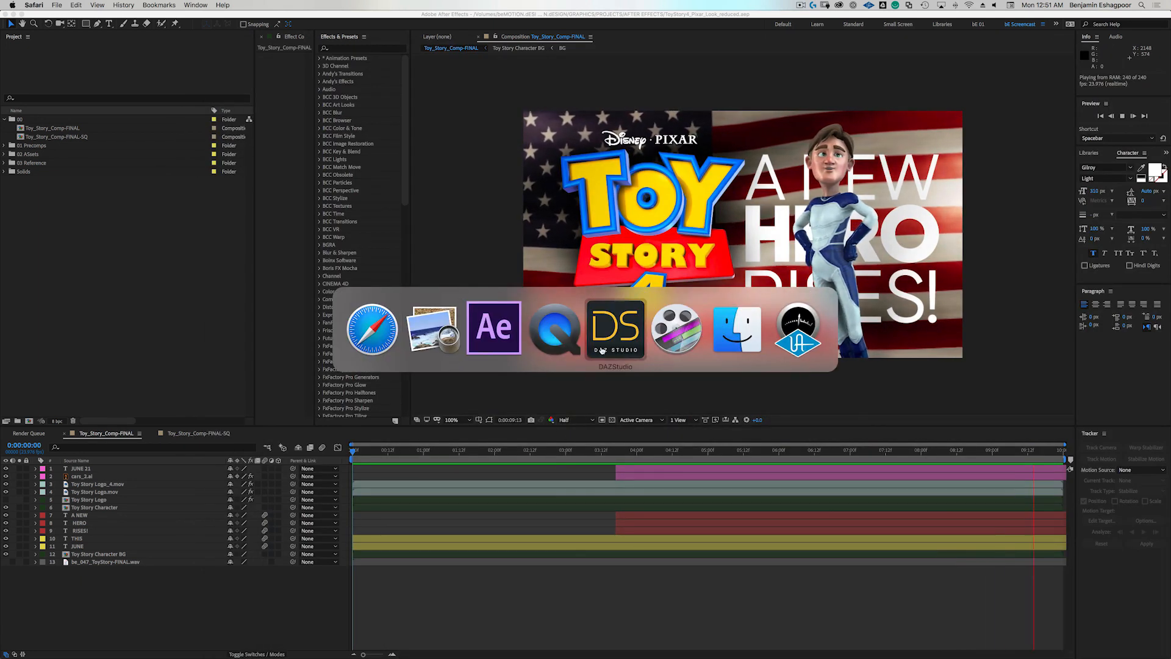
In DAZ Studio, apply the Toon Super Guy Suit for Genesis 3 Male to the figure.
click(615, 328)
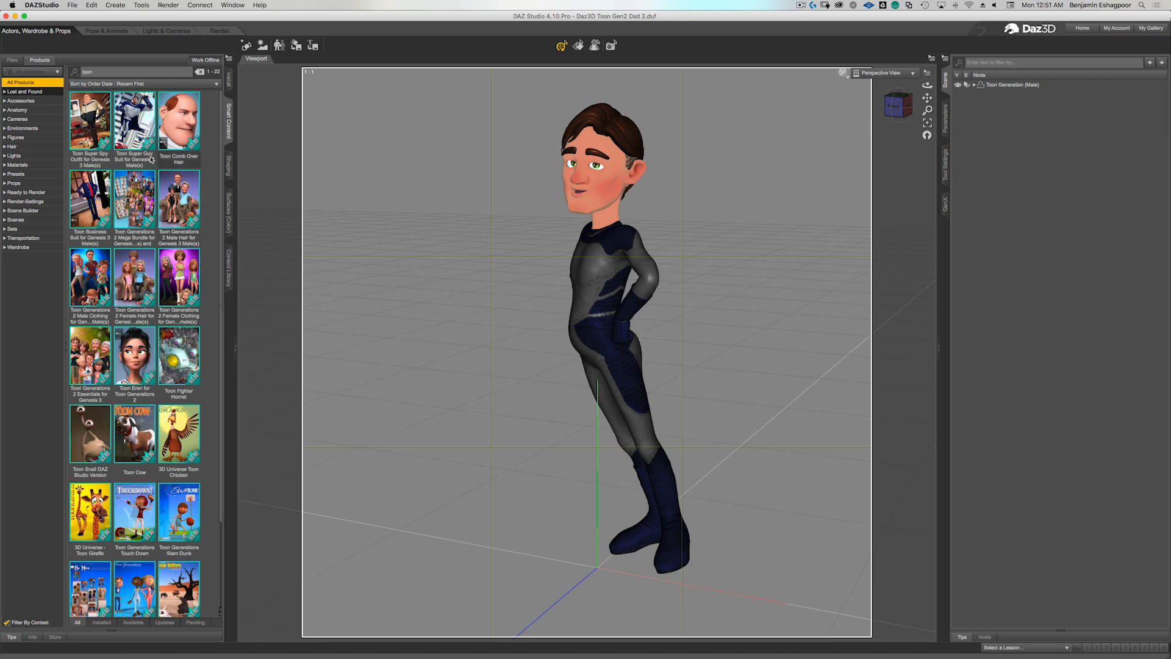
double_click(134, 121)
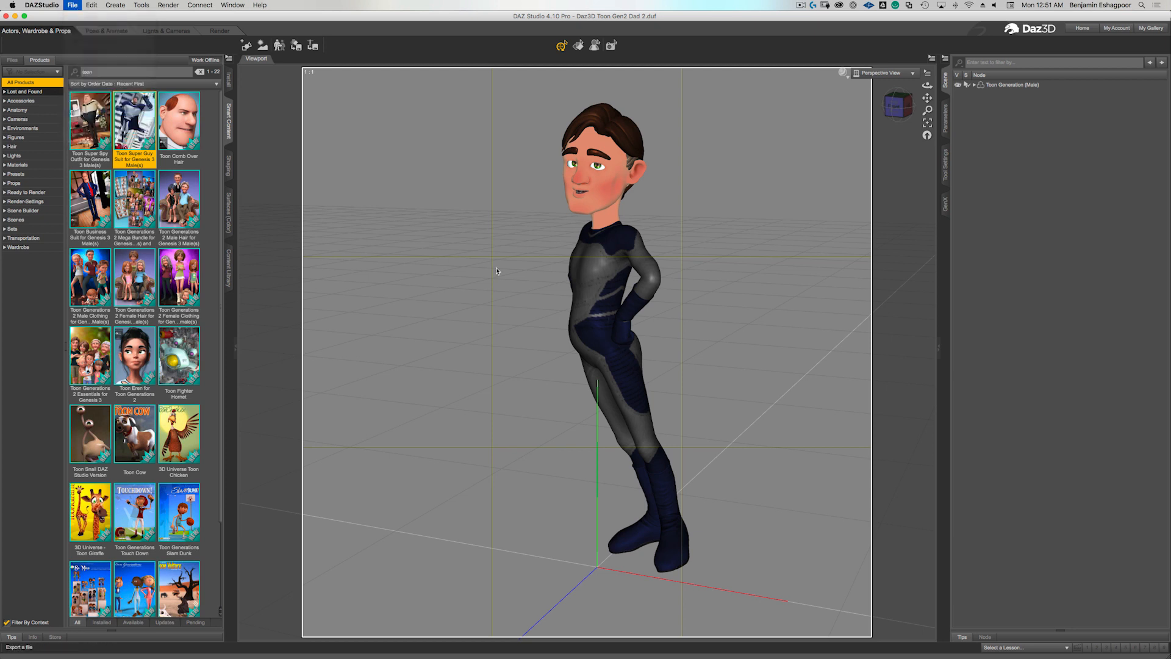
Export the figure as Wavefront OBJ 'test' with object statements and collected texture maps.
click(72, 6)
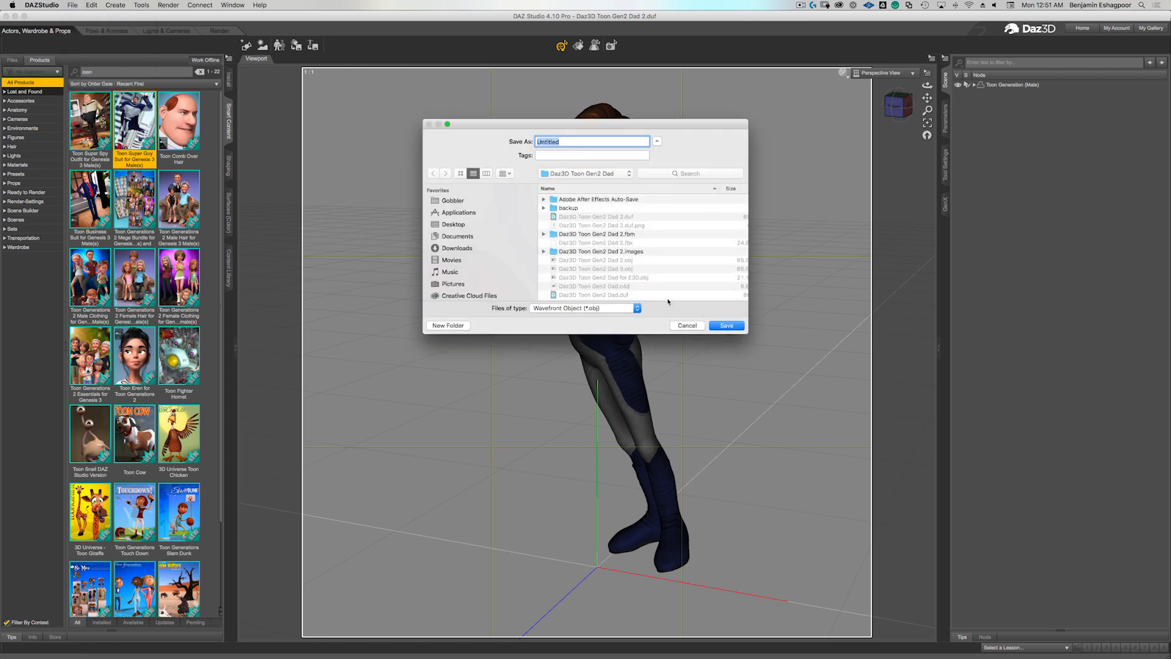
text(test)
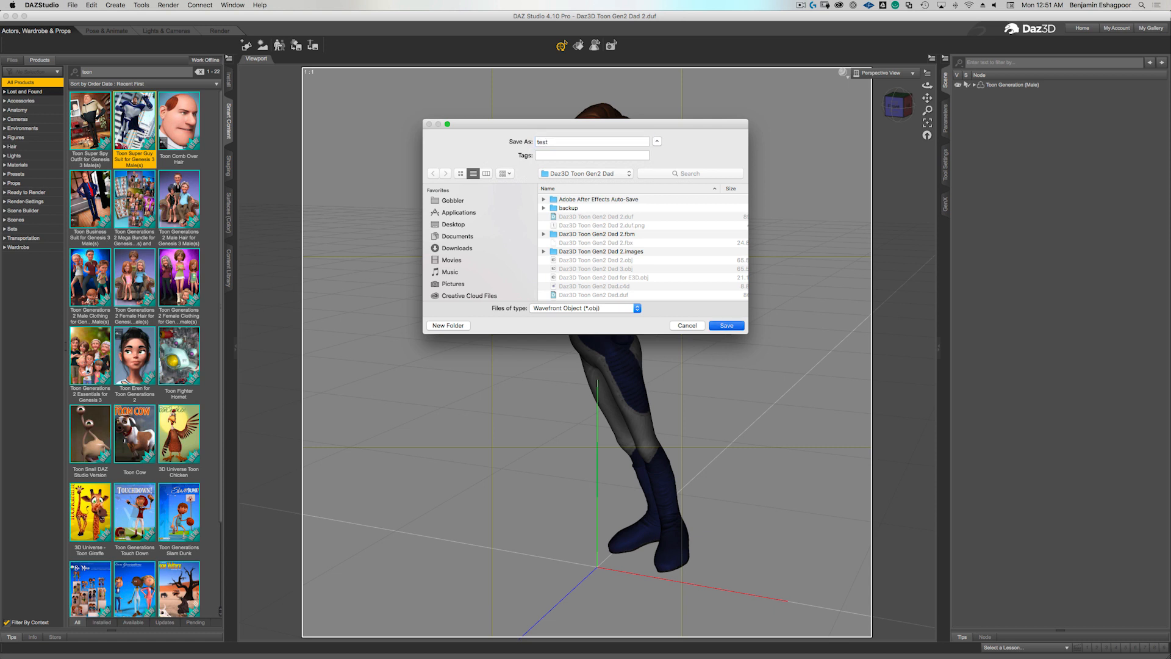
click(726, 325)
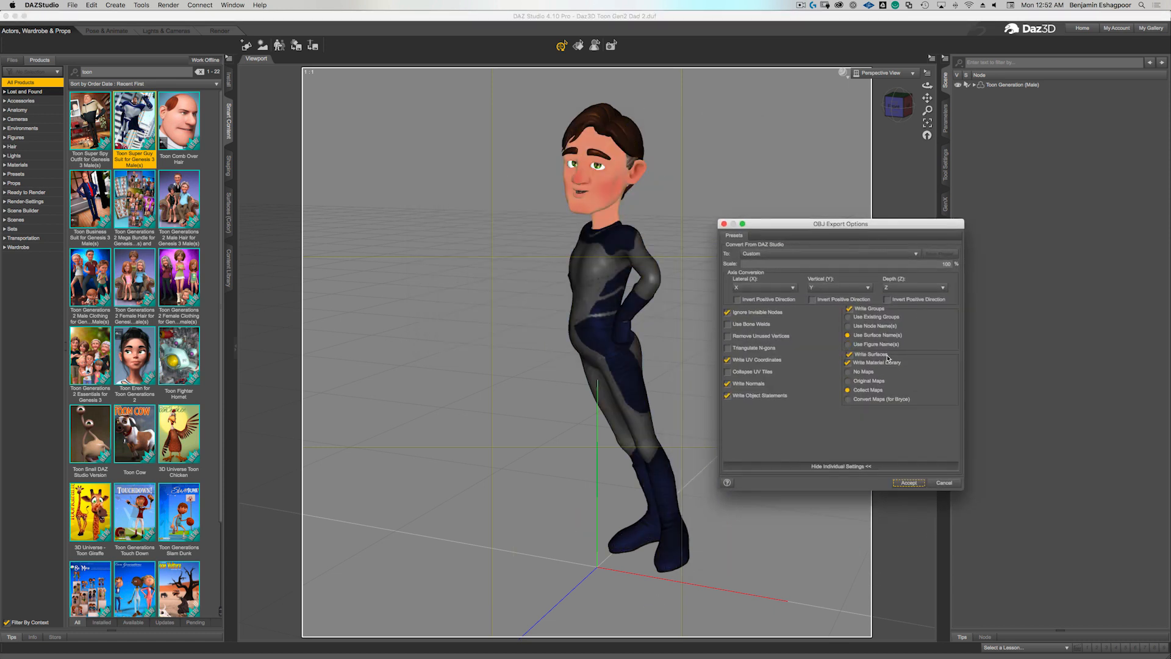
click(727, 396)
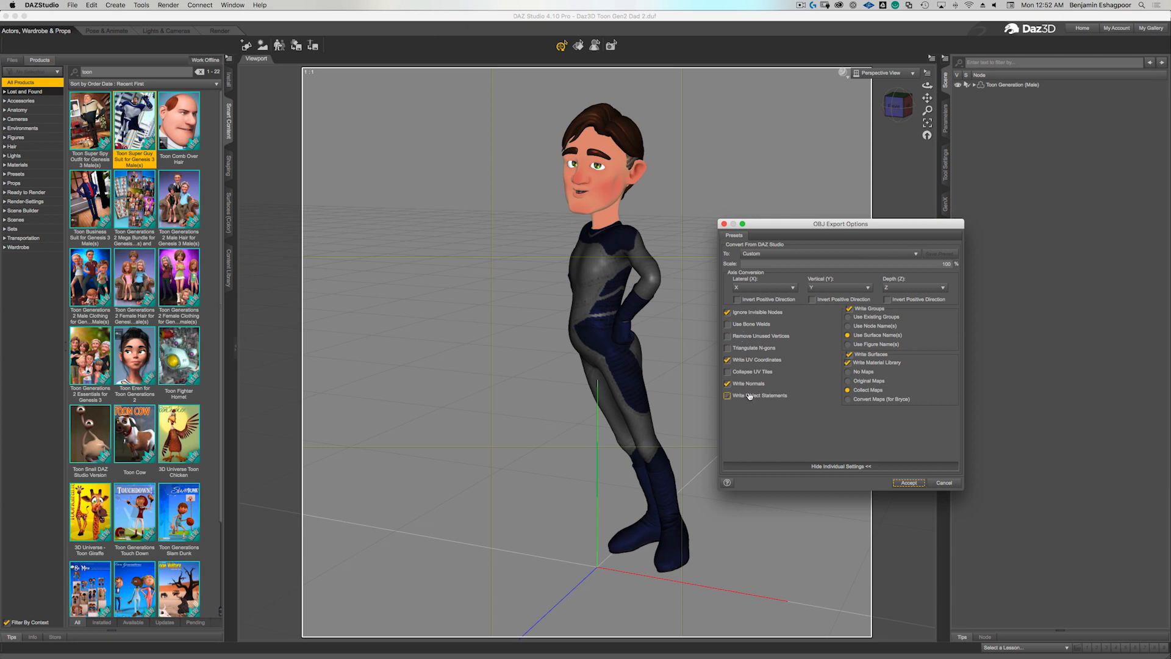
click(727, 395)
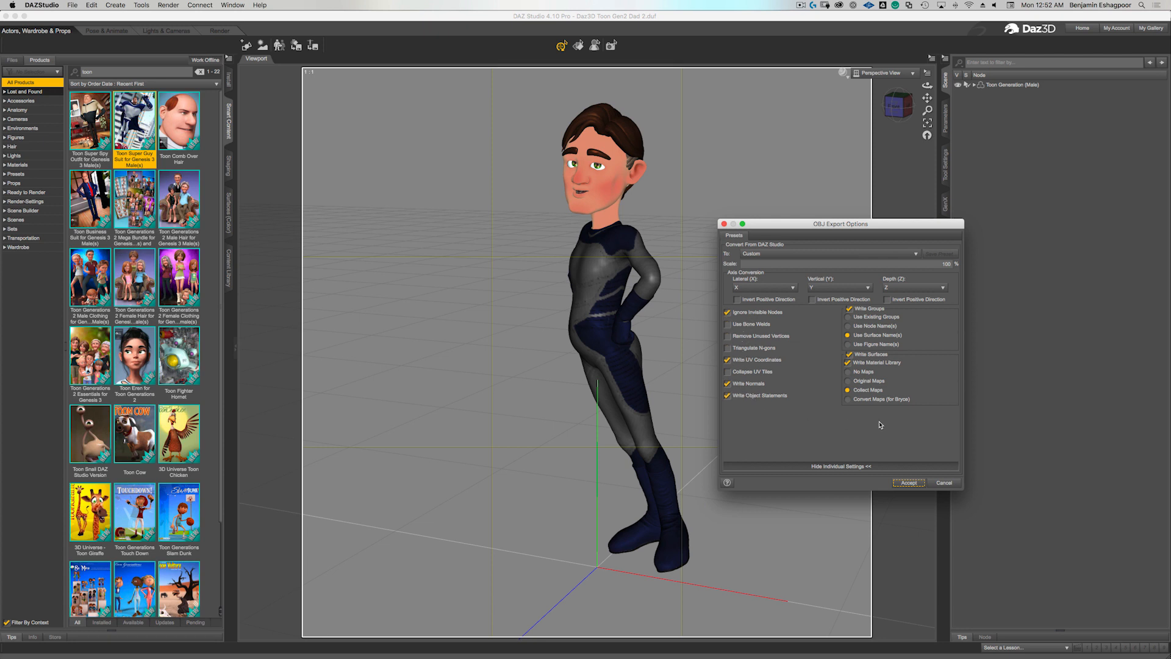
click(849, 362)
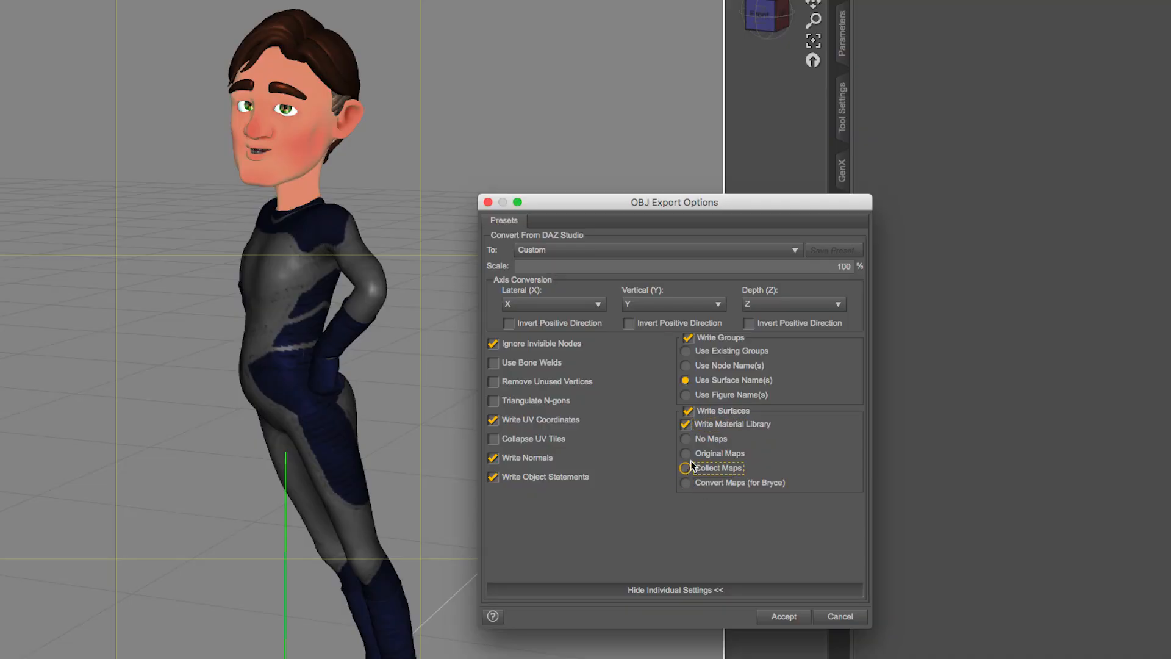
click(685, 468)
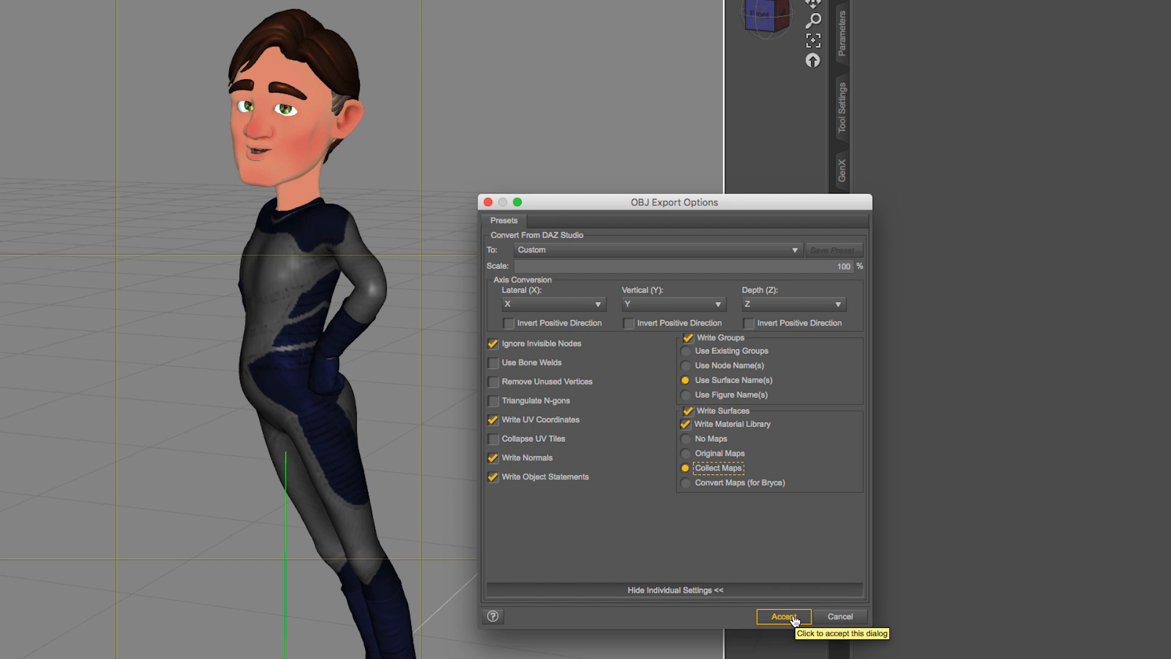
click(783, 617)
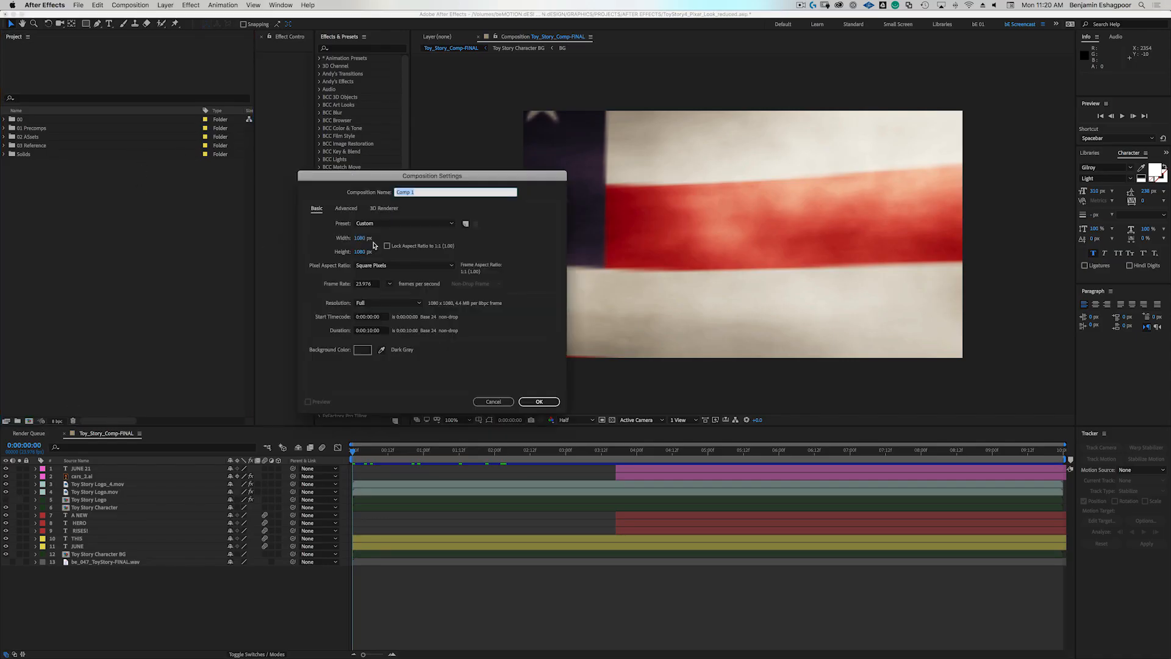
Create the 1920-wide 'Toon Guy' comp with a black e3d solid, then search for Element.
text(1920)
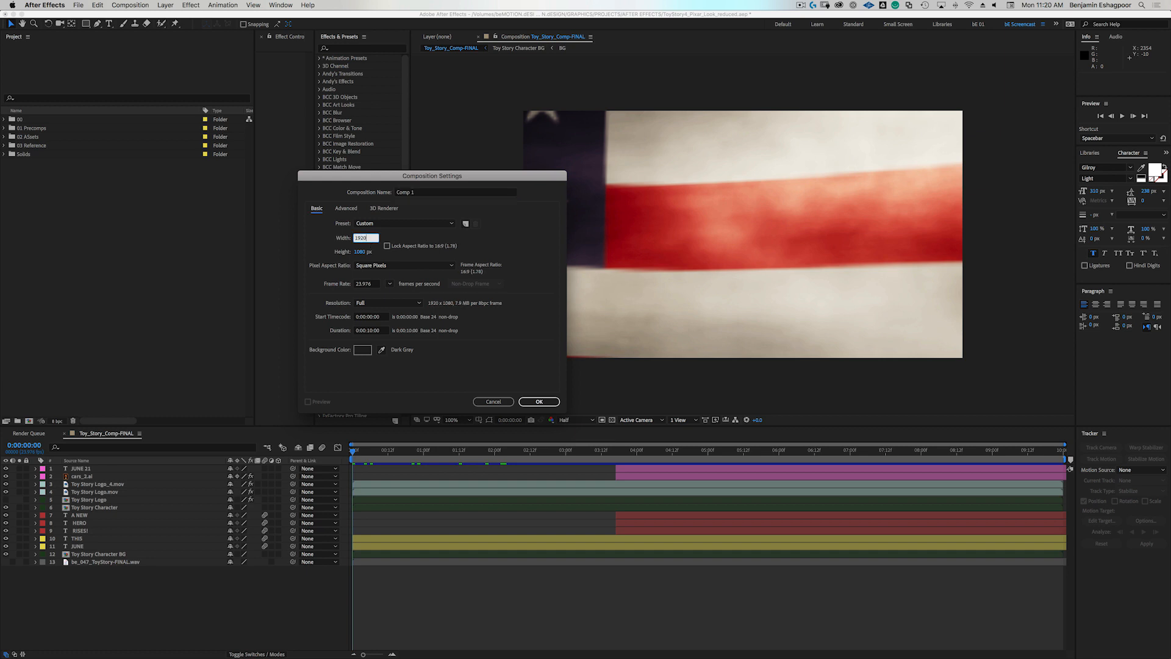
text(Toon Guy)
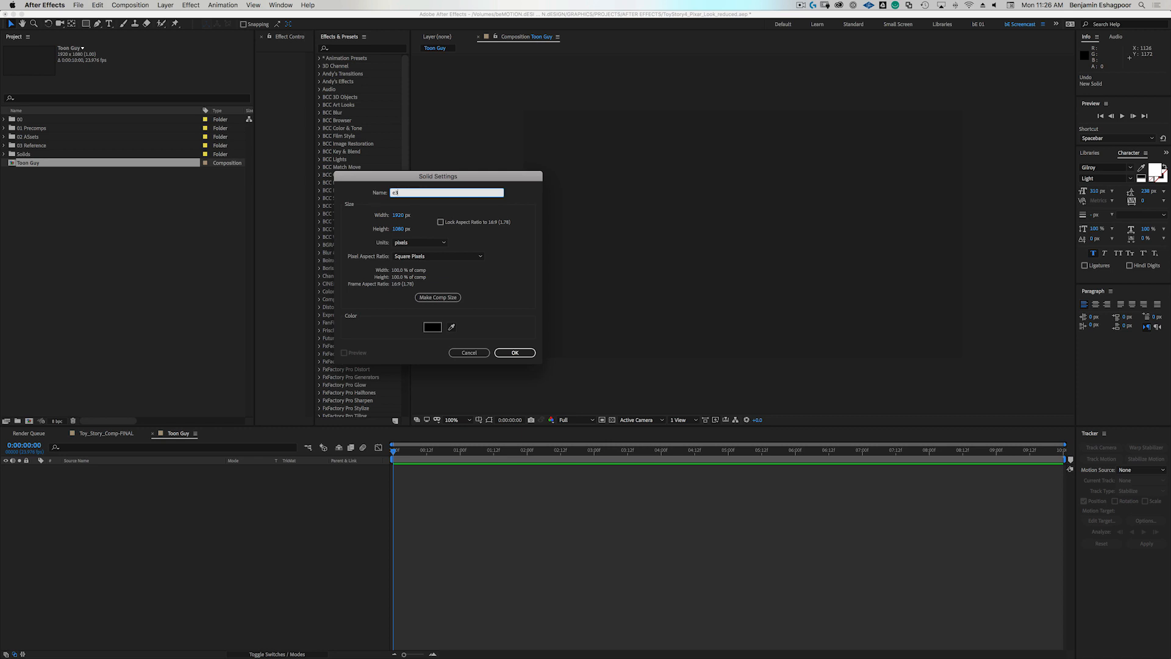
click(515, 352)
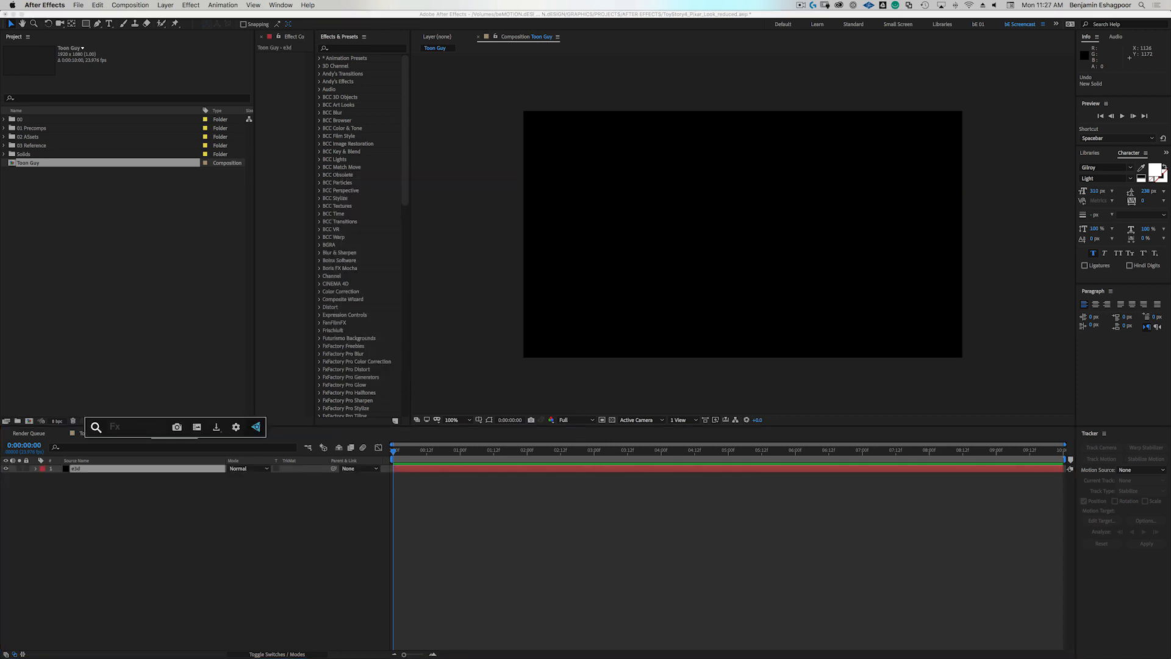
text(eleme)
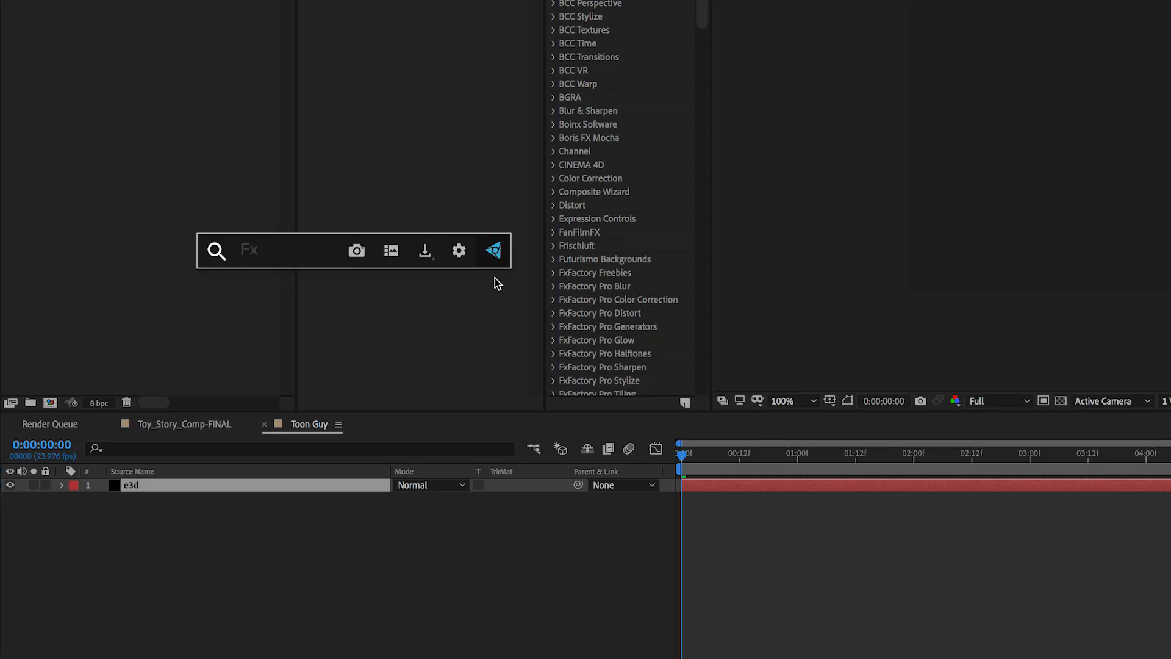
mouse_move(64, 250)
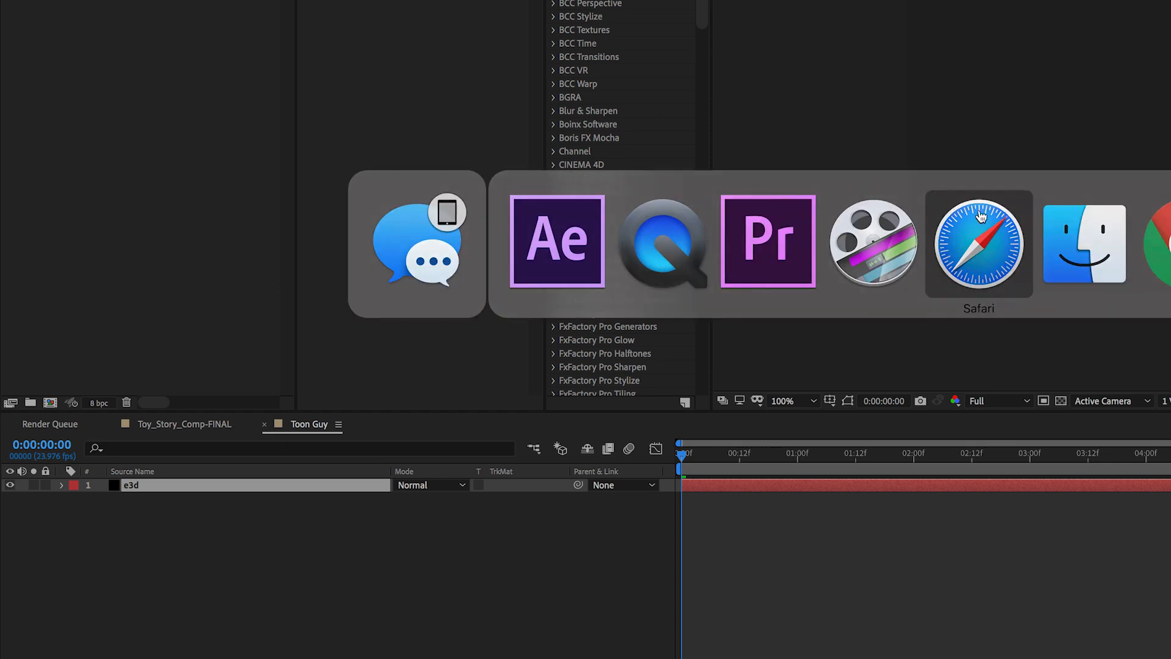
Bring up the Video Copilot FX Console plugin tutorial page in Safari.
click(979, 247)
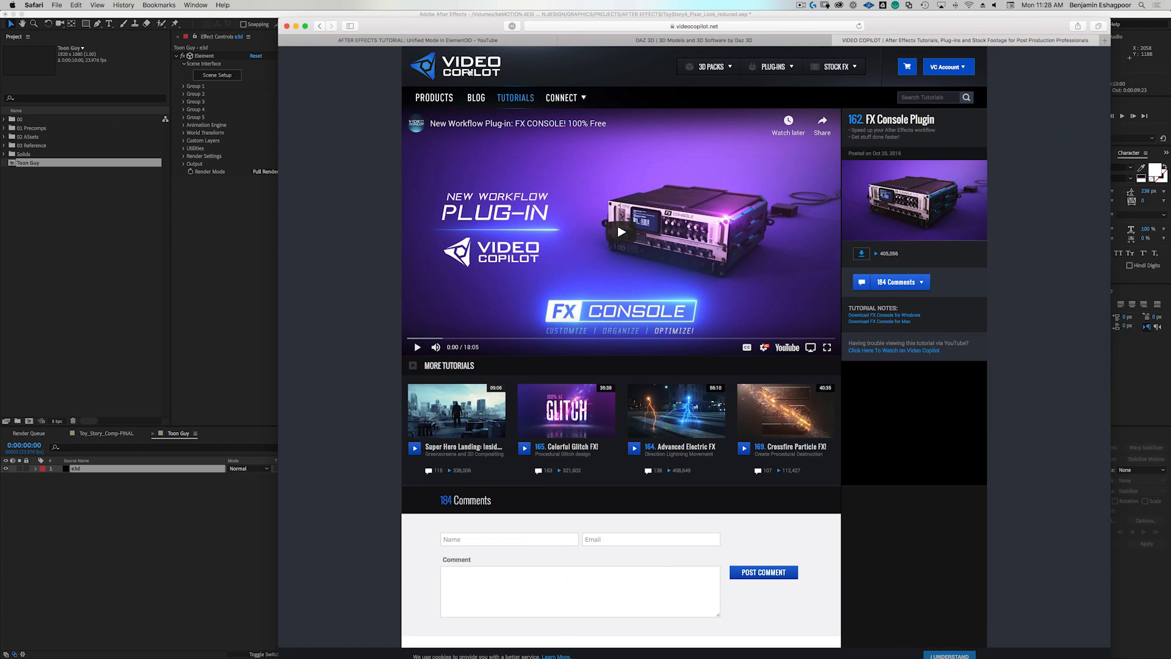
mouse_move(690, 260)
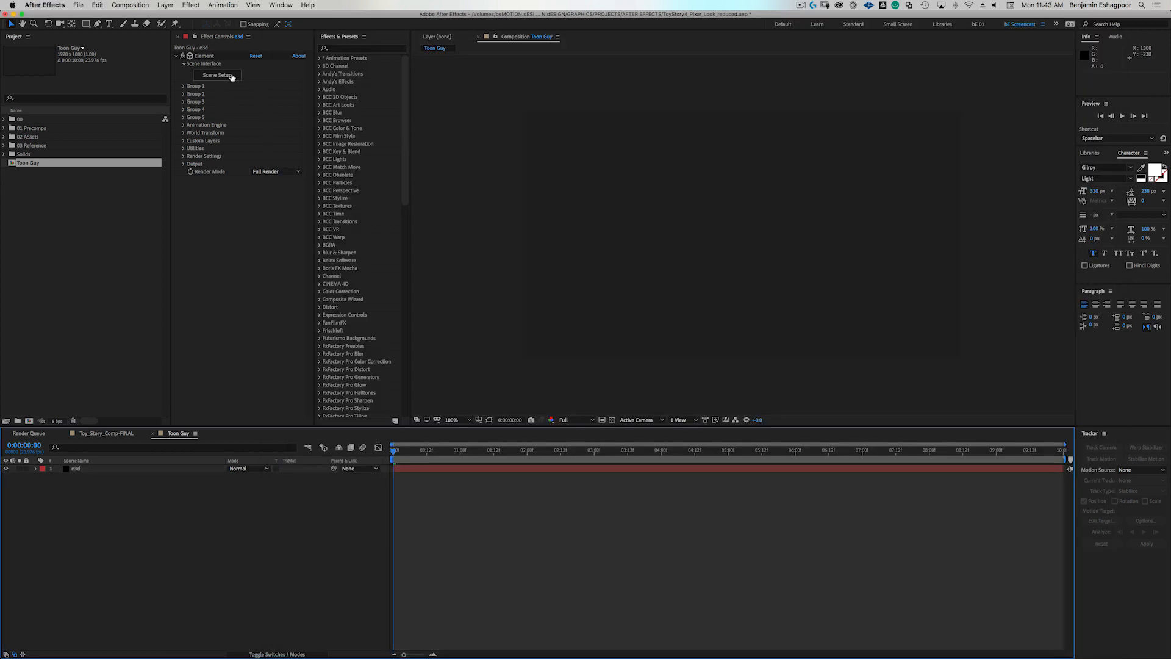
From Scene Setup, import 'Daz3D Toon Gen2 Dad 2.obj' from the Daz3D Toon Gen2 Dad folder.
click(216, 75)
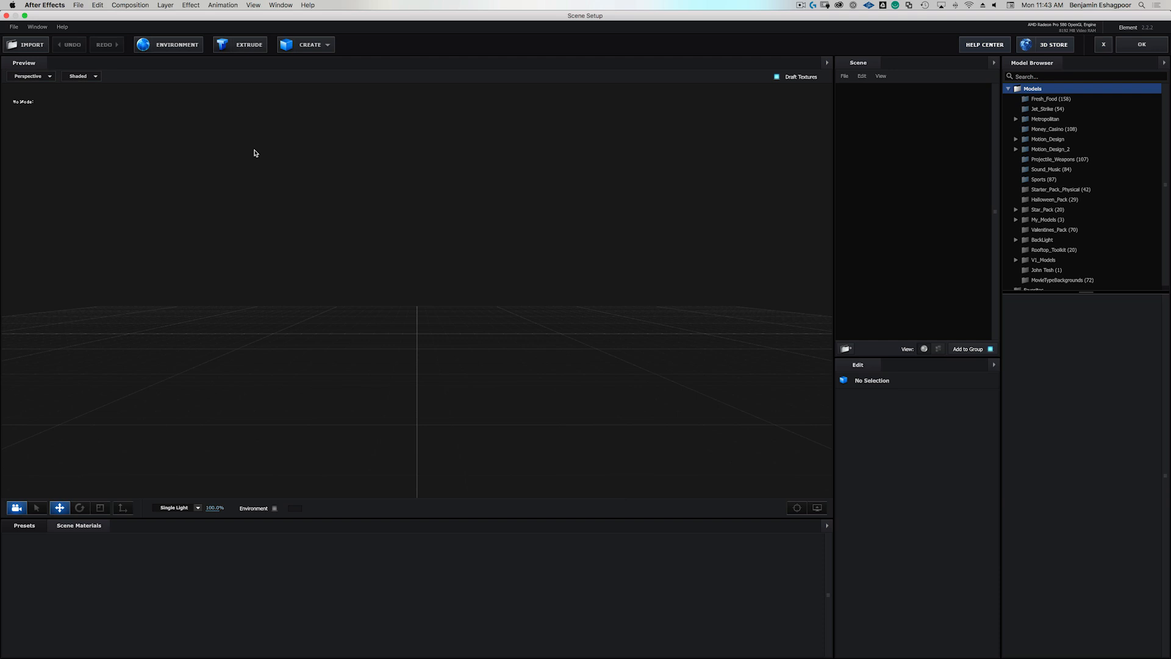
mouse_move(13, 27)
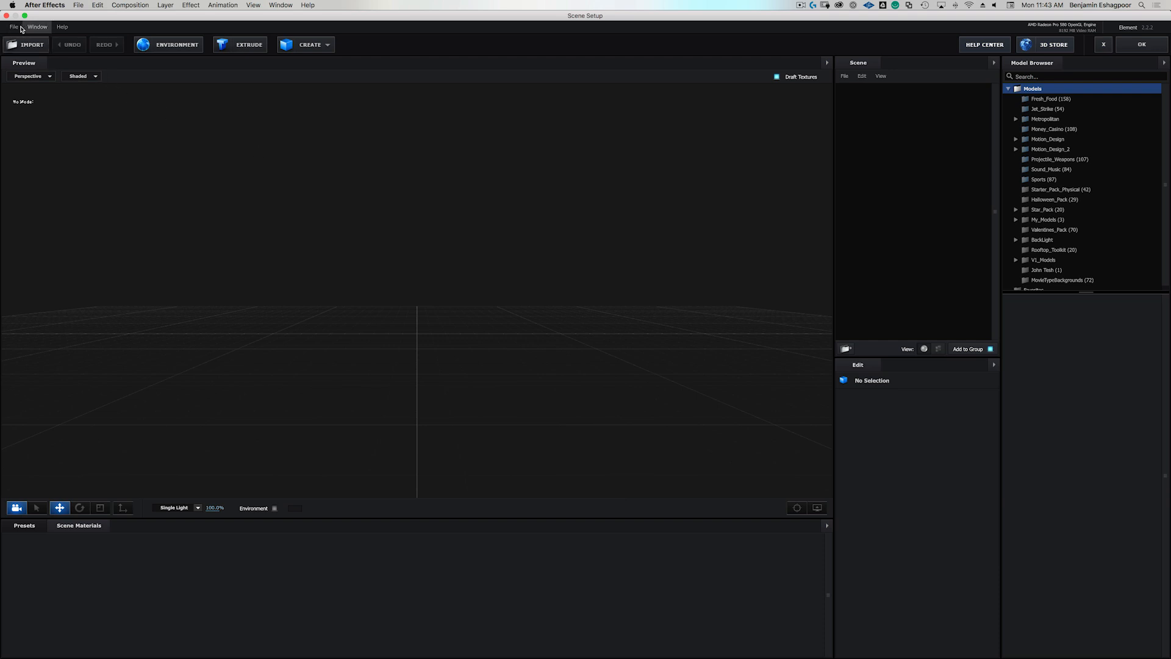
click(13, 28)
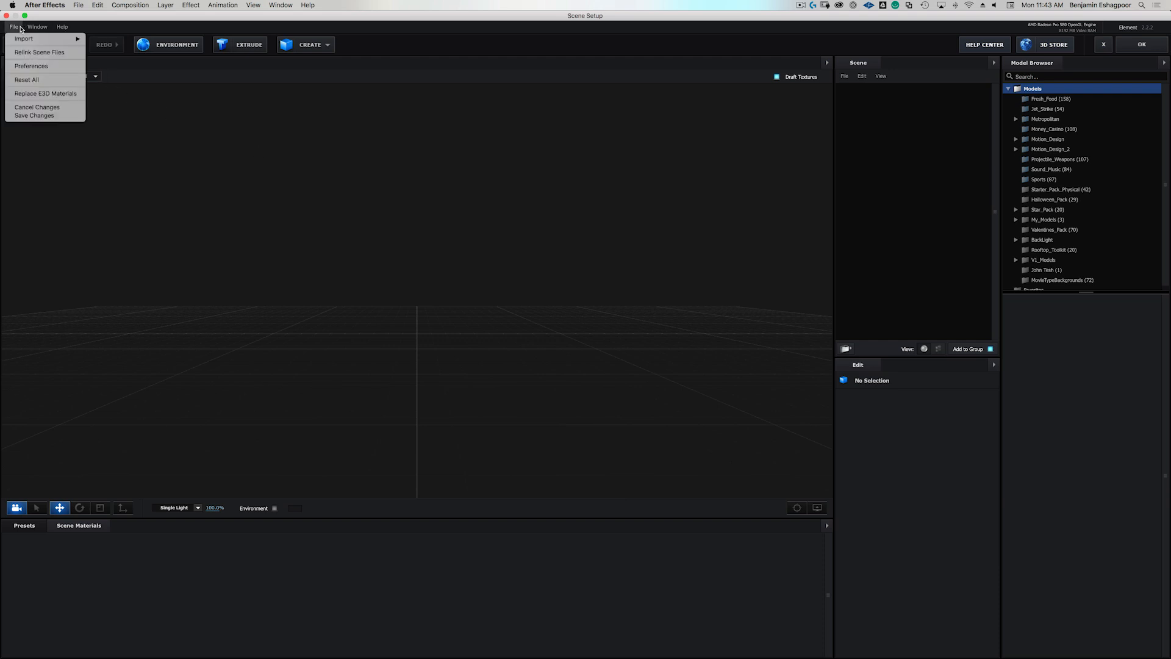
mouse_move(22, 38)
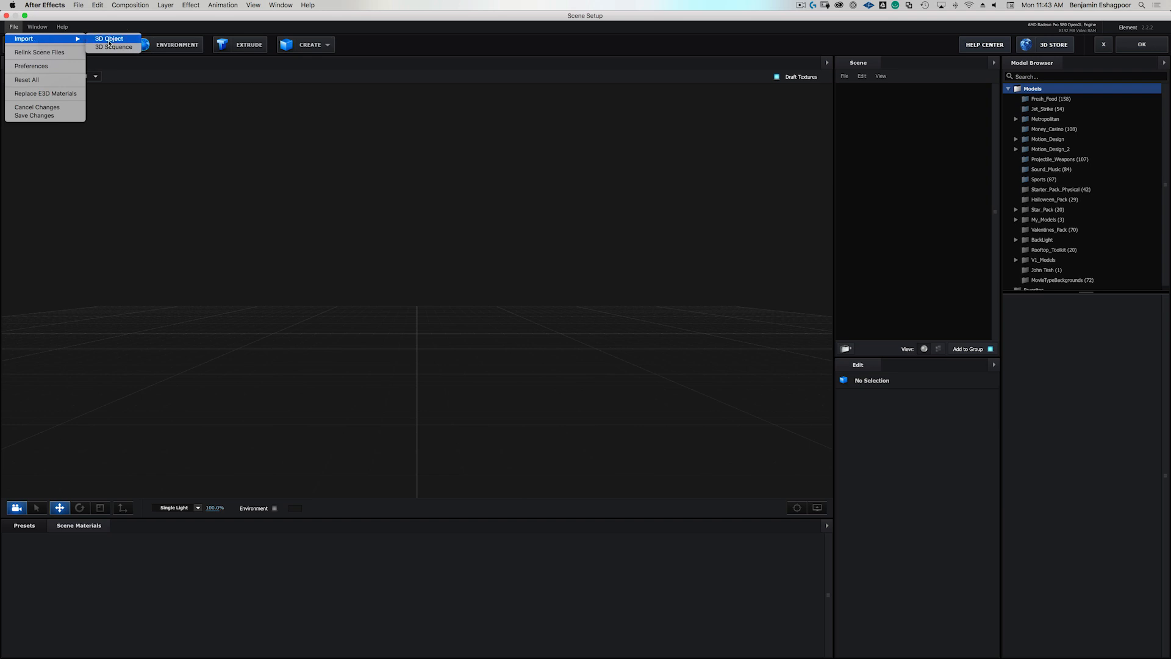
click(113, 39)
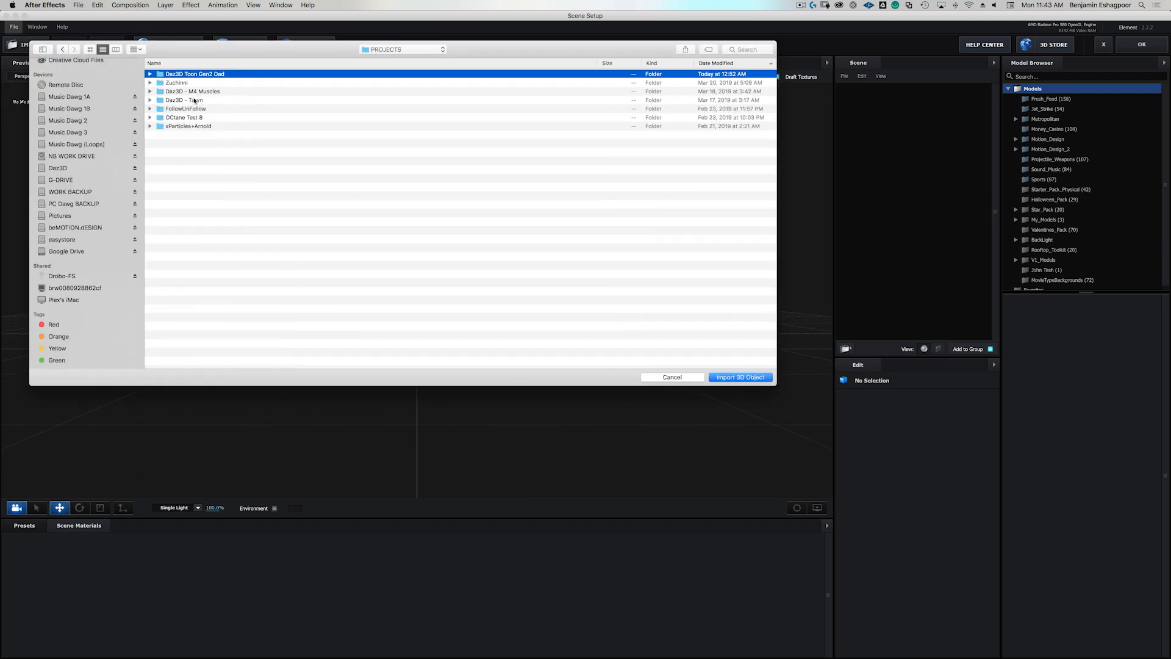
double_click(195, 73)
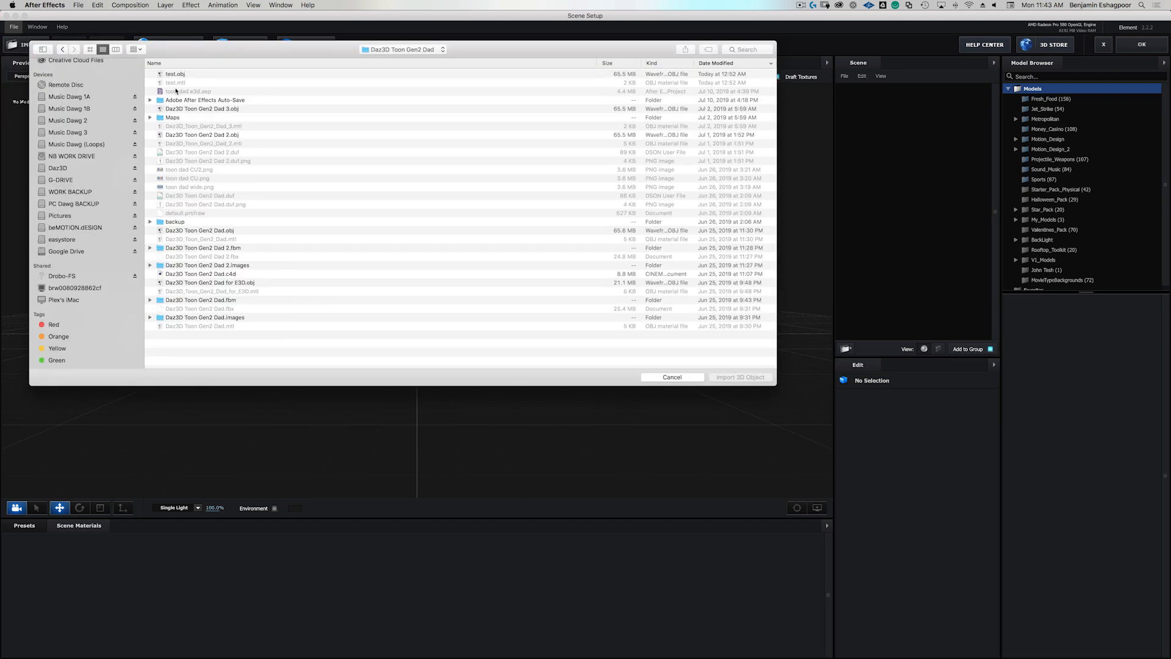
click(203, 134)
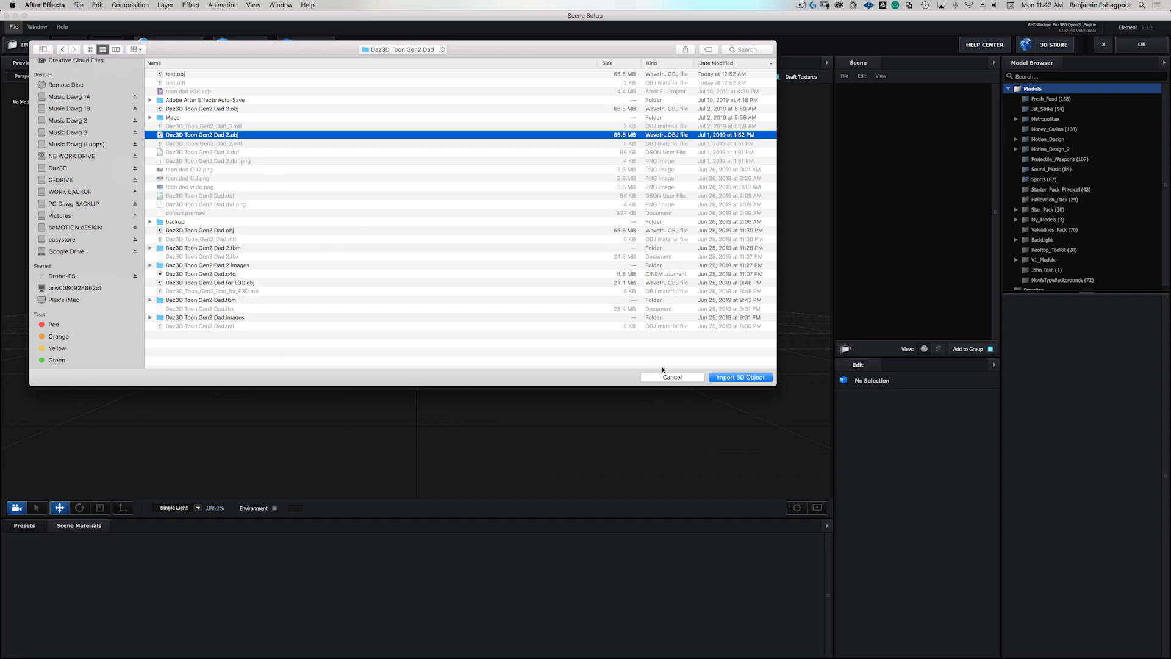
click(740, 377)
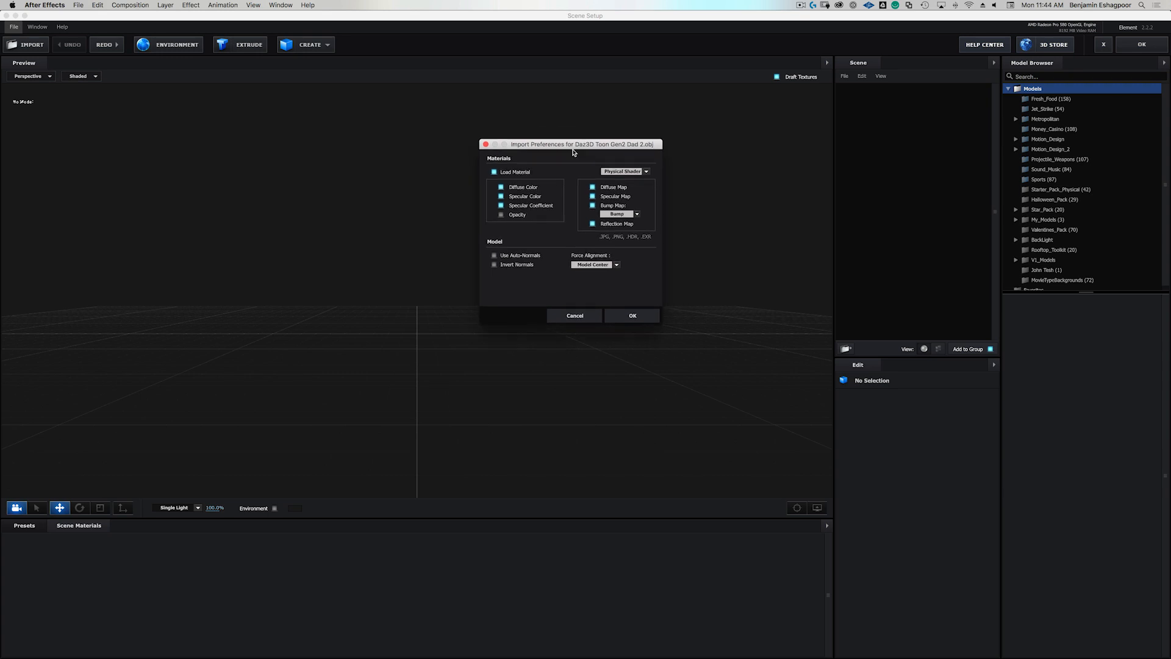
Load the OBJ with Opacity enabled and Force Alignment set to Bottom.
drag(572, 143, 505, 186)
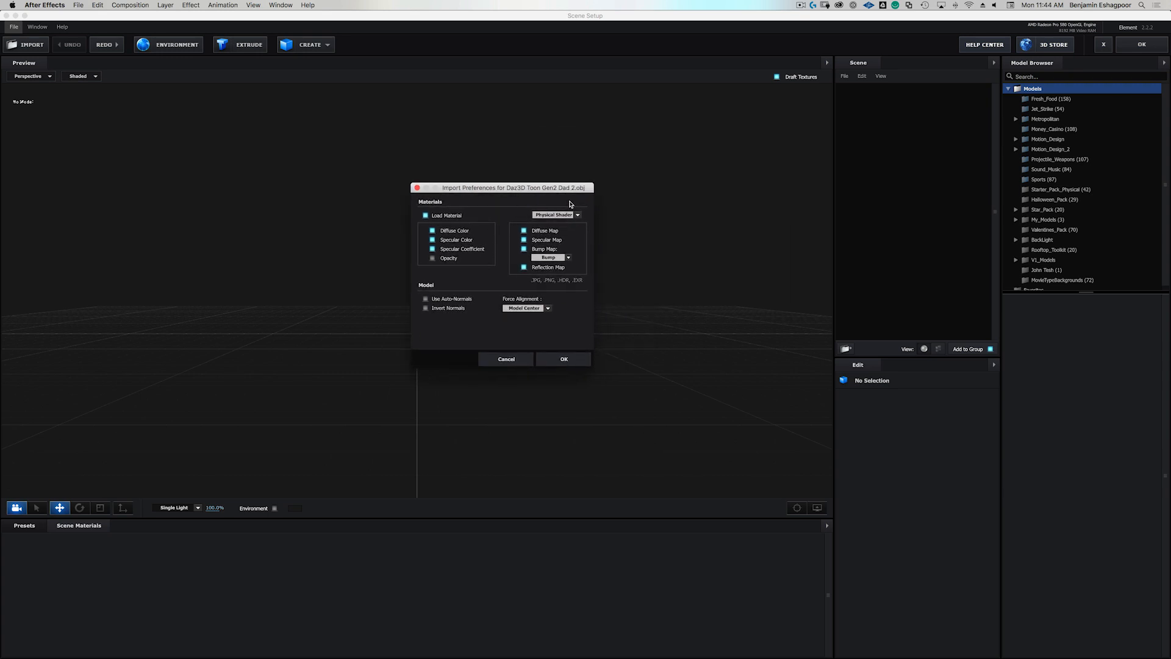
mouse_move(579, 206)
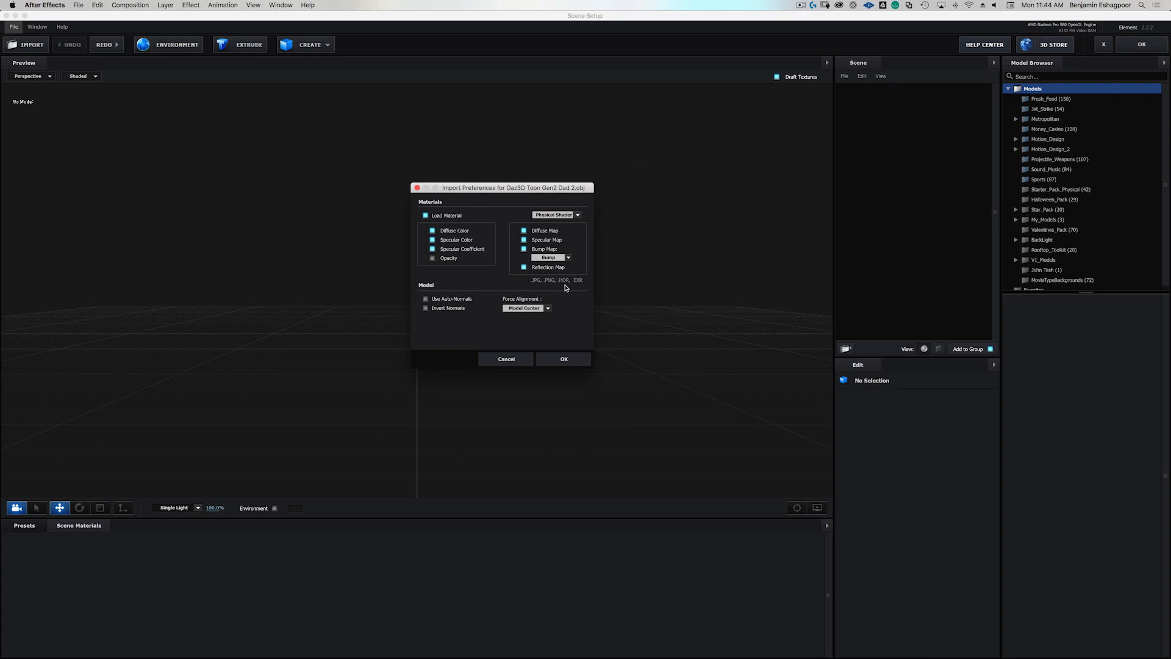
mouse_move(575, 296)
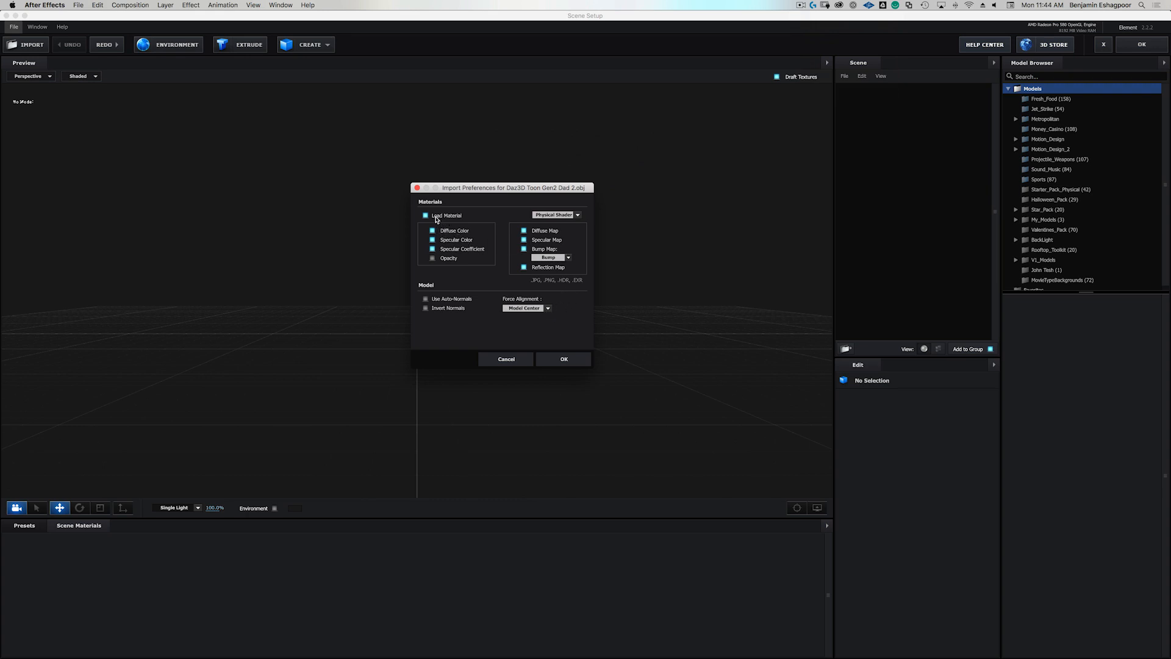
mouse_move(468, 232)
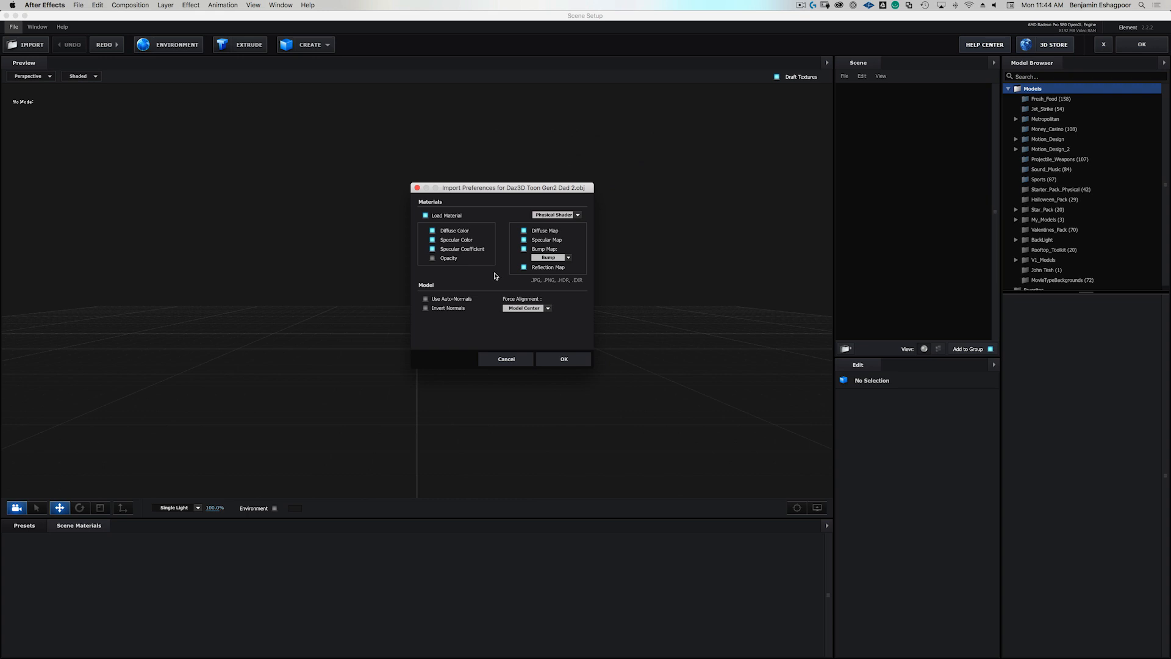
mouse_move(583, 285)
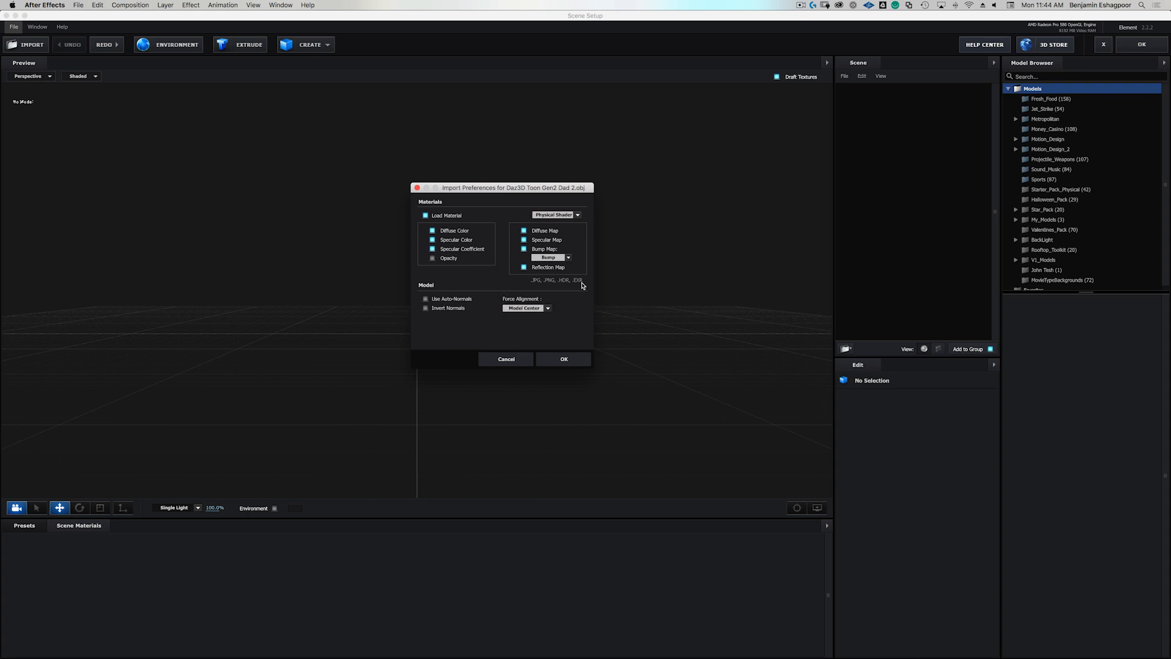
mouse_move(579, 324)
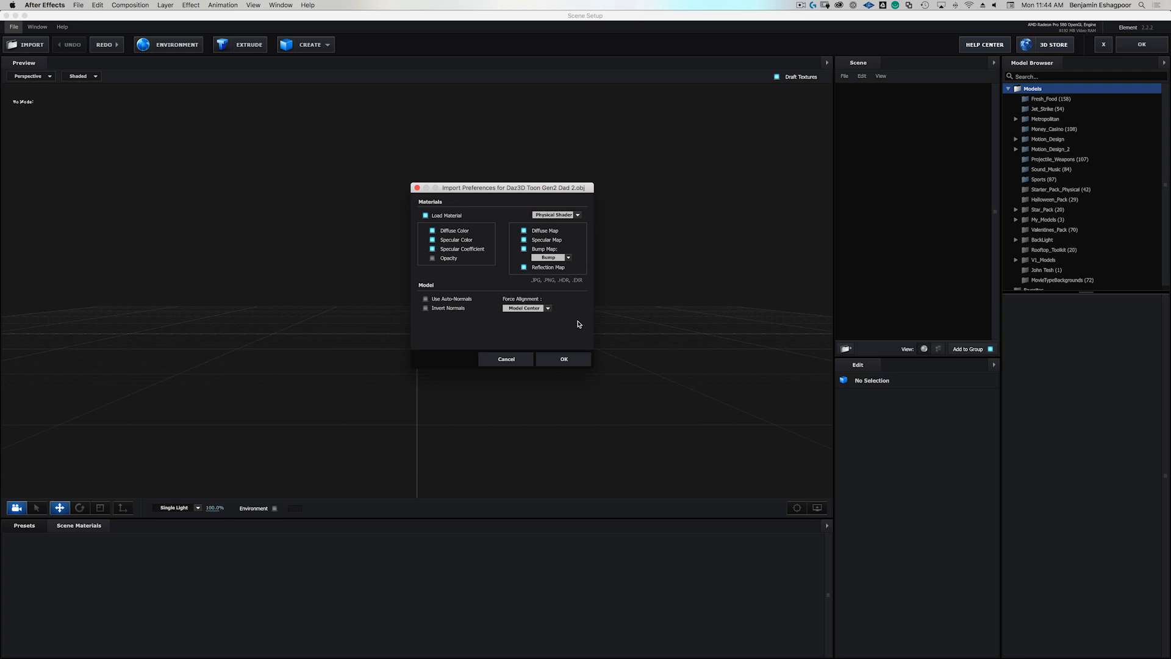
mouse_move(574, 323)
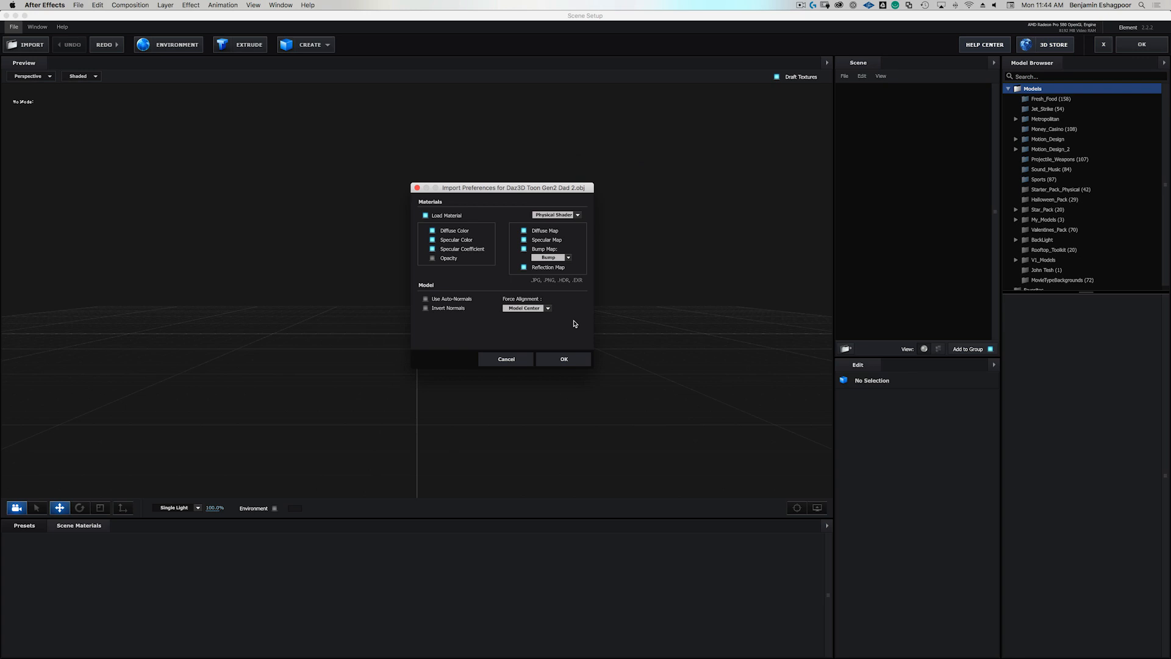
mouse_move(557, 233)
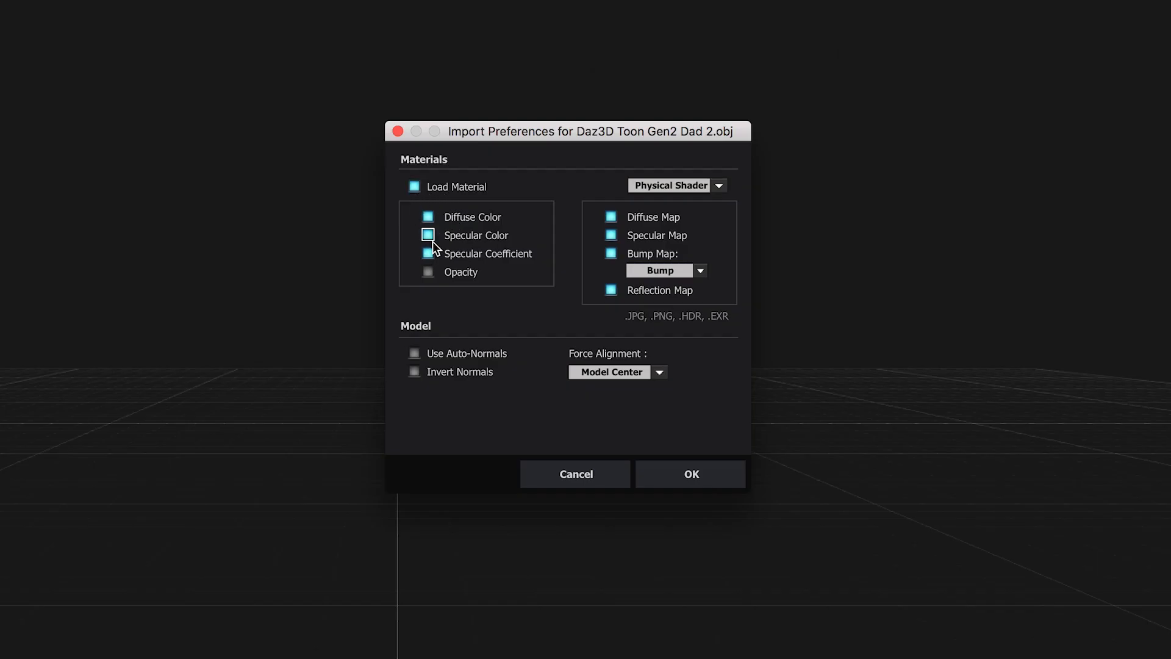
click(428, 235)
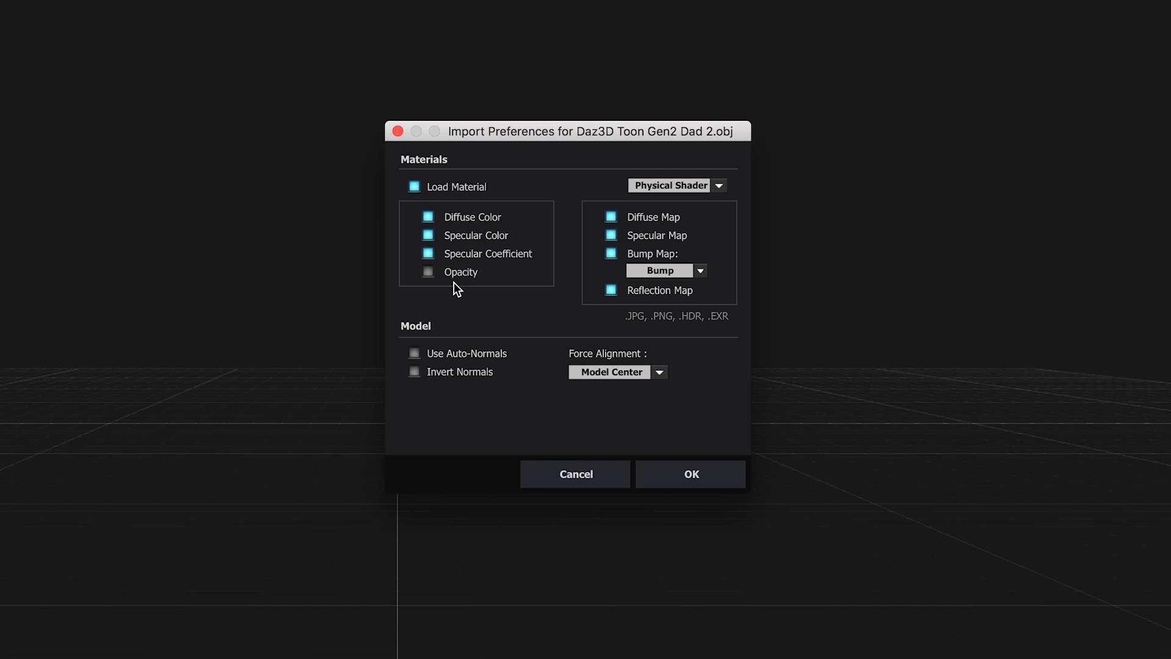
mouse_move(440, 290)
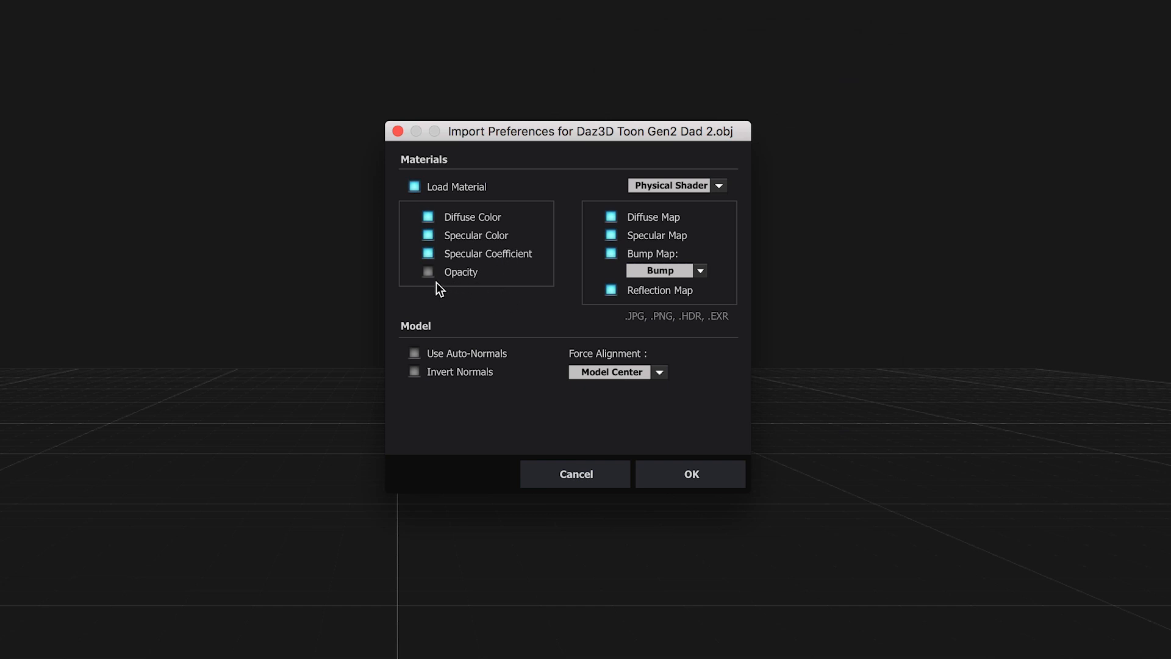
mouse_move(565, 380)
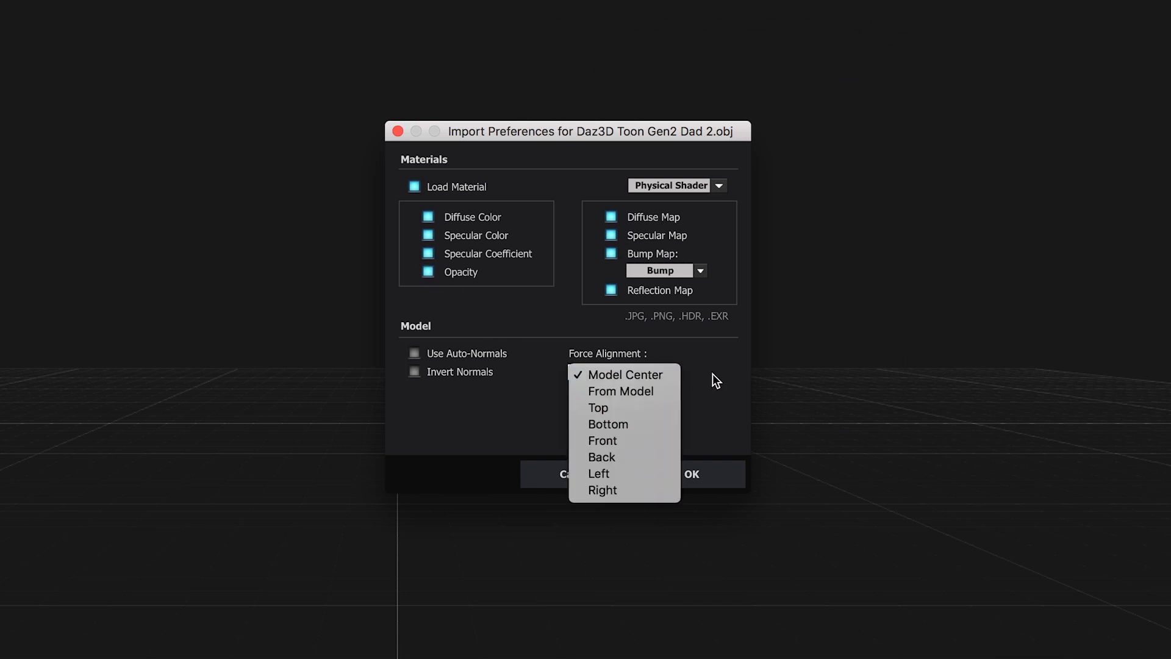
click(624, 375)
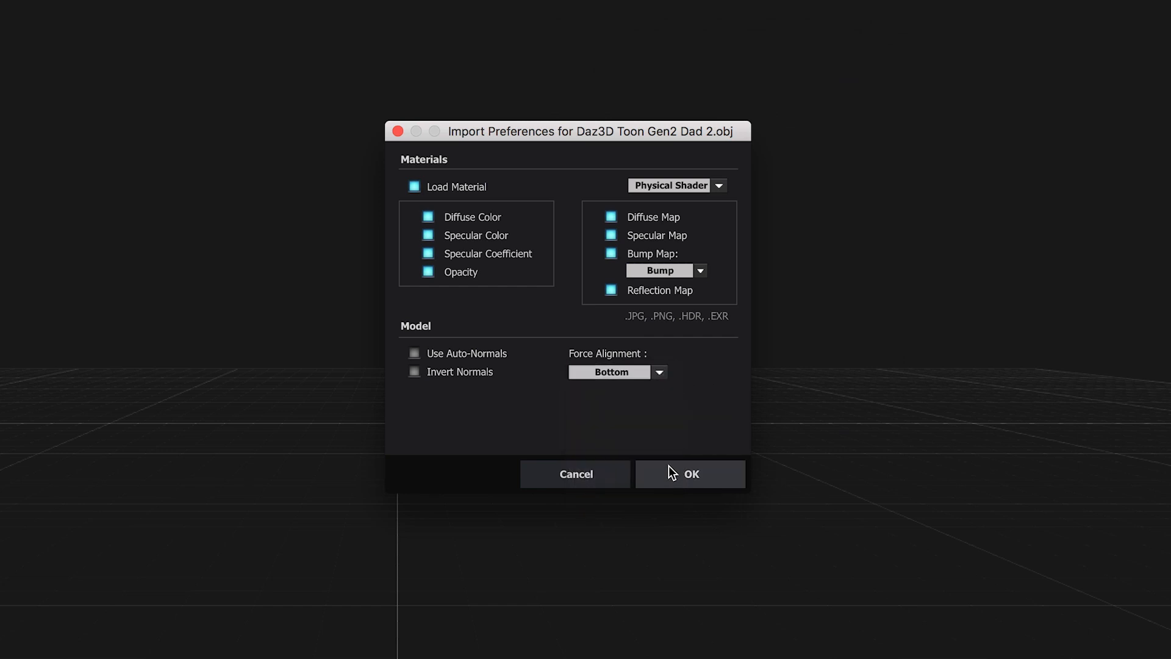
click(690, 474)
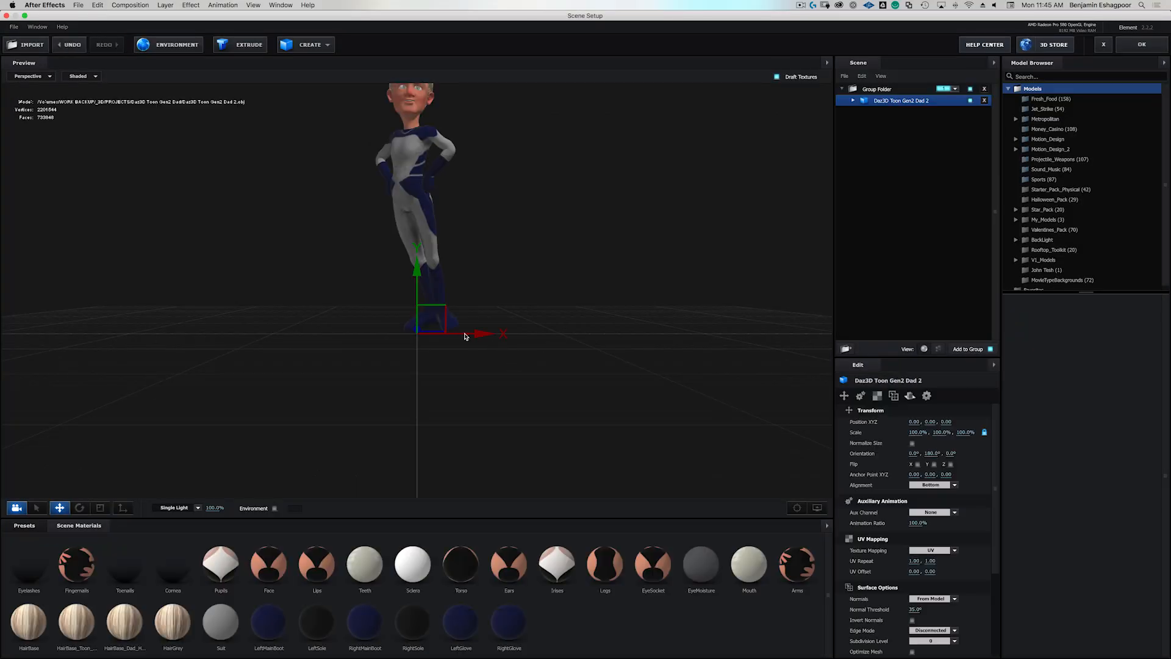
mouse_move(402, 337)
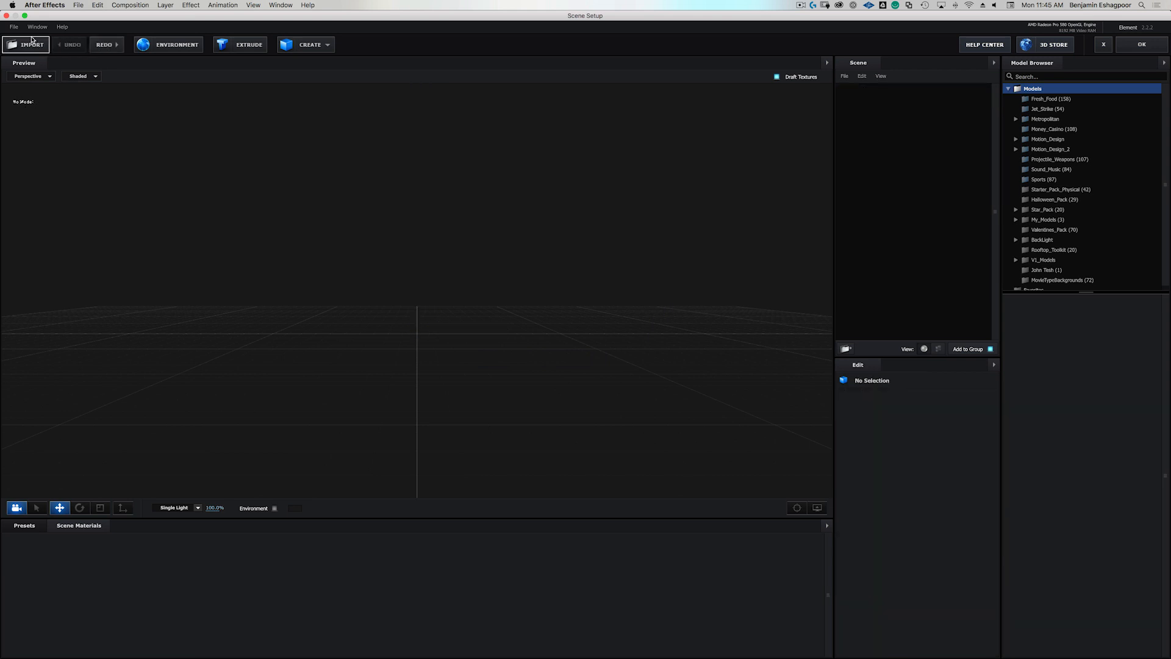
Re-import 'Daz3D Toon Gen2 Dad 2.obj' and confirm its import settings.
click(26, 44)
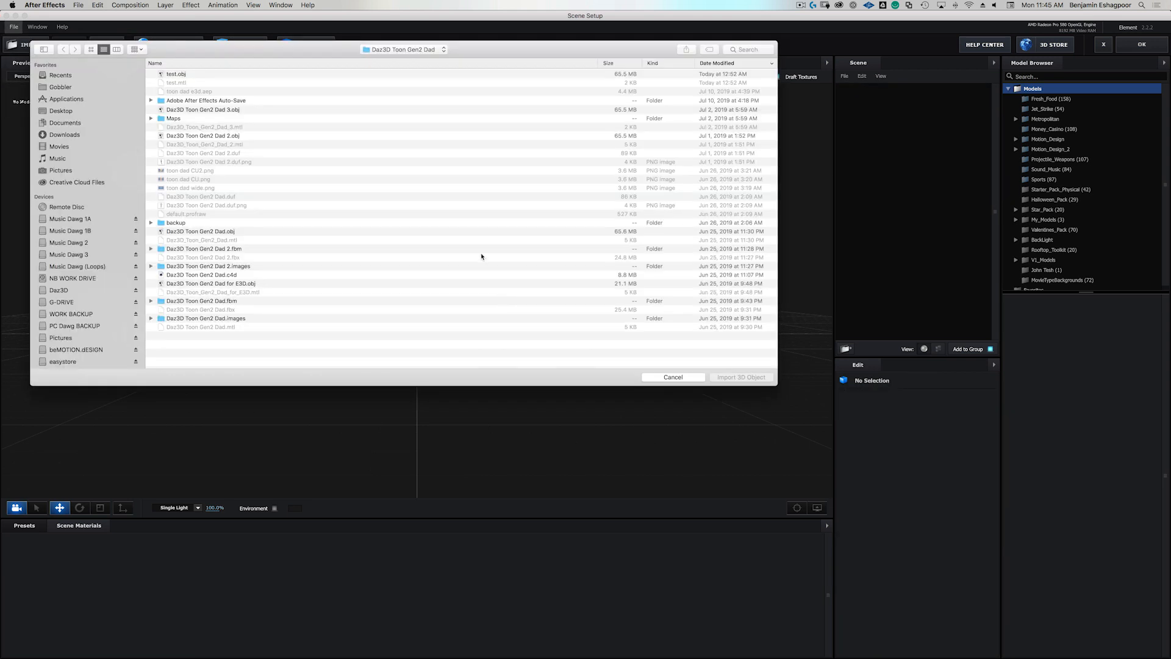
click(203, 135)
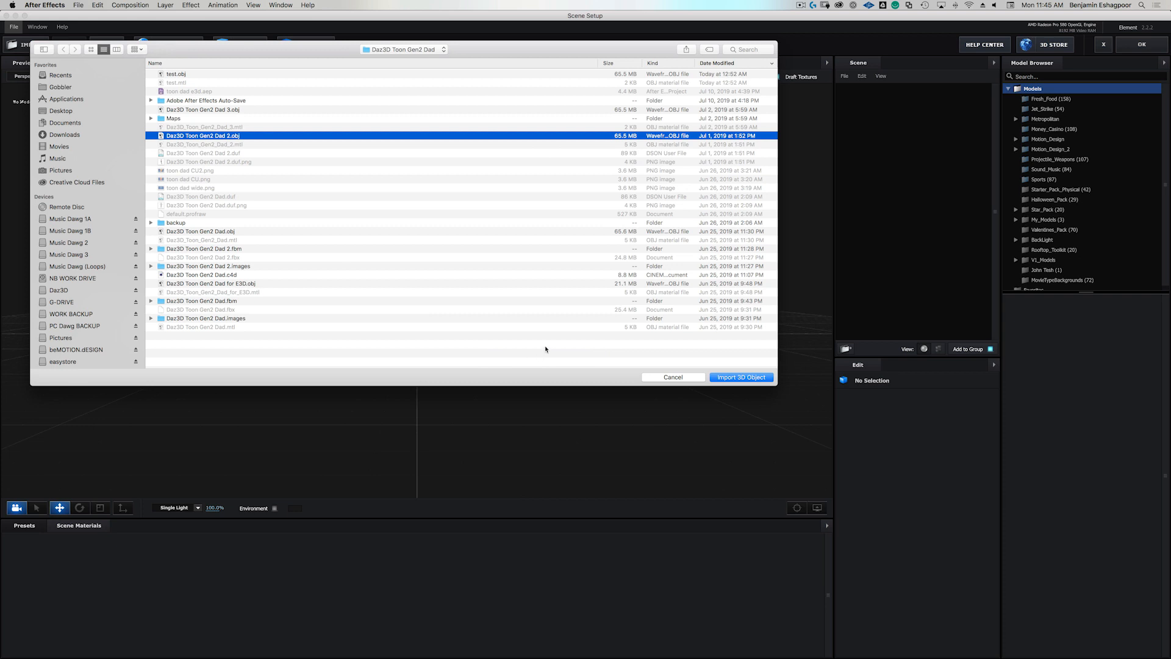
click(741, 377)
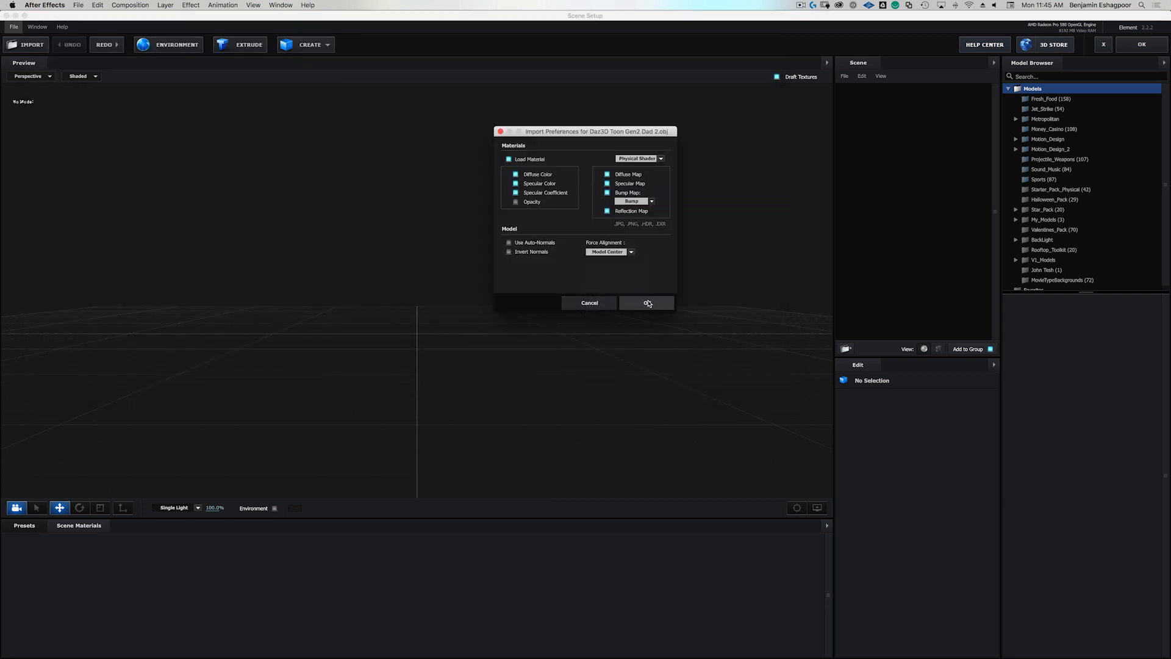
click(647, 302)
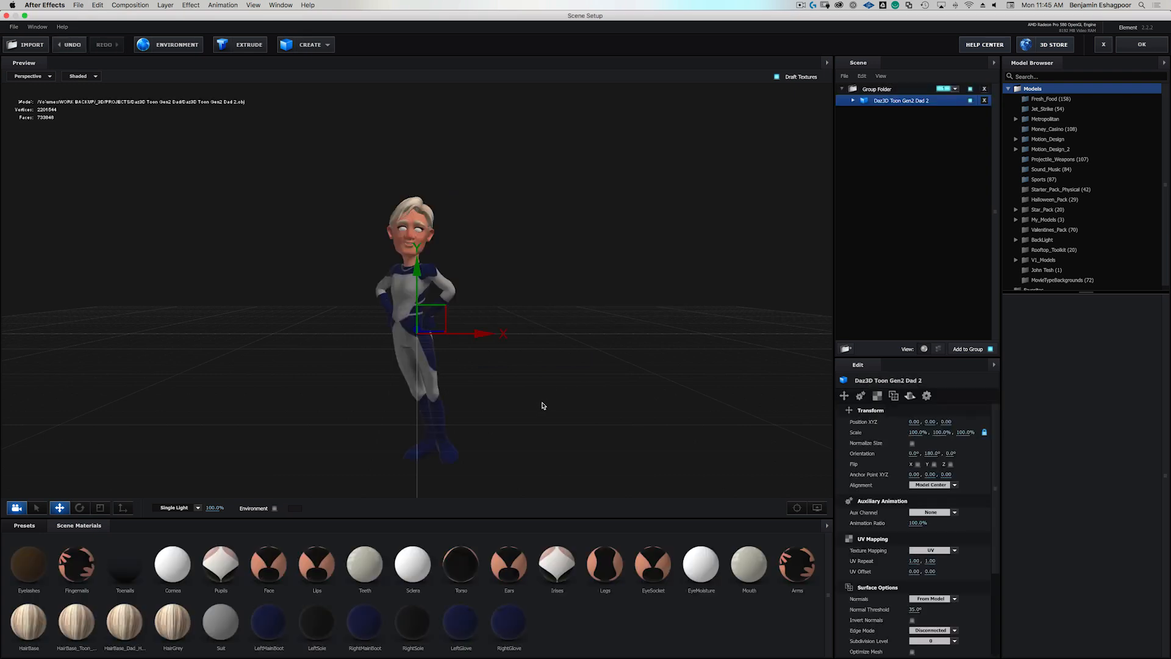
mouse_move(515, 291)
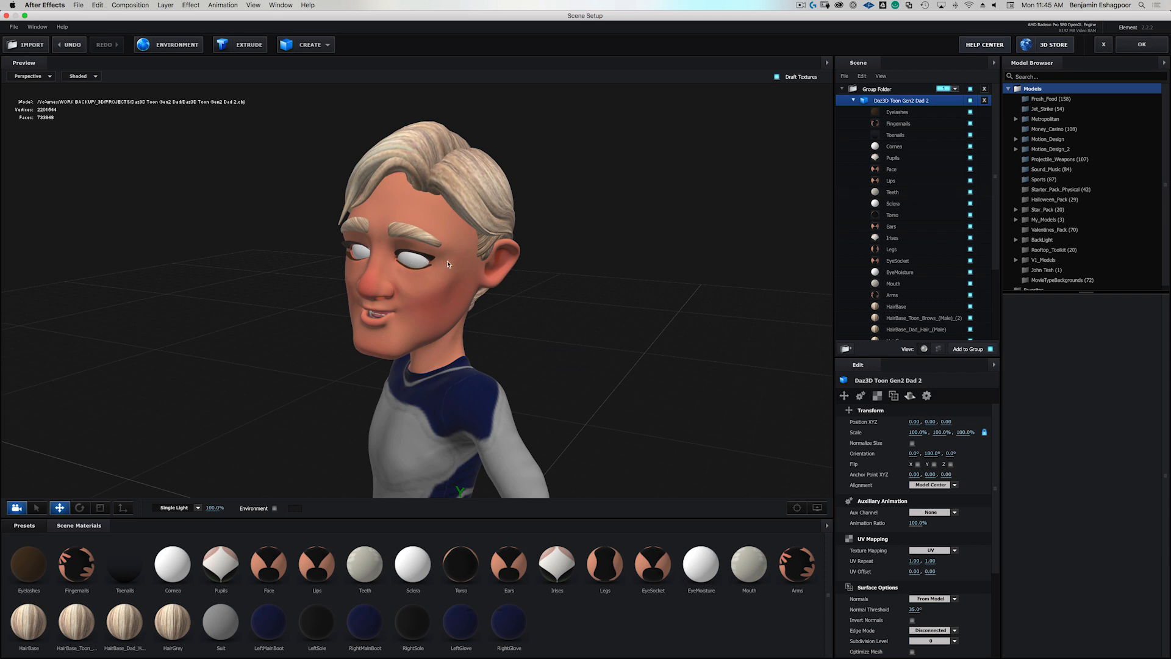
mouse_move(567, 229)
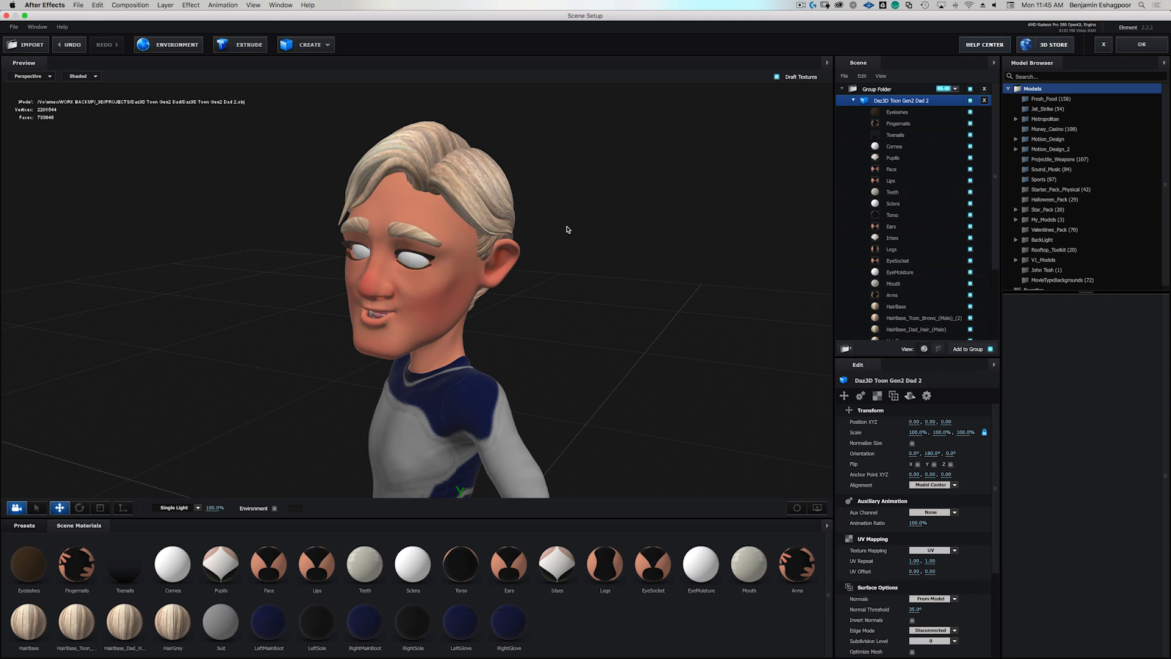
mouse_move(918, 158)
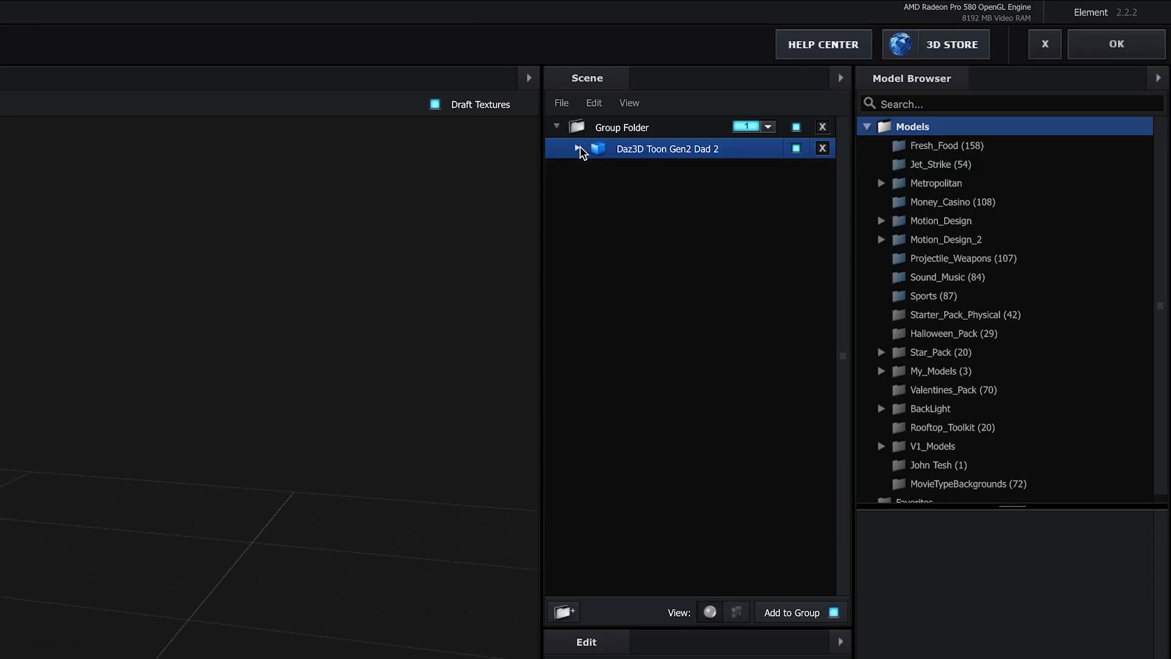
Expand the character in the Scene panel to list its individual materials, like Eyelashes.
click(578, 148)
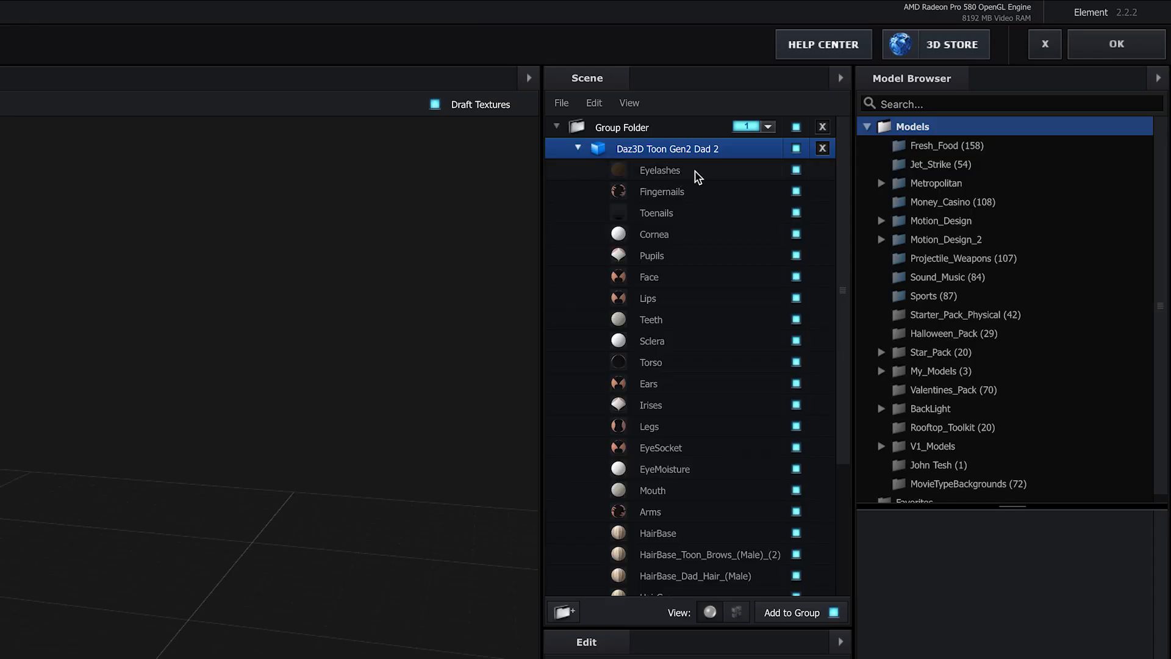
click(660, 170)
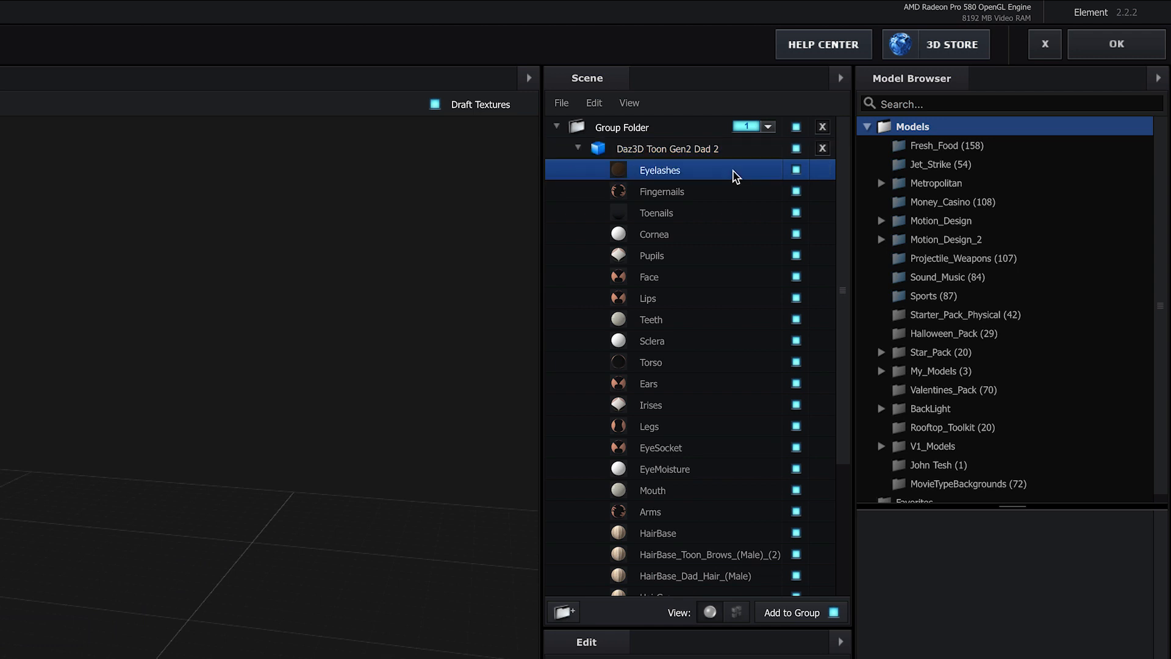
mouse_move(712, 183)
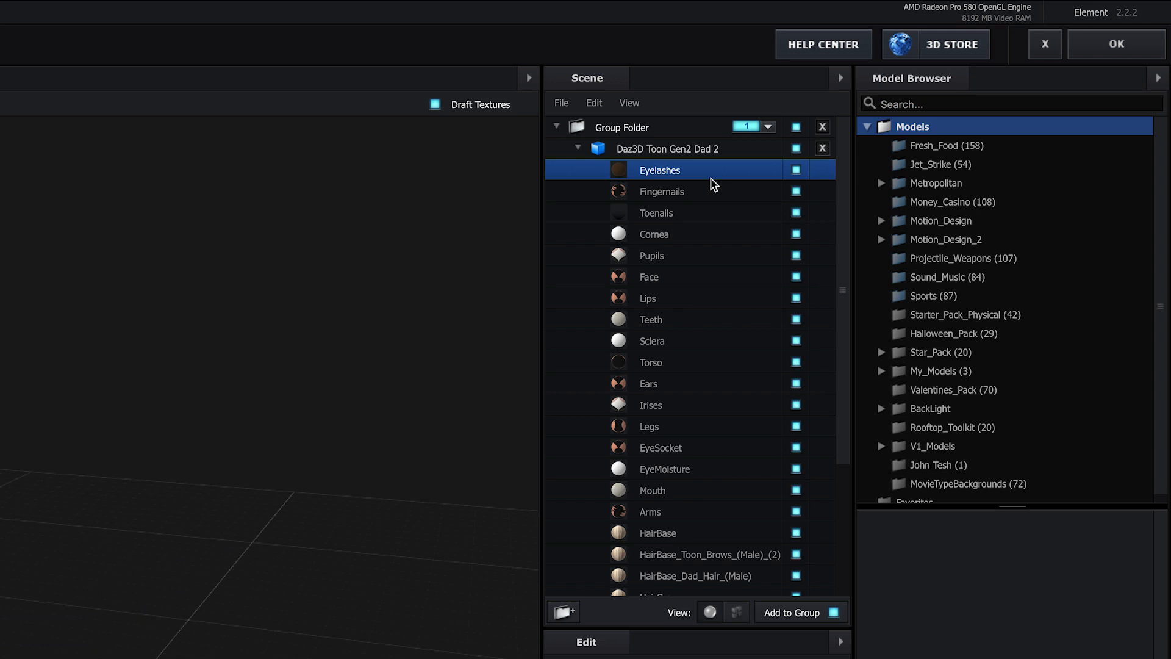
mouse_move(699, 491)
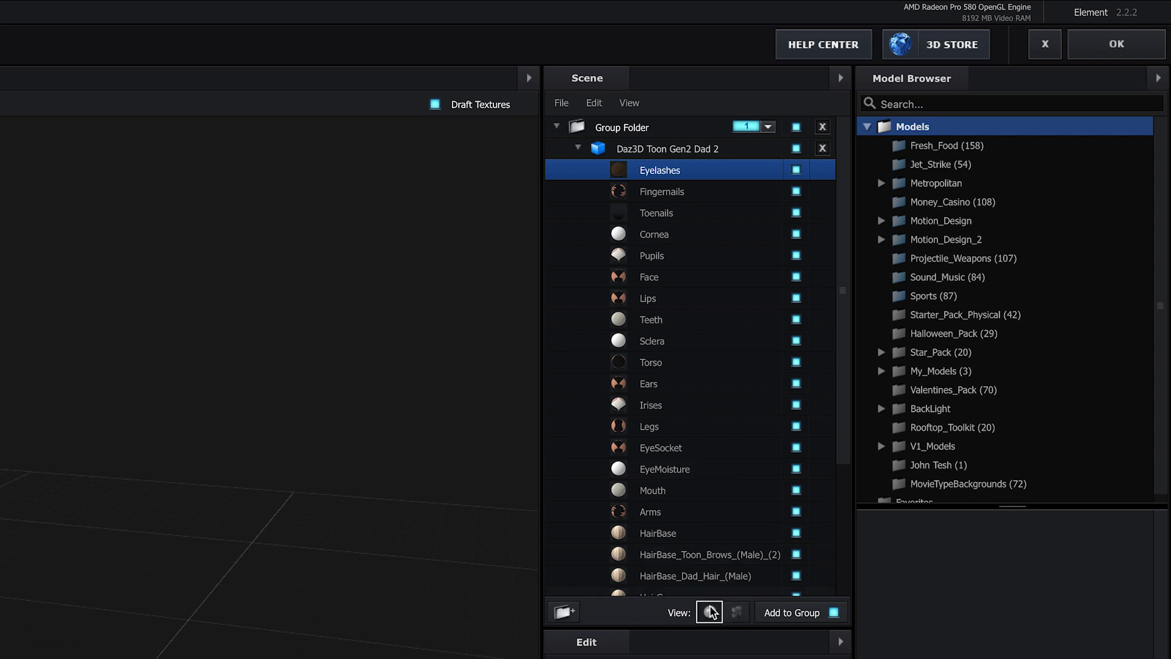
click(738, 612)
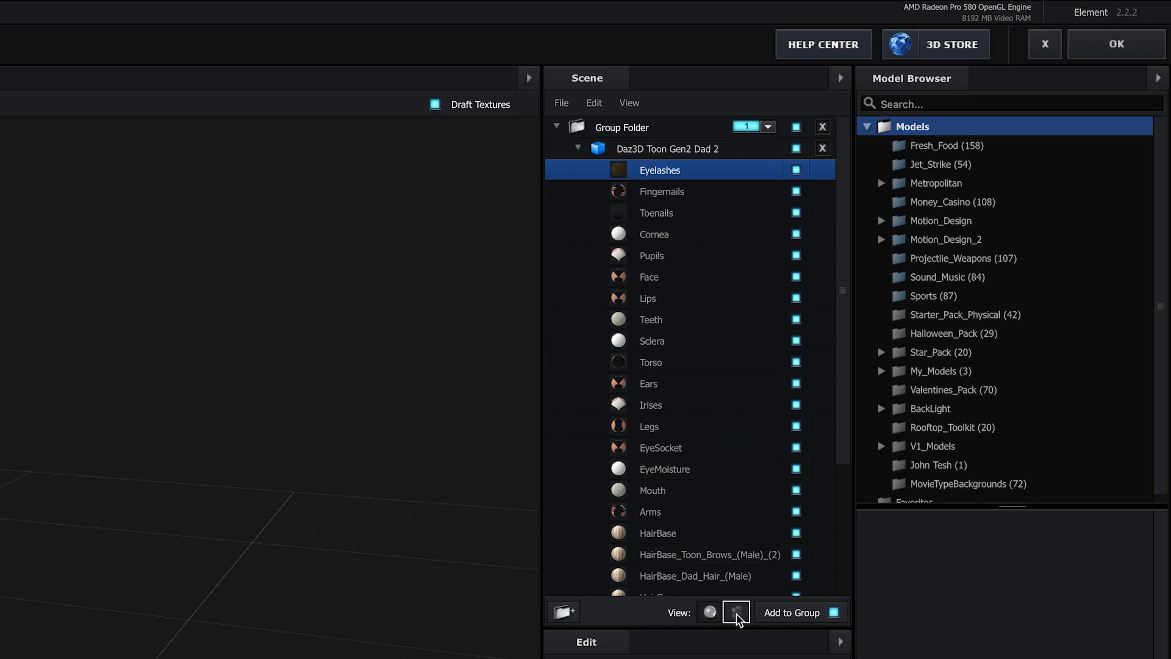
click(737, 612)
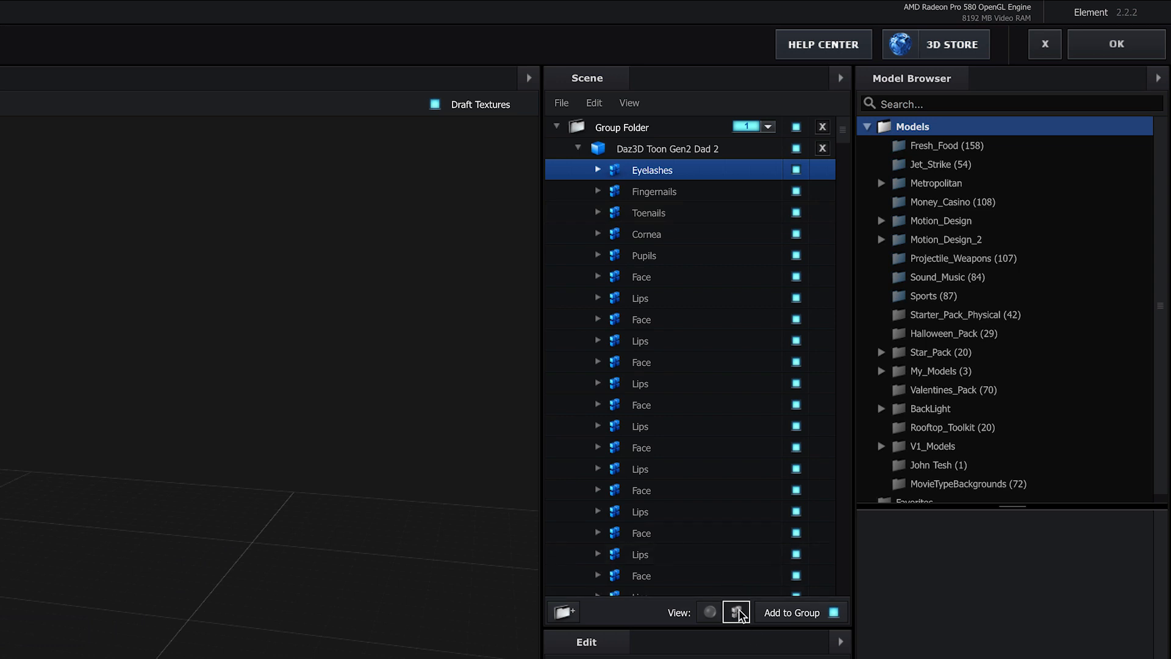
click(708, 613)
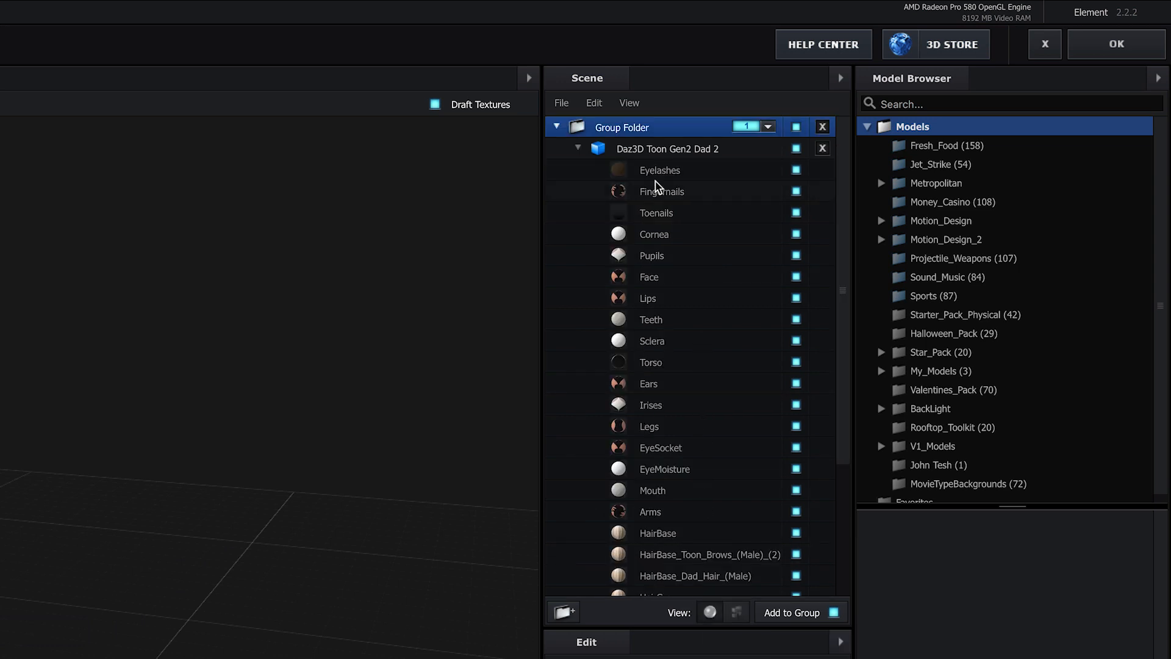
click(736, 612)
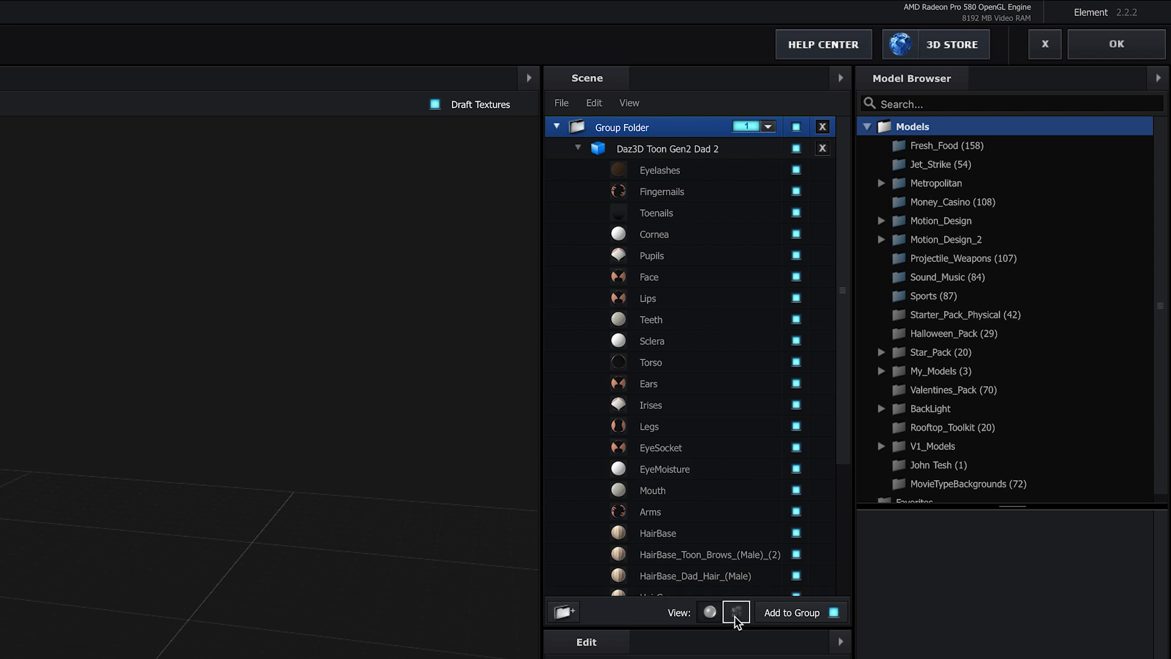
mouse_move(712, 271)
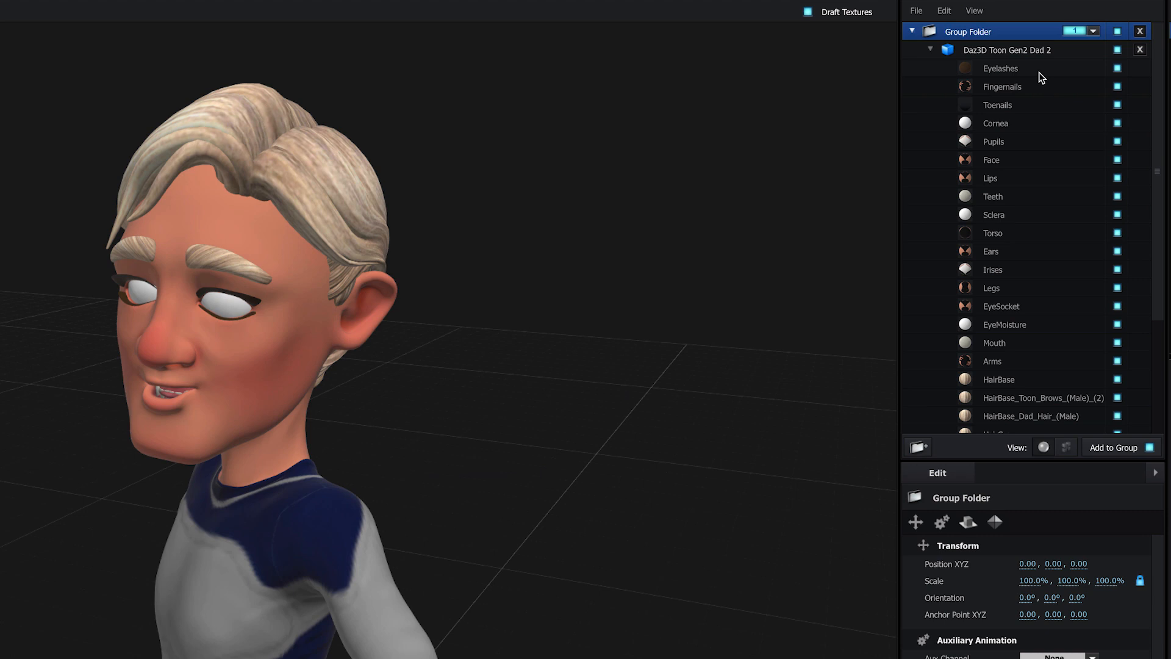
Hide the Eyelashes, Cornea, EyeMoisture and EyeSocket materials, then toggle Torso visibility.
click(1001, 68)
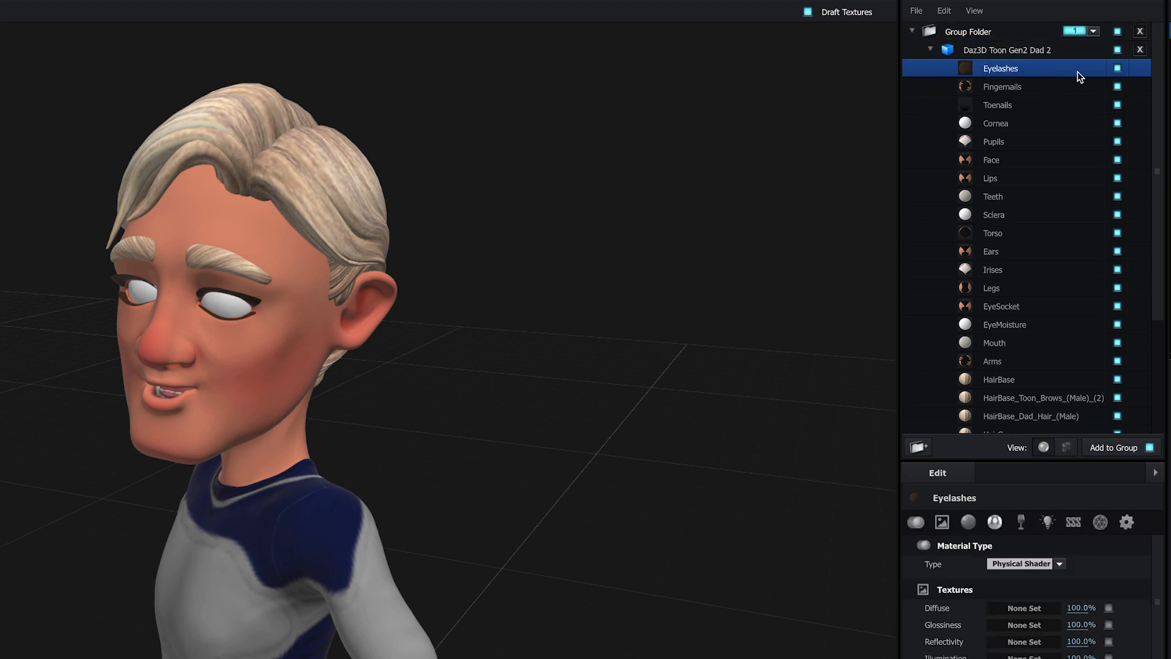
click(1116, 68)
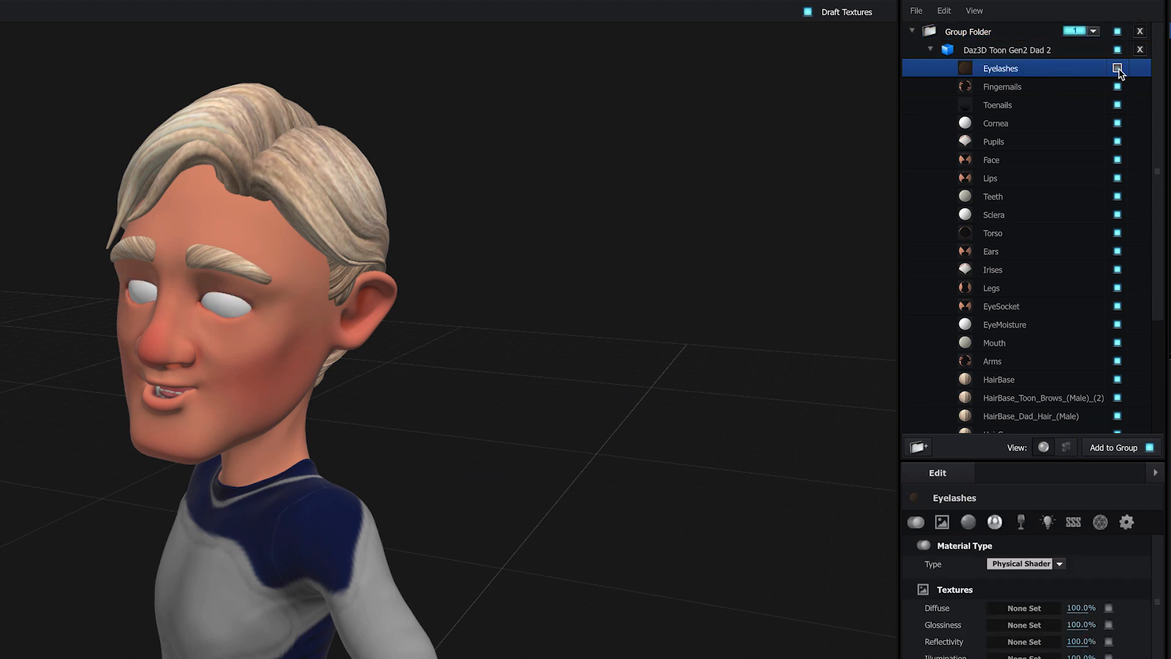
click(1115, 68)
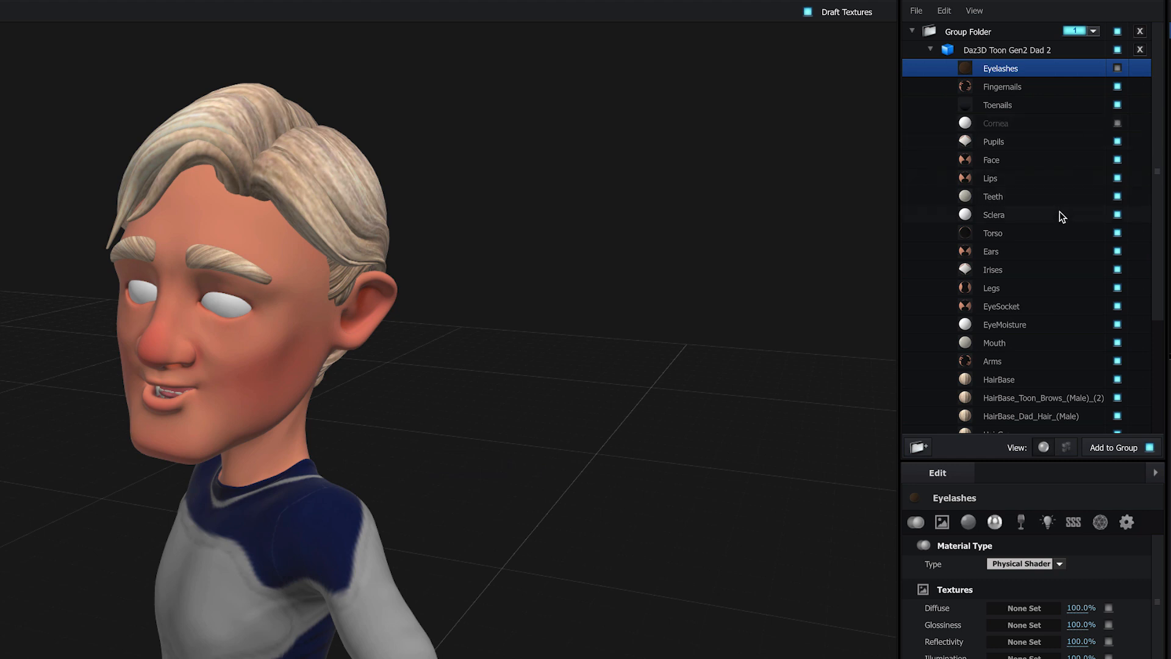
click(1116, 325)
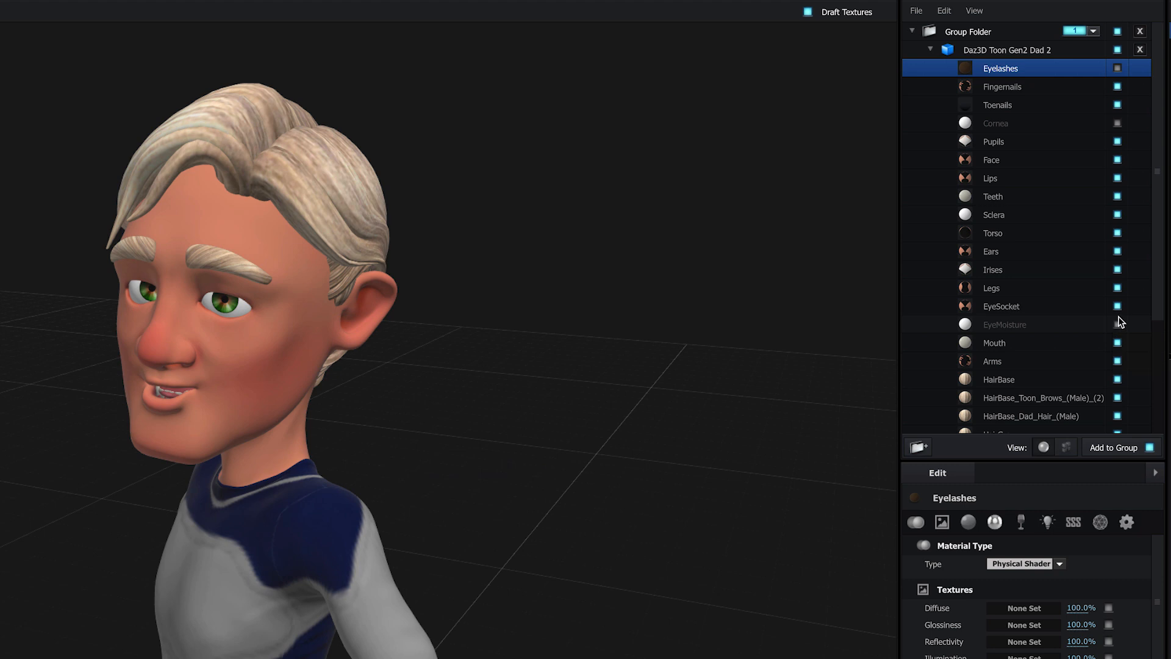
click(1001, 306)
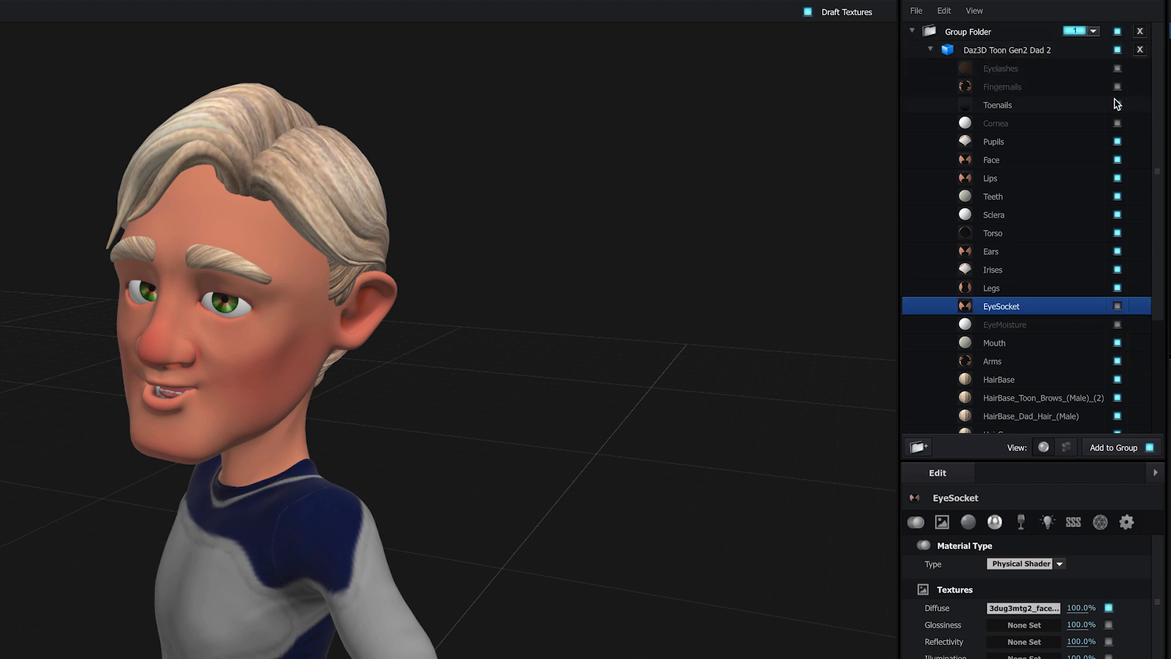
mouse_move(1114, 188)
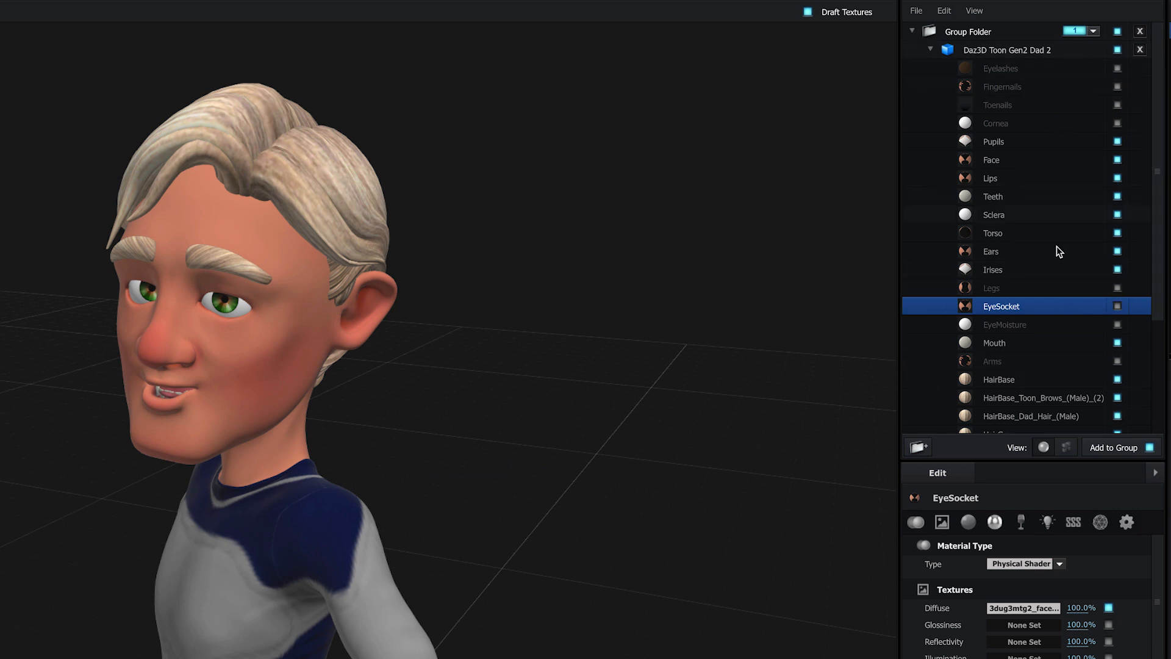
click(1017, 233)
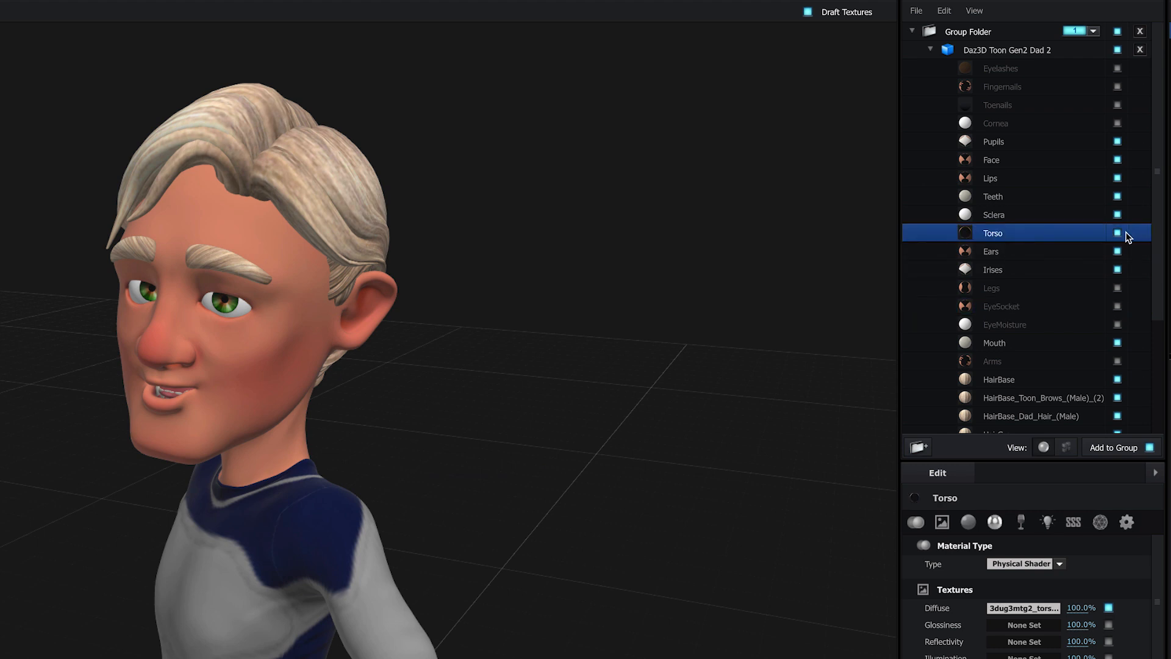
click(1116, 233)
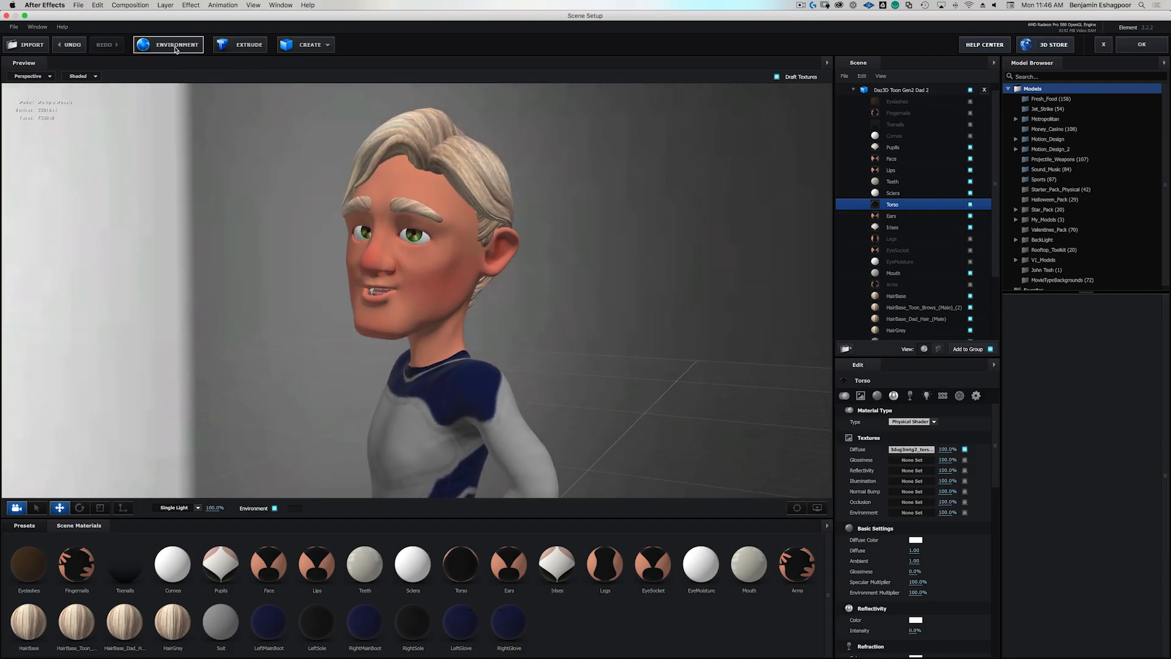
Light the scene with a Basic_2K cloudy-sky image as the Element 3D environment map.
click(175, 45)
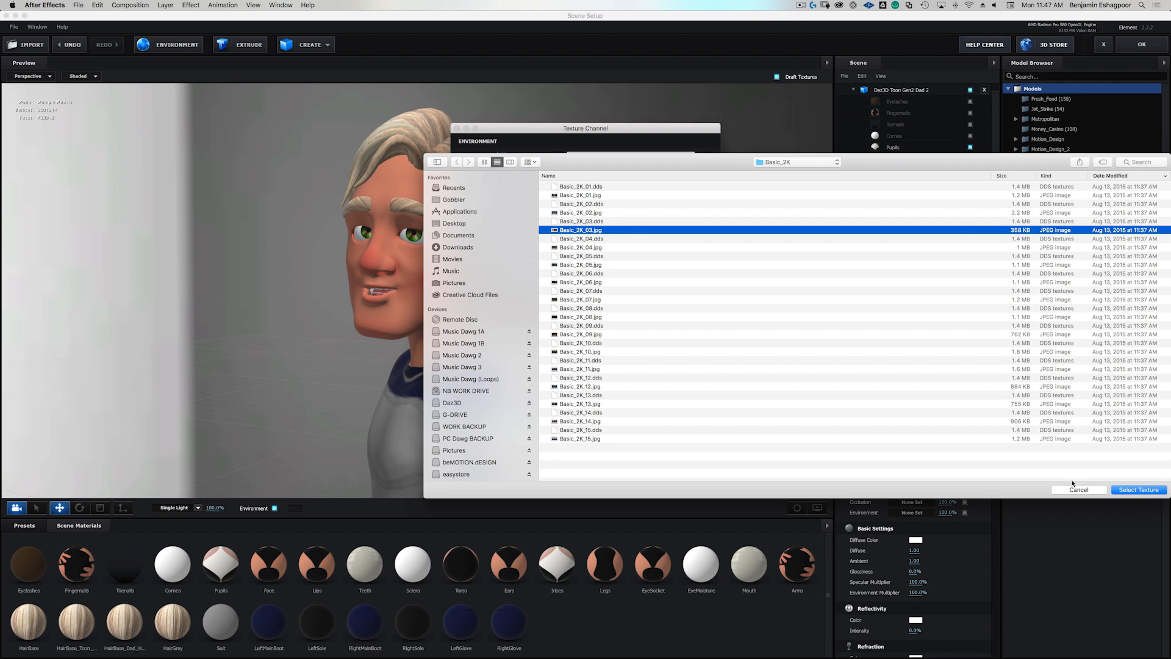
click(1139, 489)
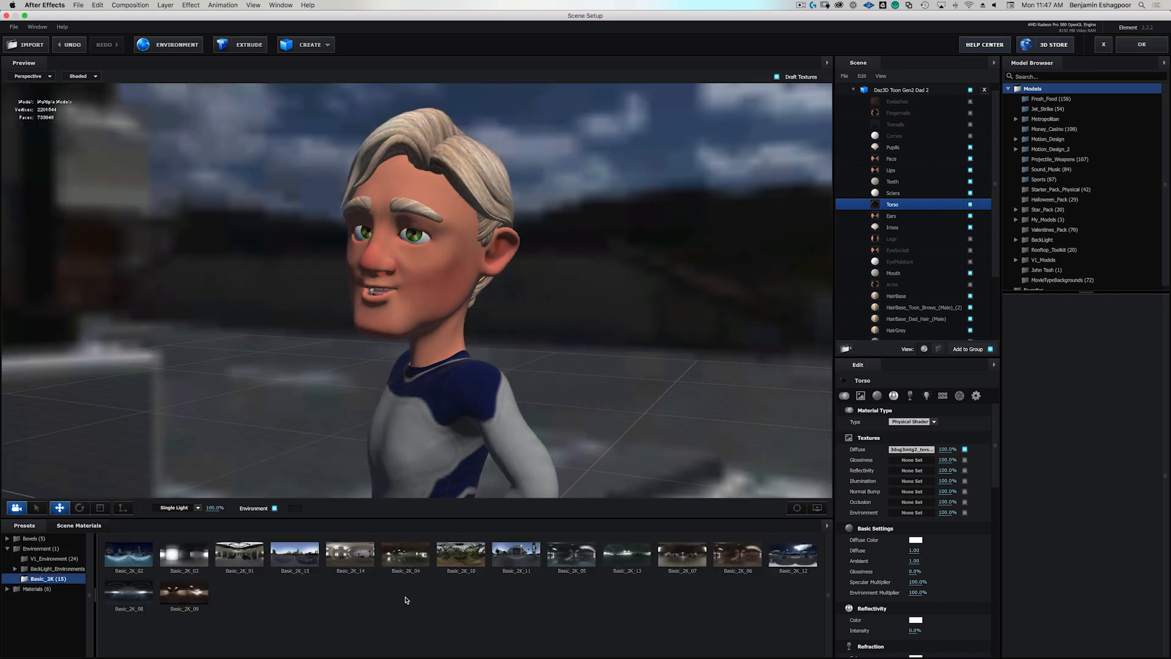
mouse_move(617, 274)
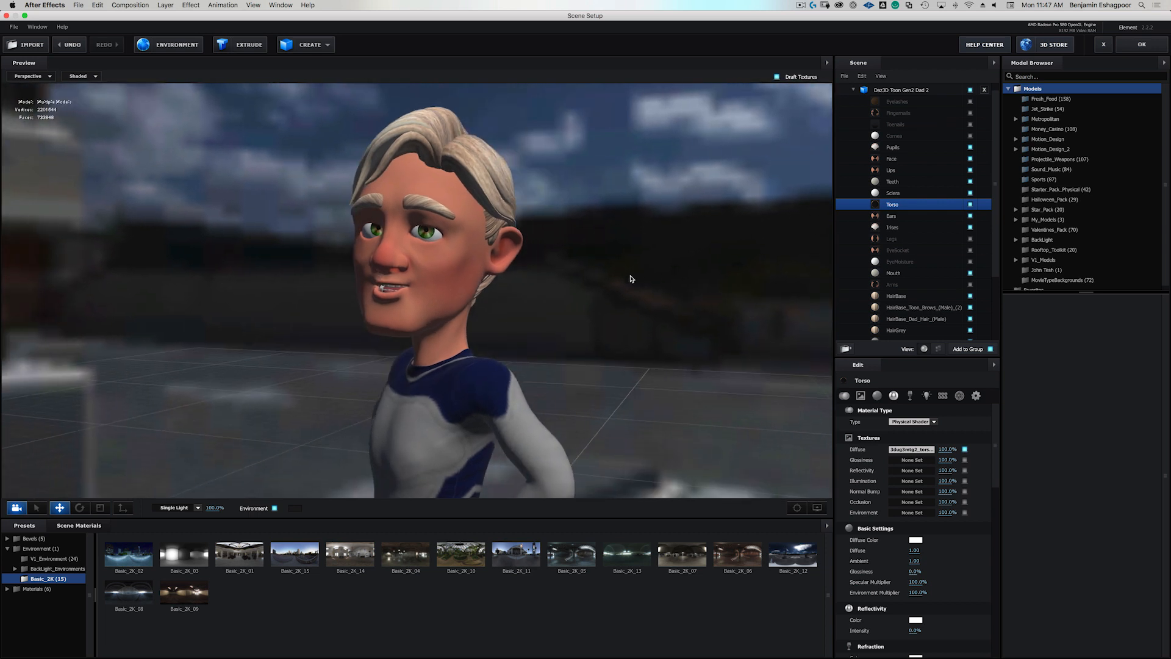
mouse_move(620, 289)
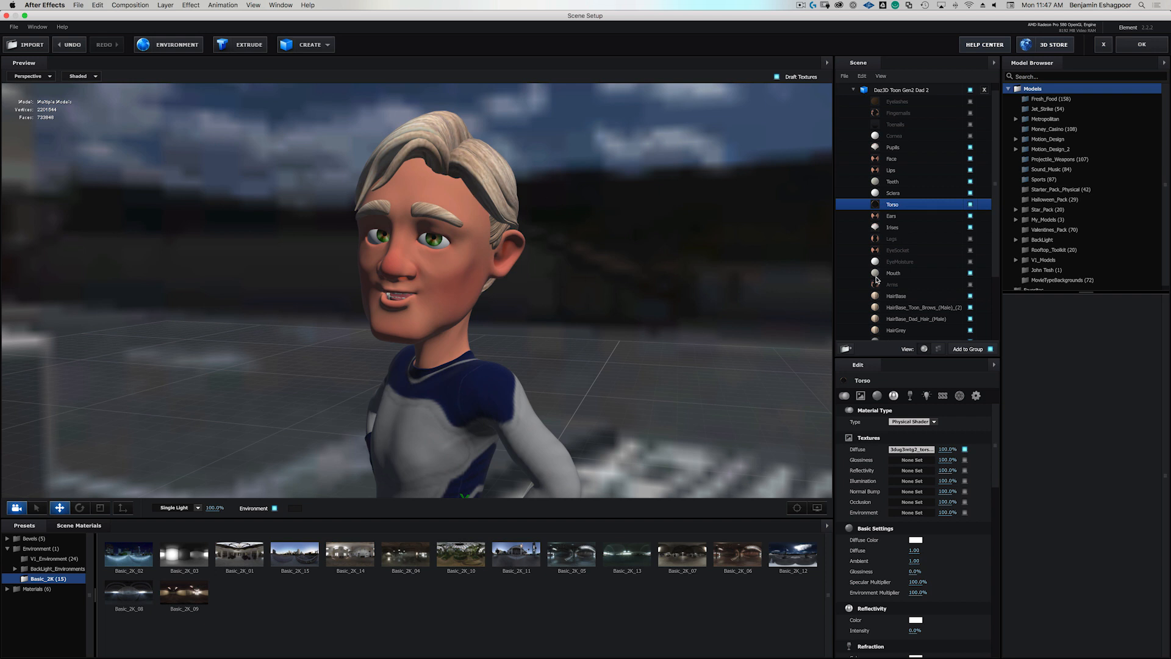
click(923, 307)
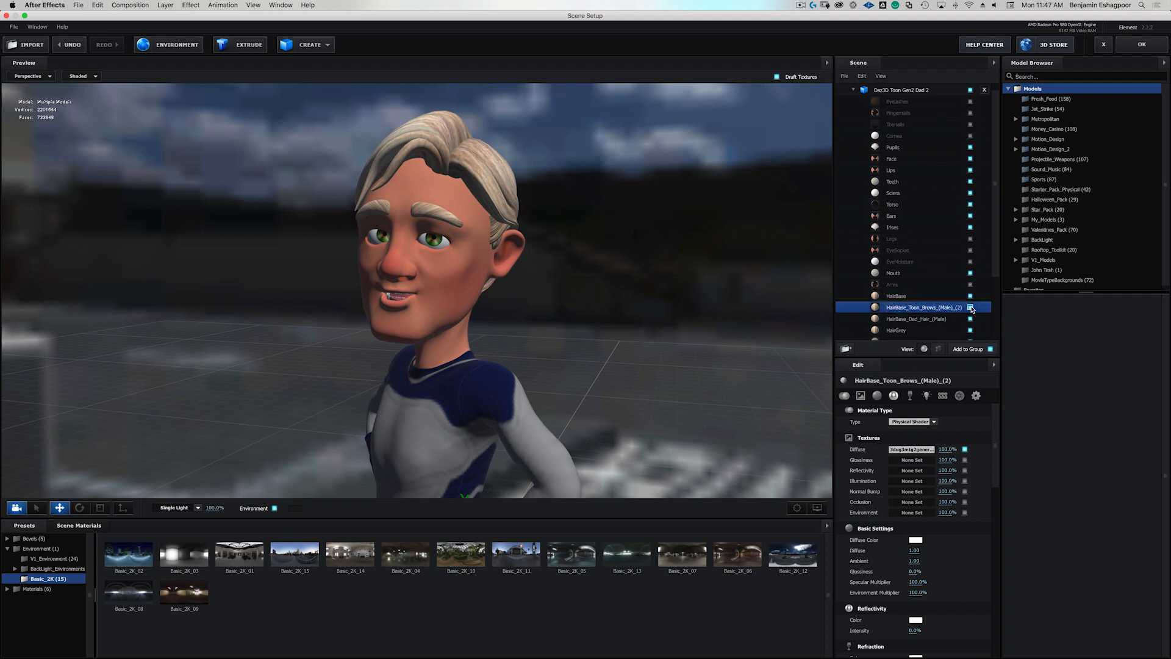
click(970, 319)
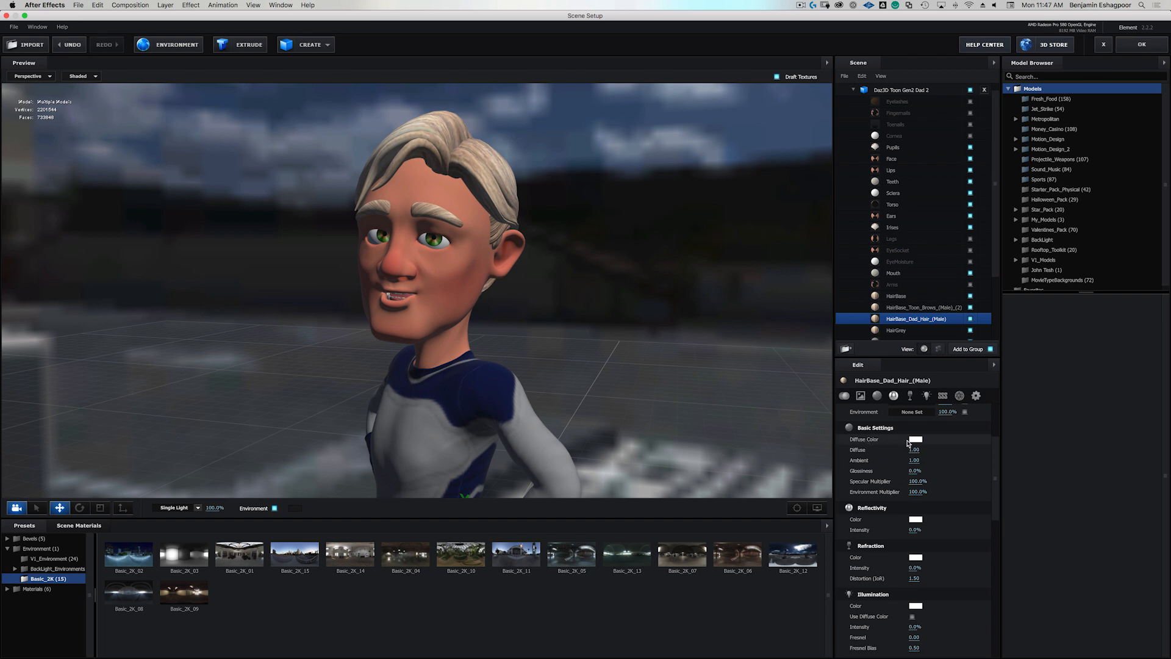
click(916, 439)
text(2B0000)
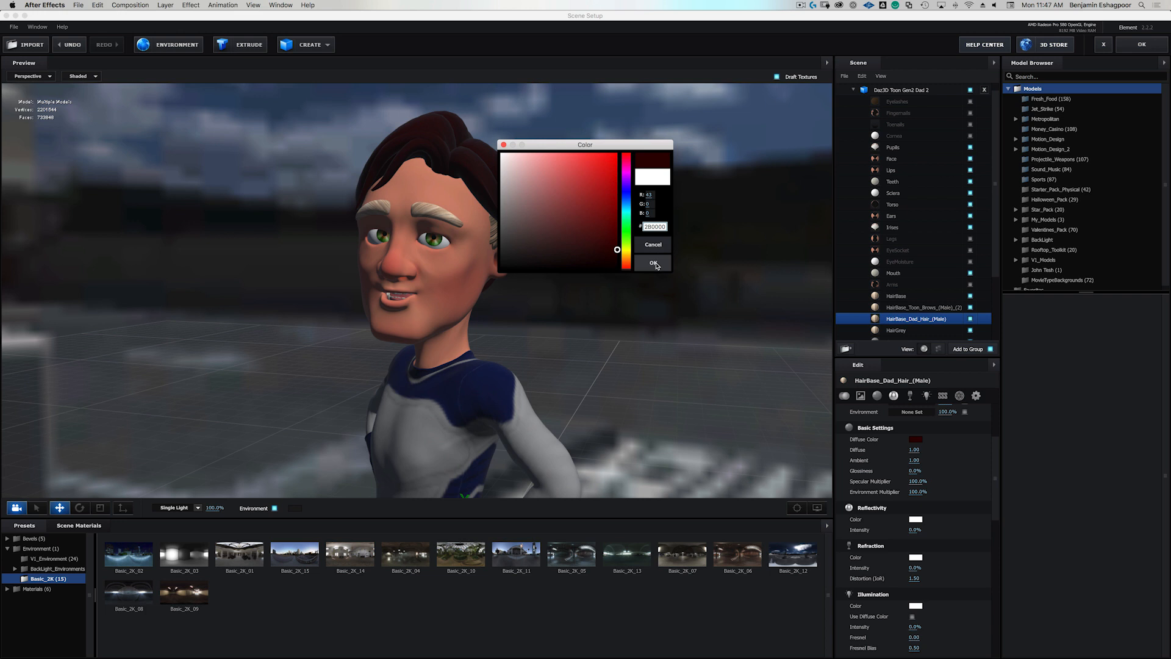
click(653, 263)
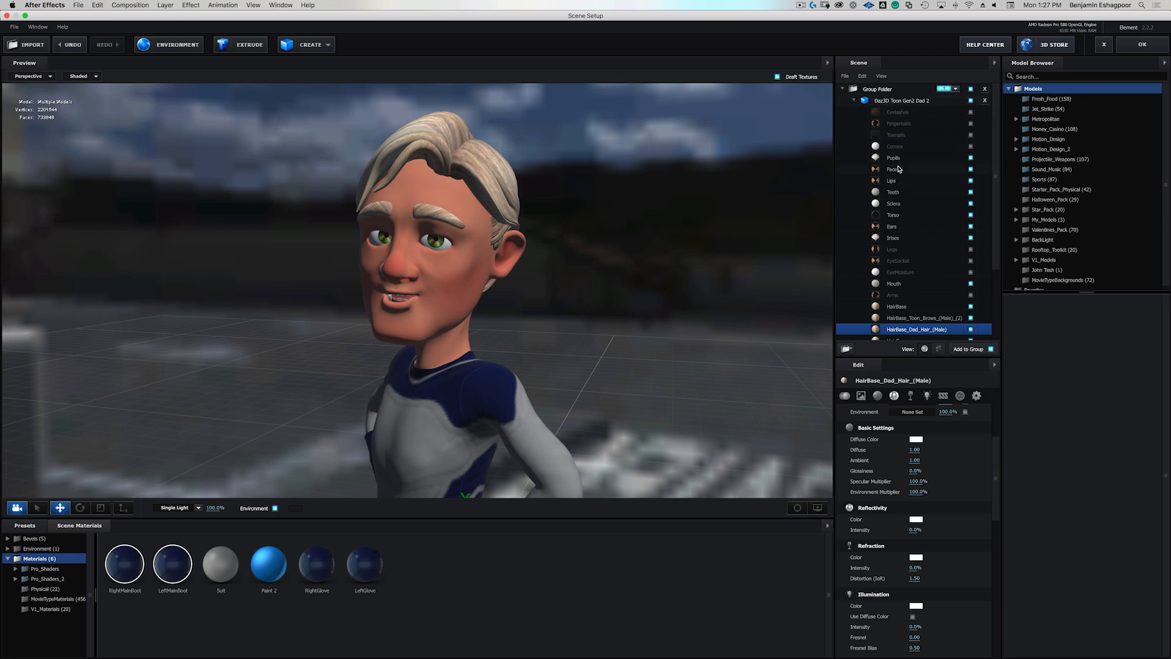
click(891, 169)
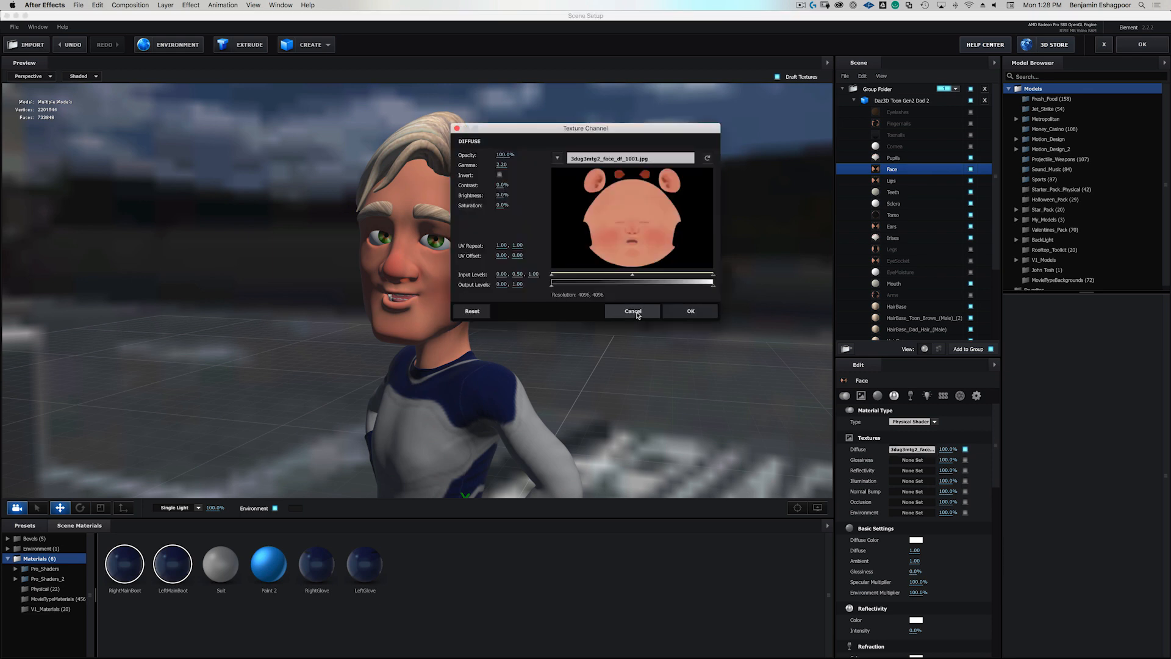
click(633, 311)
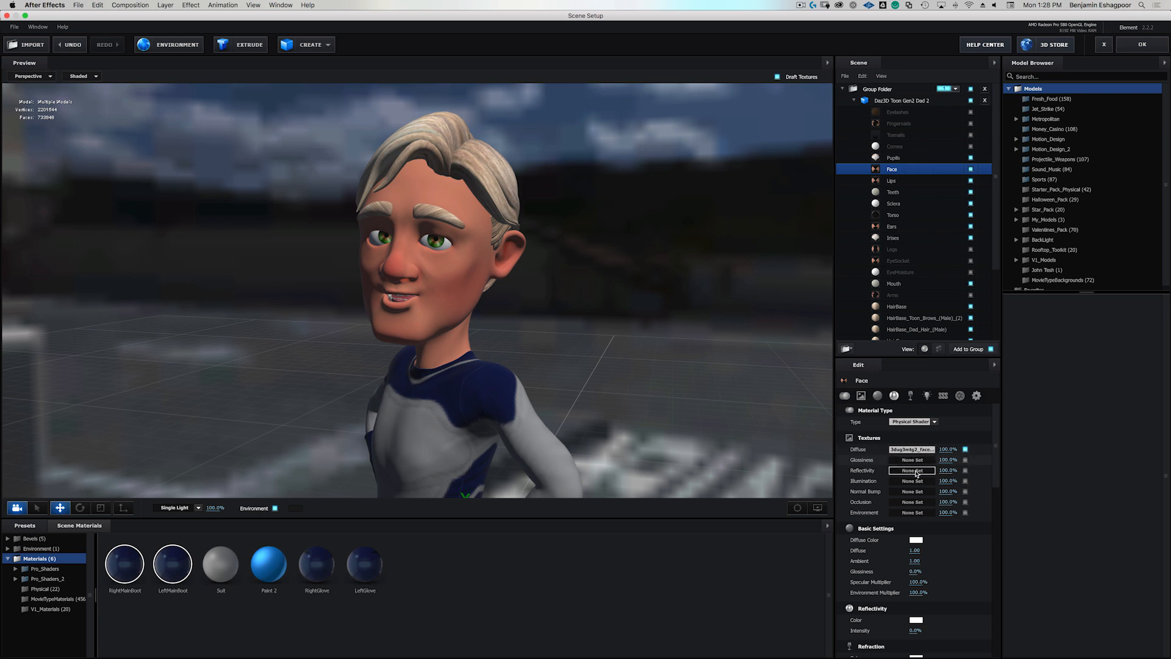
click(912, 470)
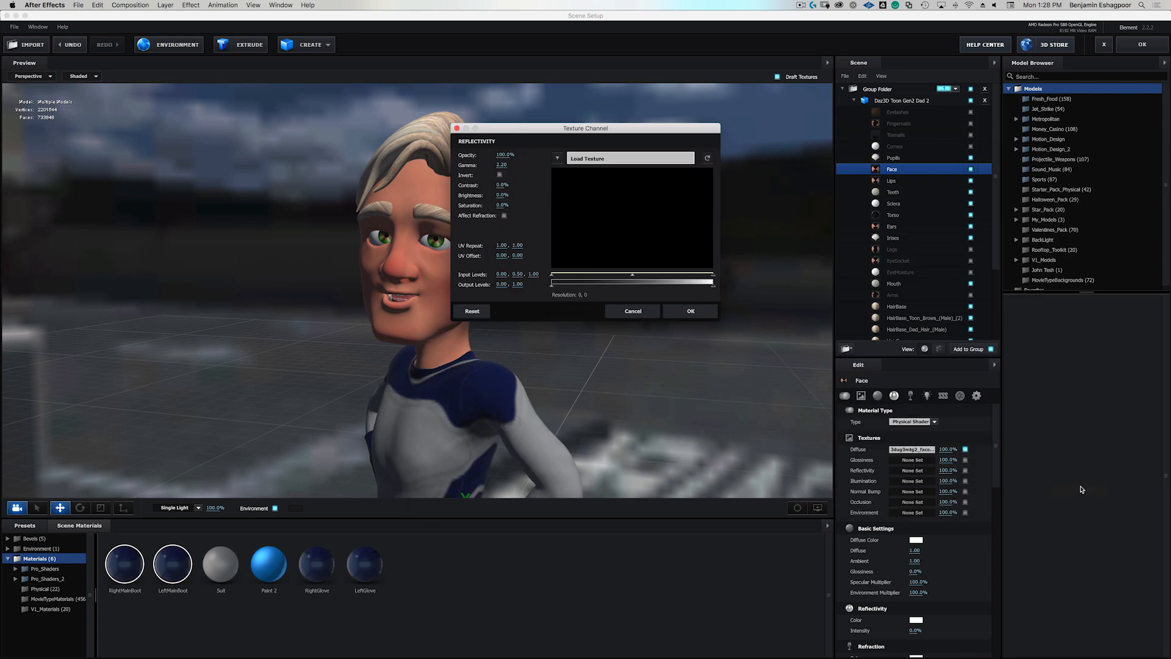
click(632, 311)
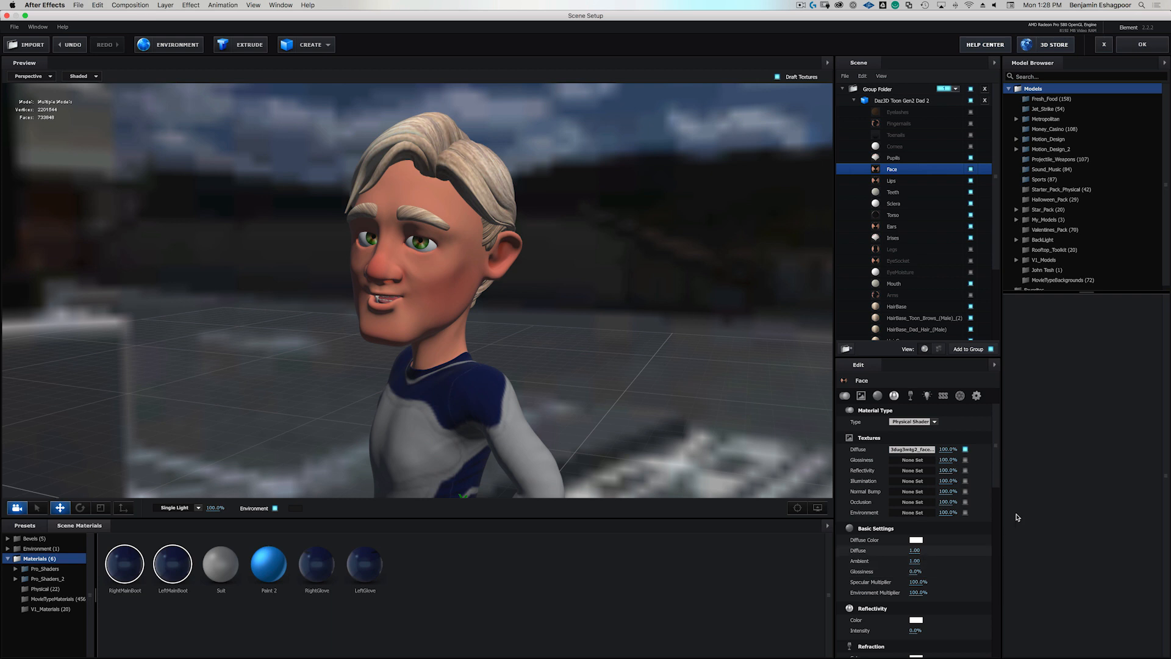
mouse_move(986, 451)
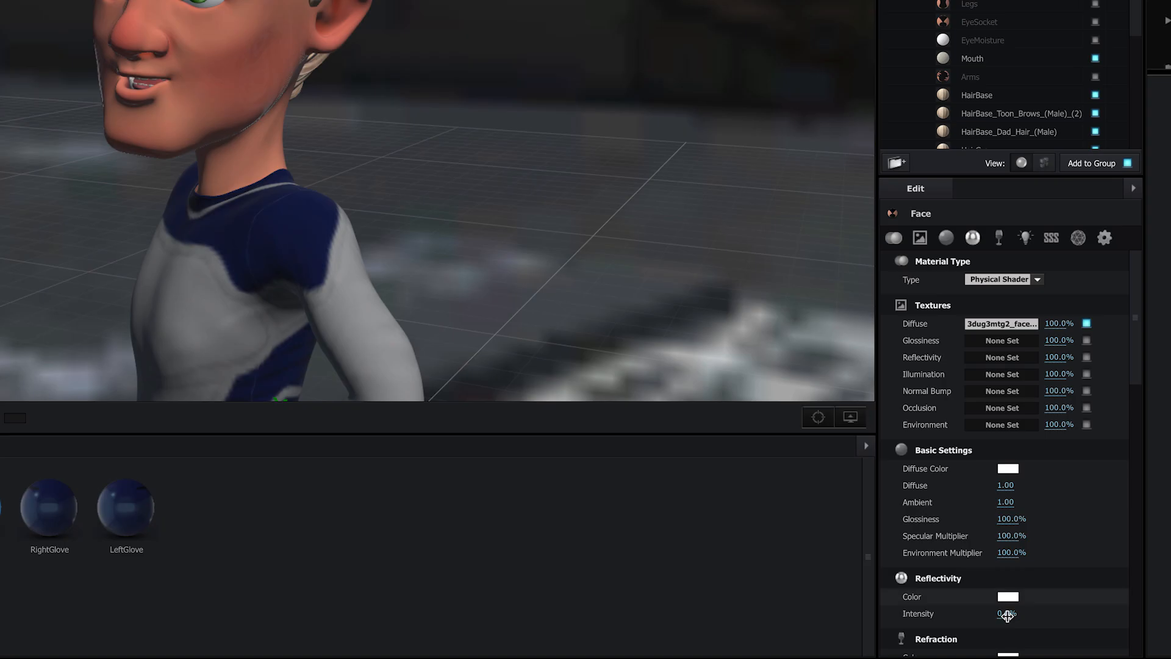
Set the Face material to 25% reflectivity intensity and 45% glossiness.
drag(1011, 614, 1031, 614)
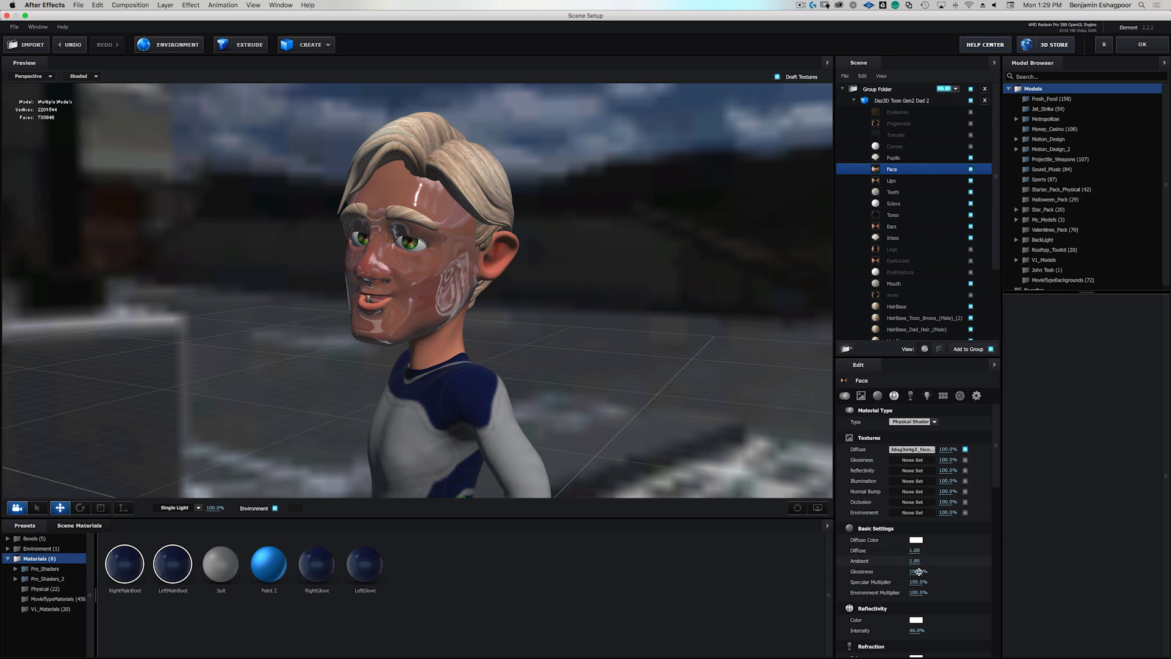
drag(918, 572, 907, 571)
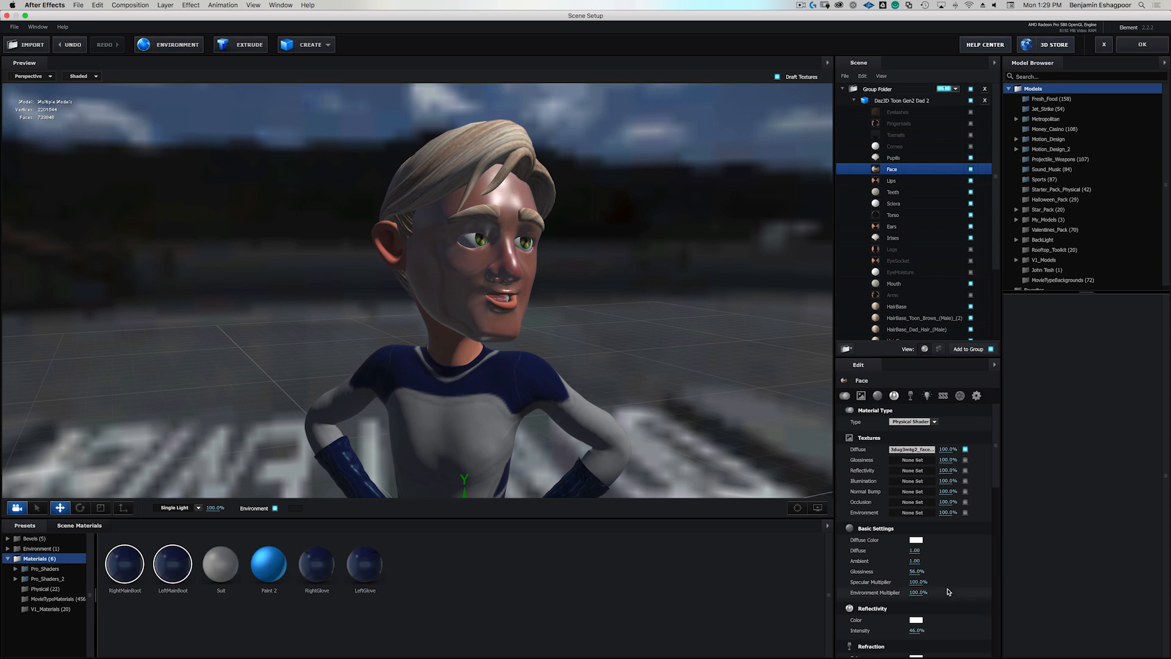
mouse_move(924, 574)
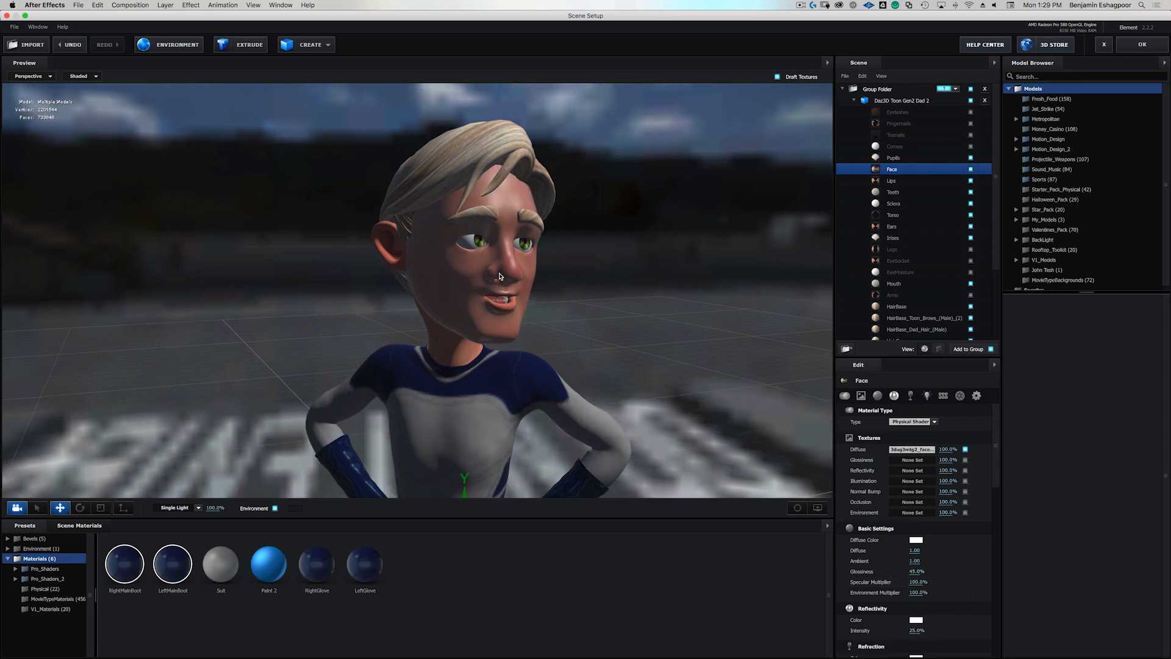
drag(499, 276, 393, 276)
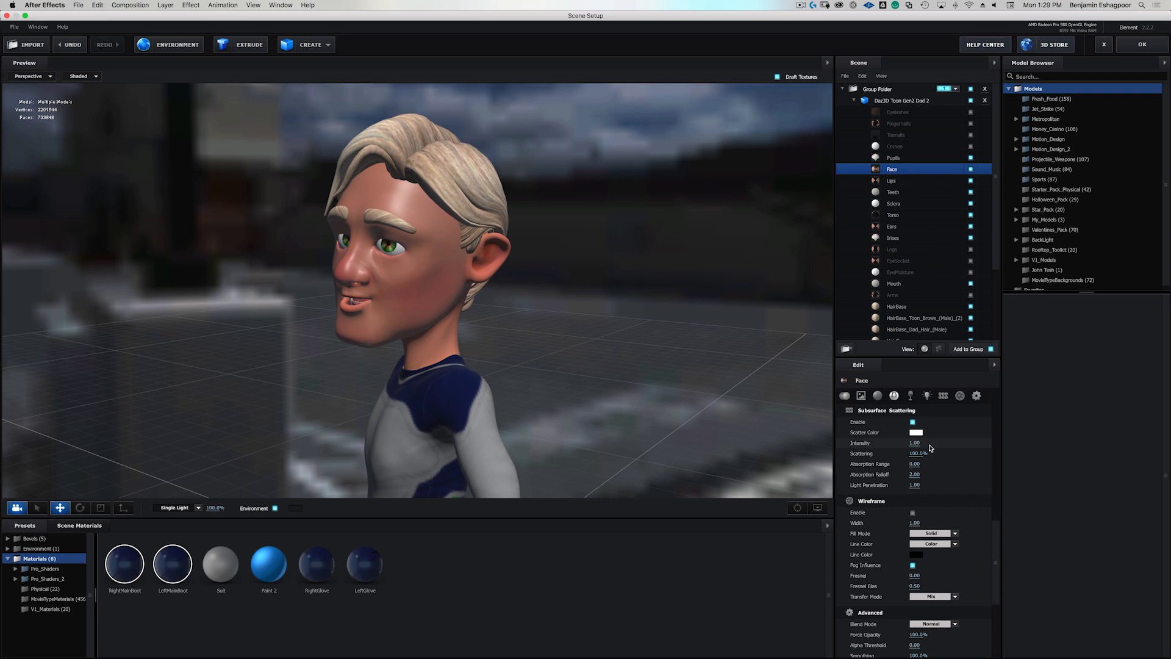
Enable subsurface scattering on the Face material, toggling it off and on to compare.
click(912, 422)
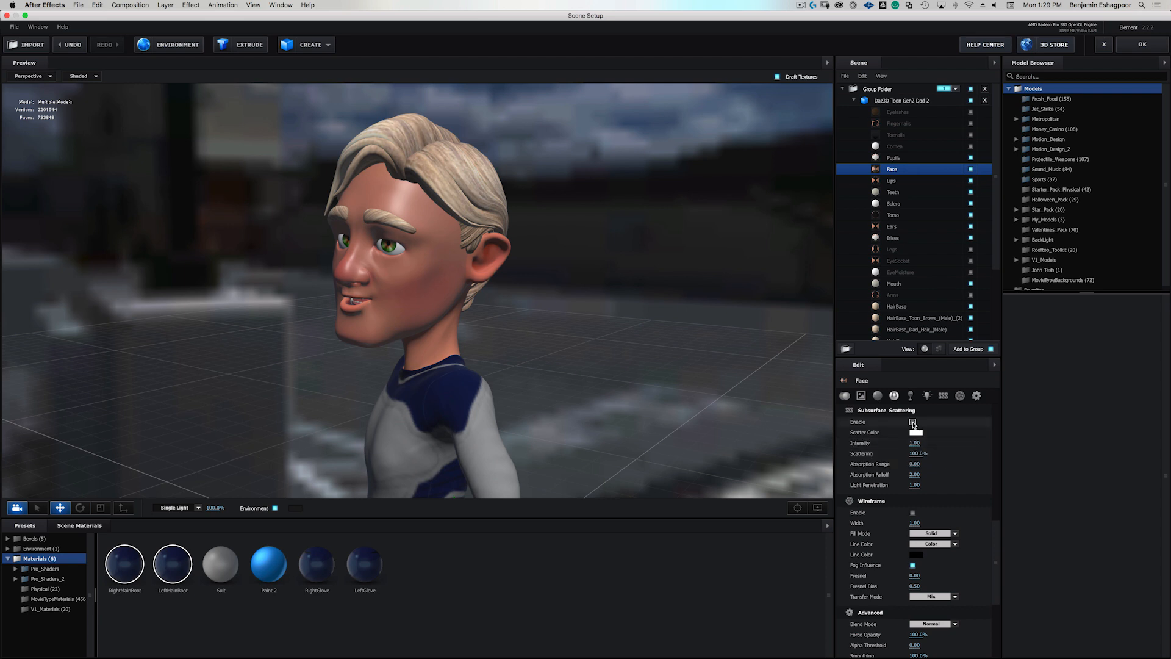
mouse_move(913, 422)
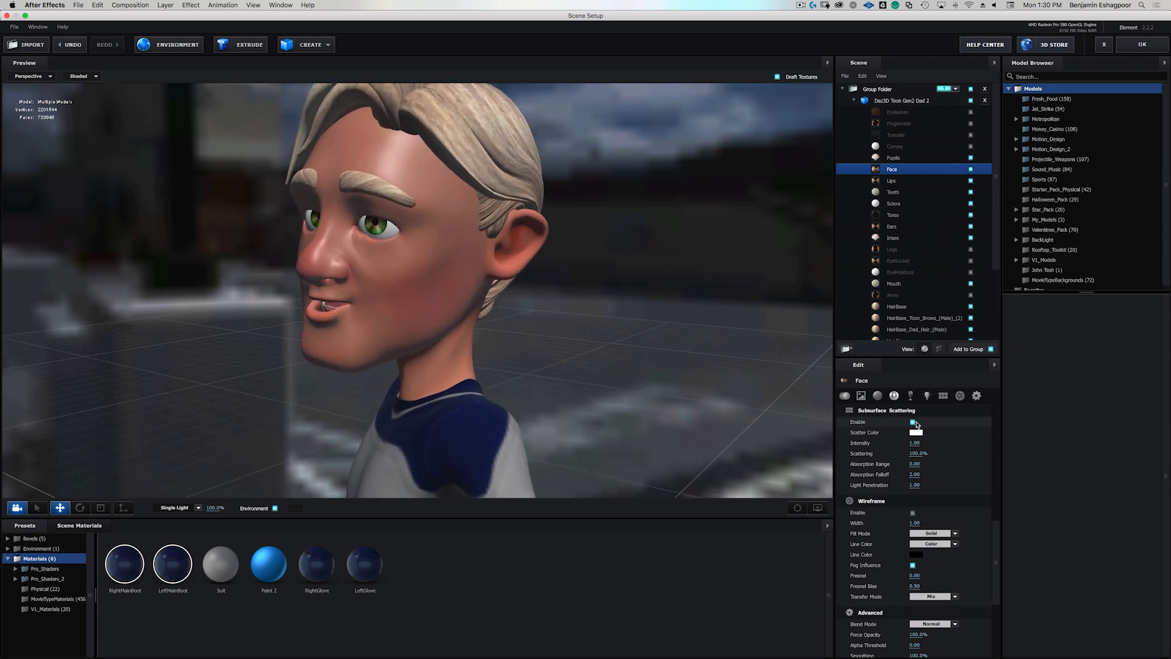
click(912, 422)
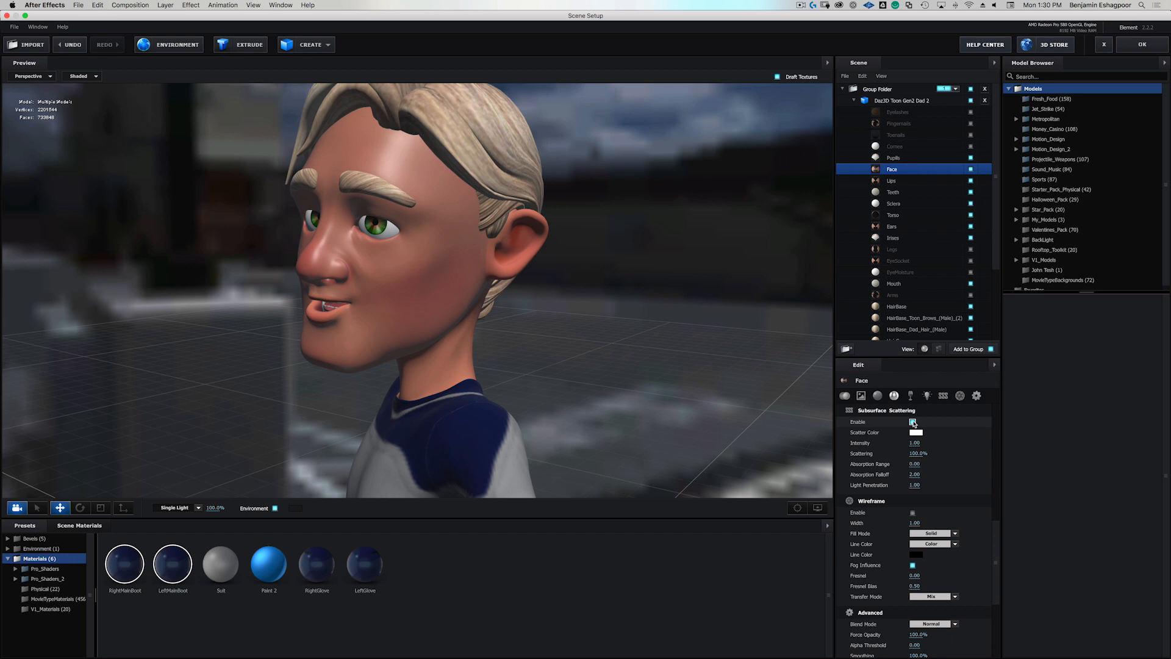
click(913, 421)
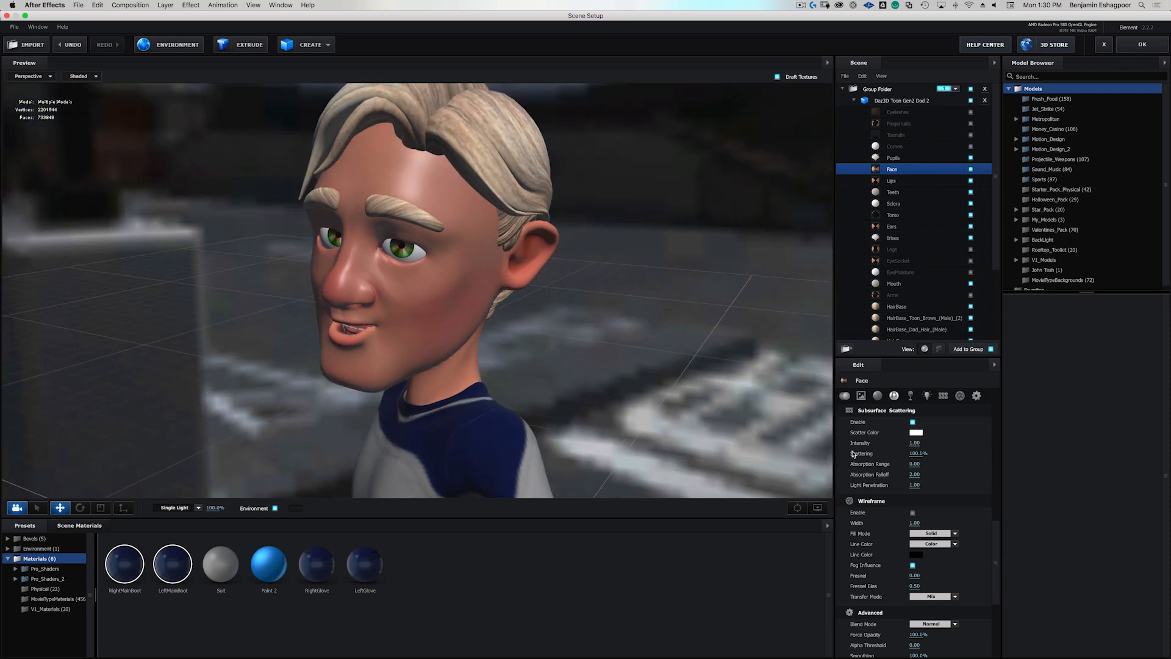
mouse_move(939, 366)
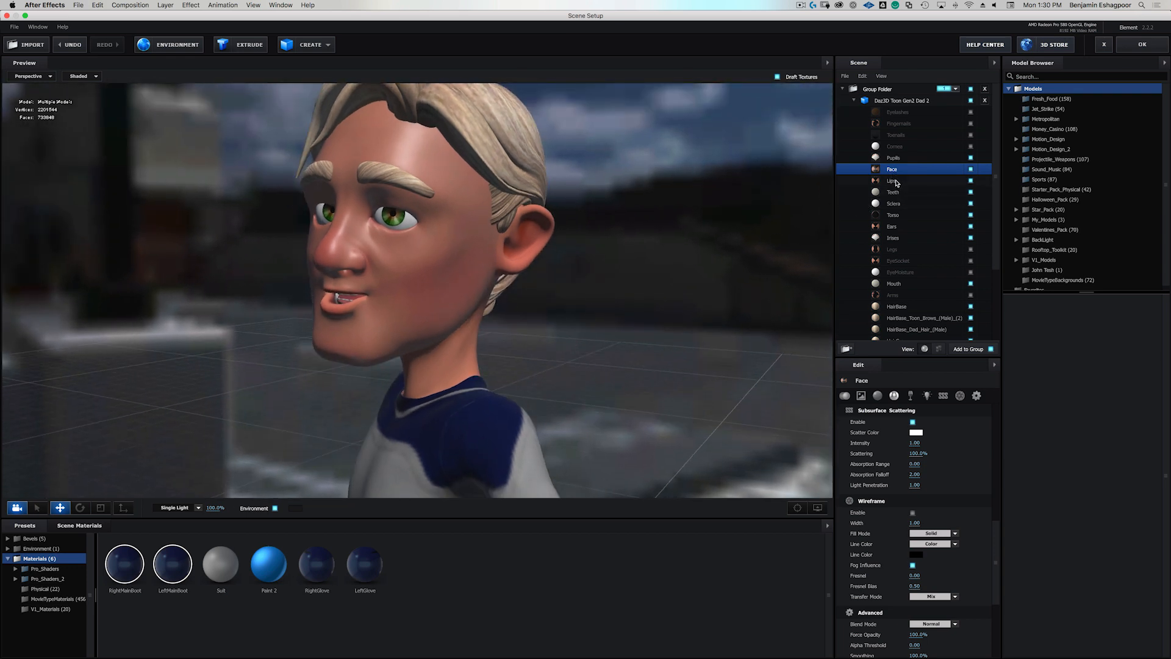
Inspect the Lips, Ears and Pupils materials in turn, ending on Ears.
click(891, 180)
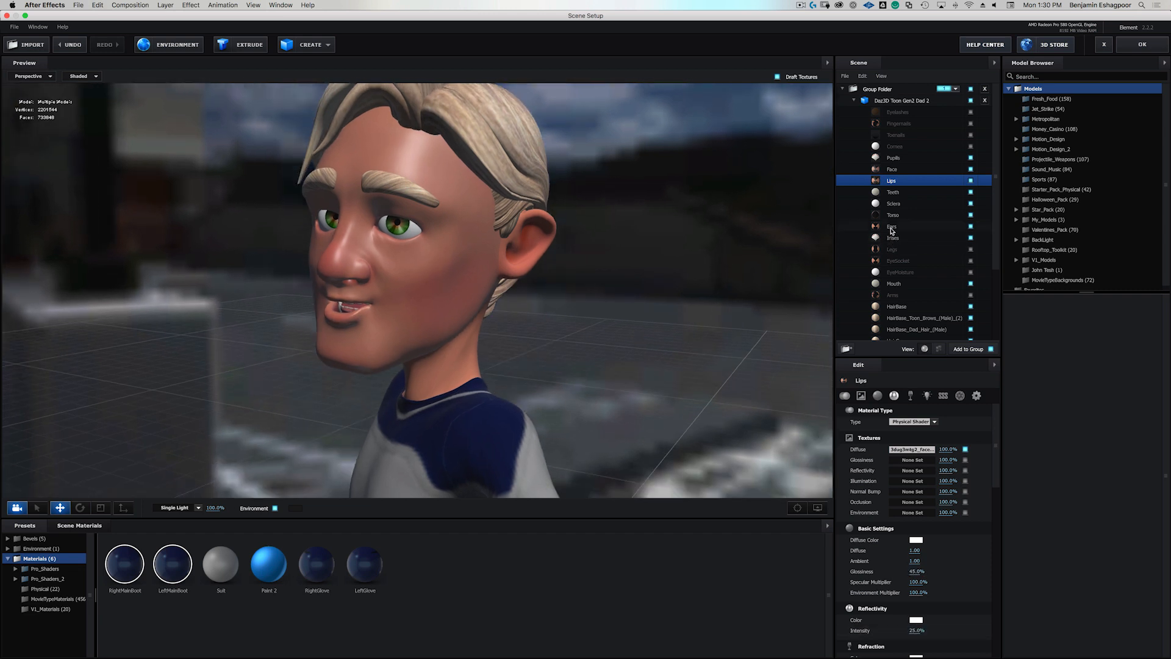
click(891, 226)
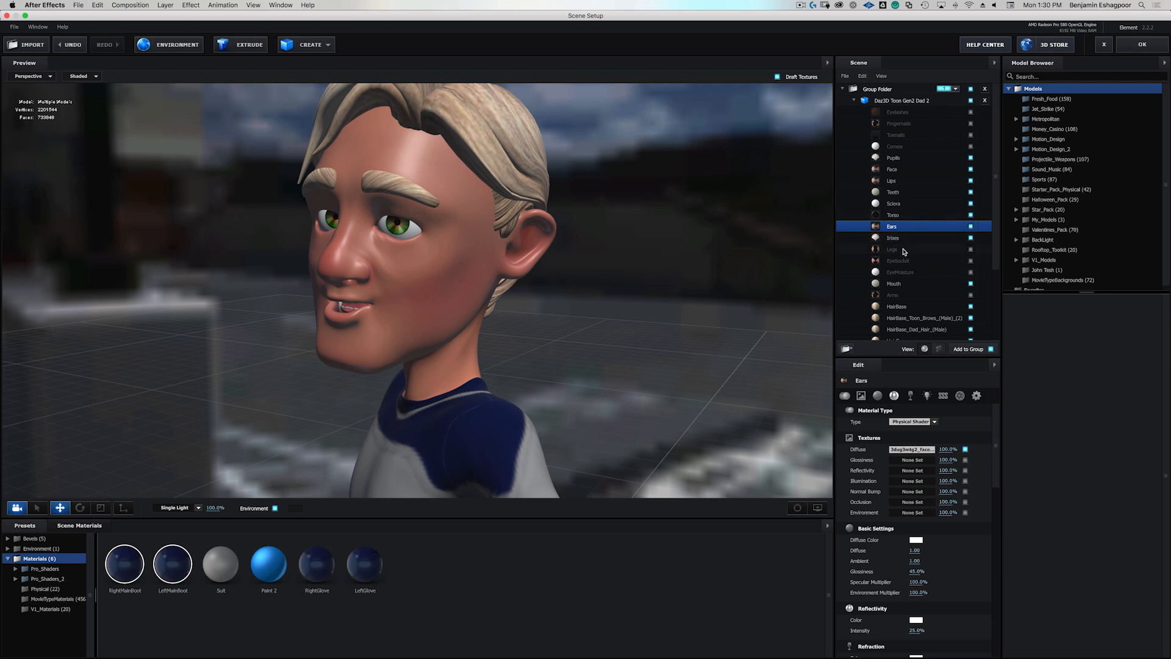
mouse_move(903, 243)
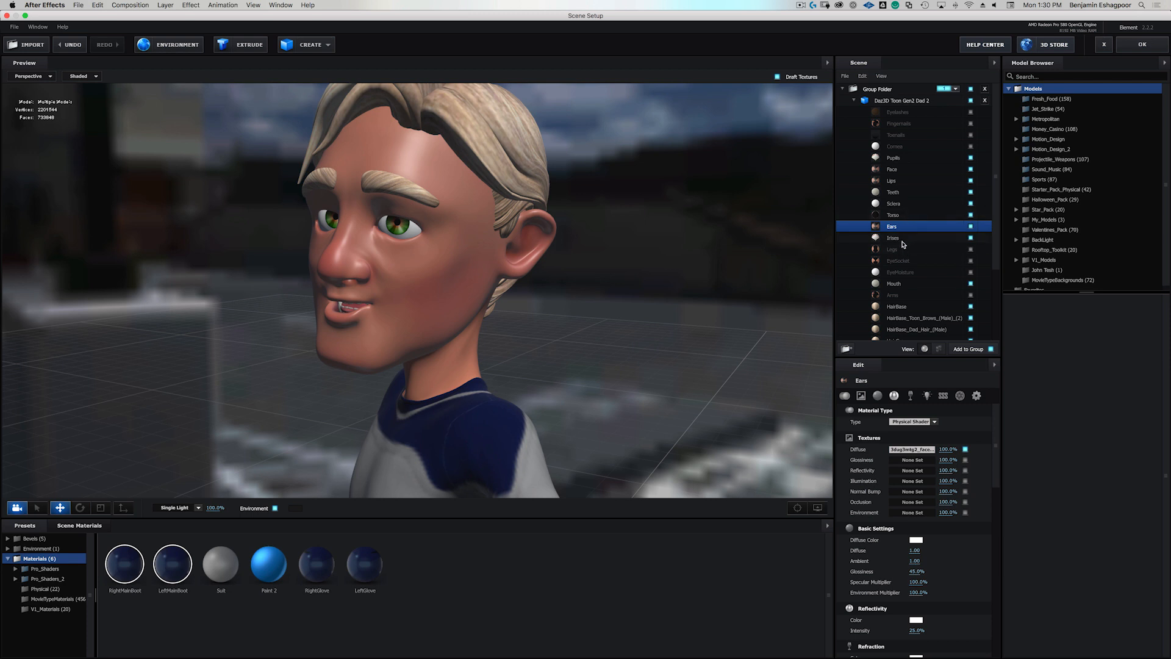
click(891, 180)
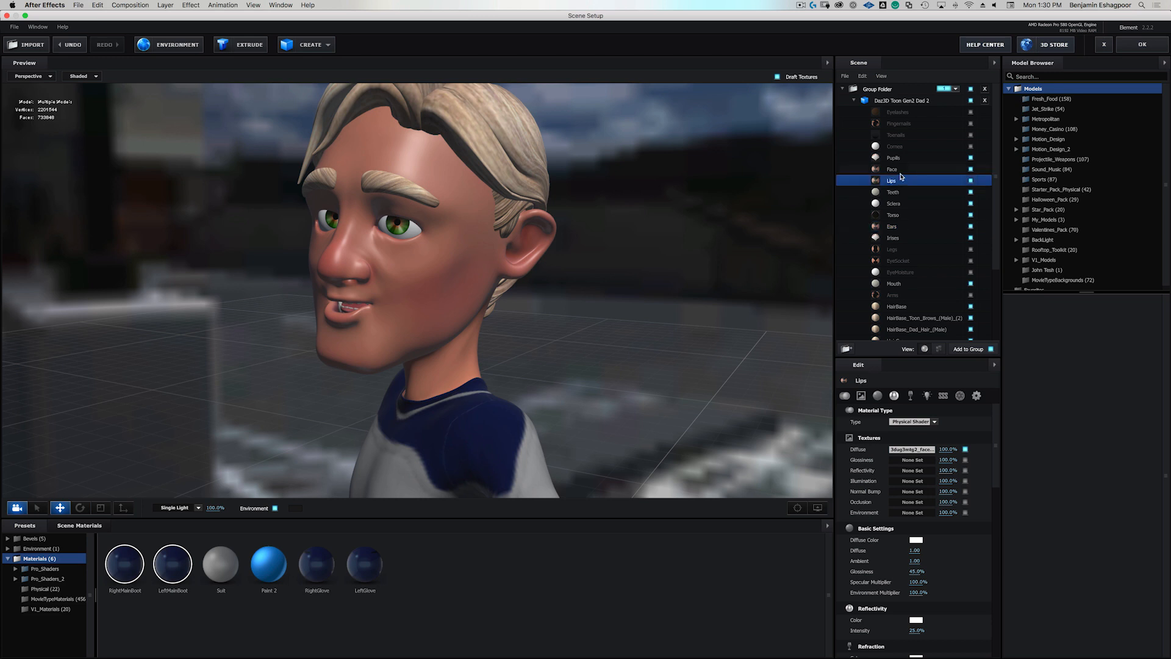
click(893, 157)
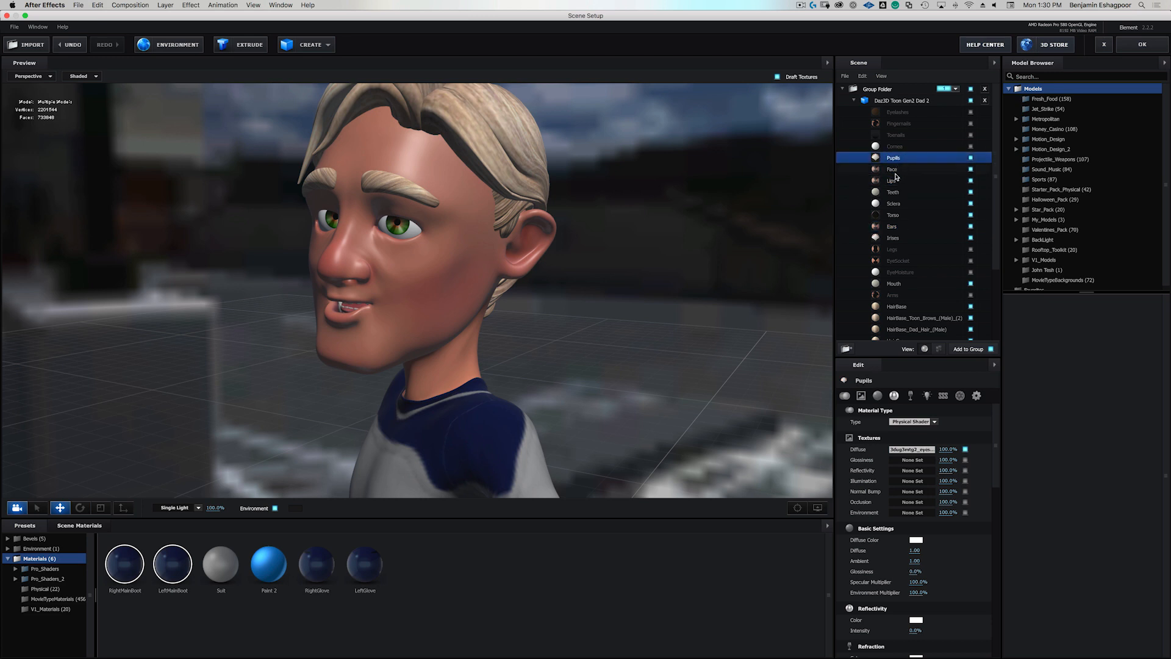
click(892, 226)
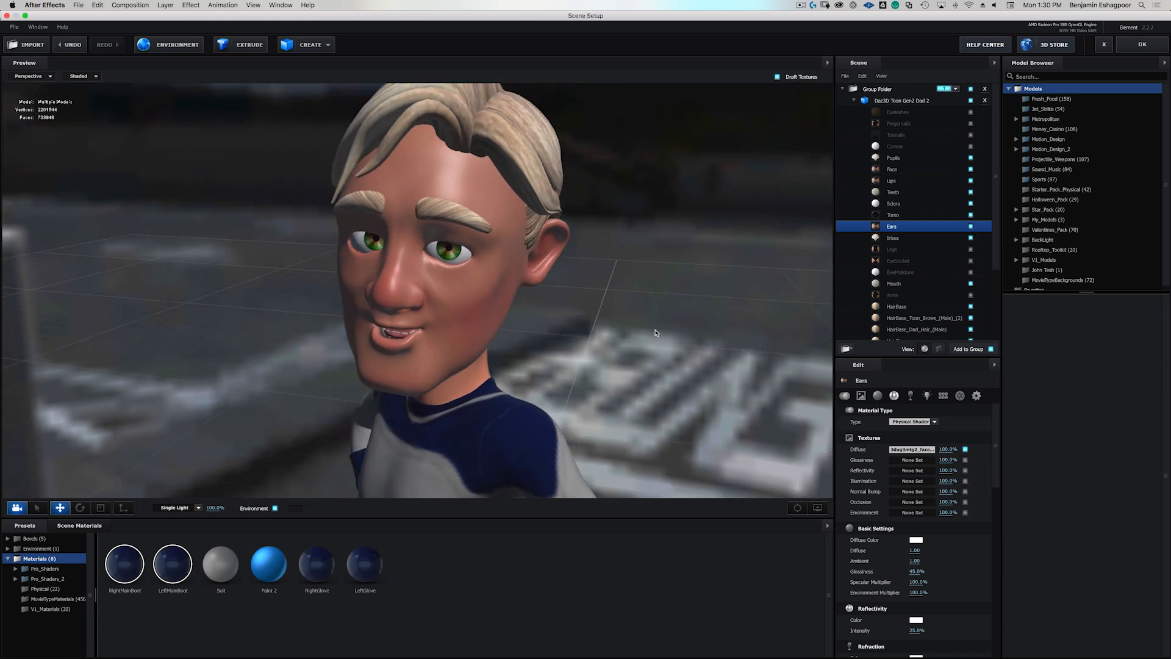
mouse_move(590, 196)
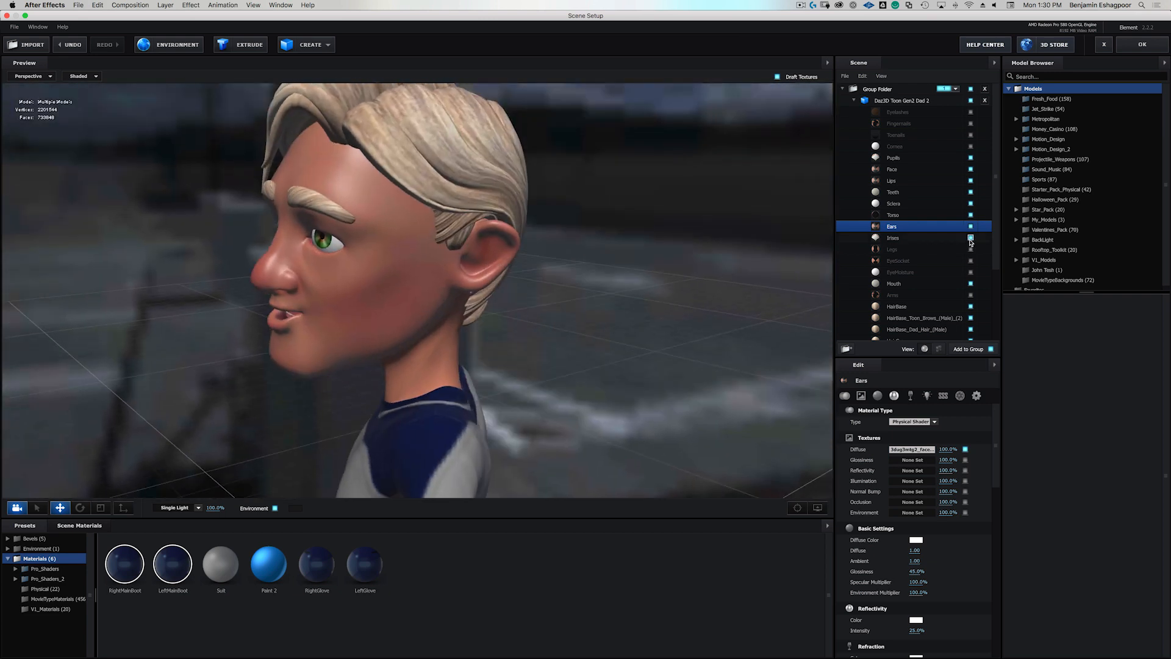
mouse_move(910, 272)
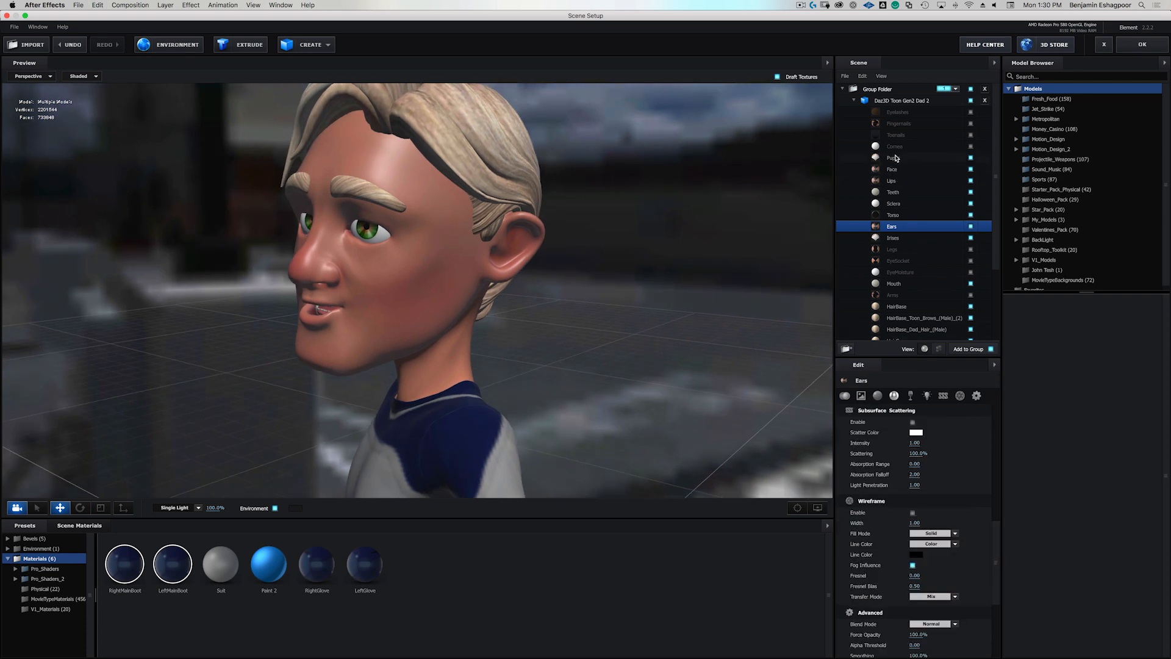
Give the Face an orange scatter colour and an absorption range of 55.
click(891, 169)
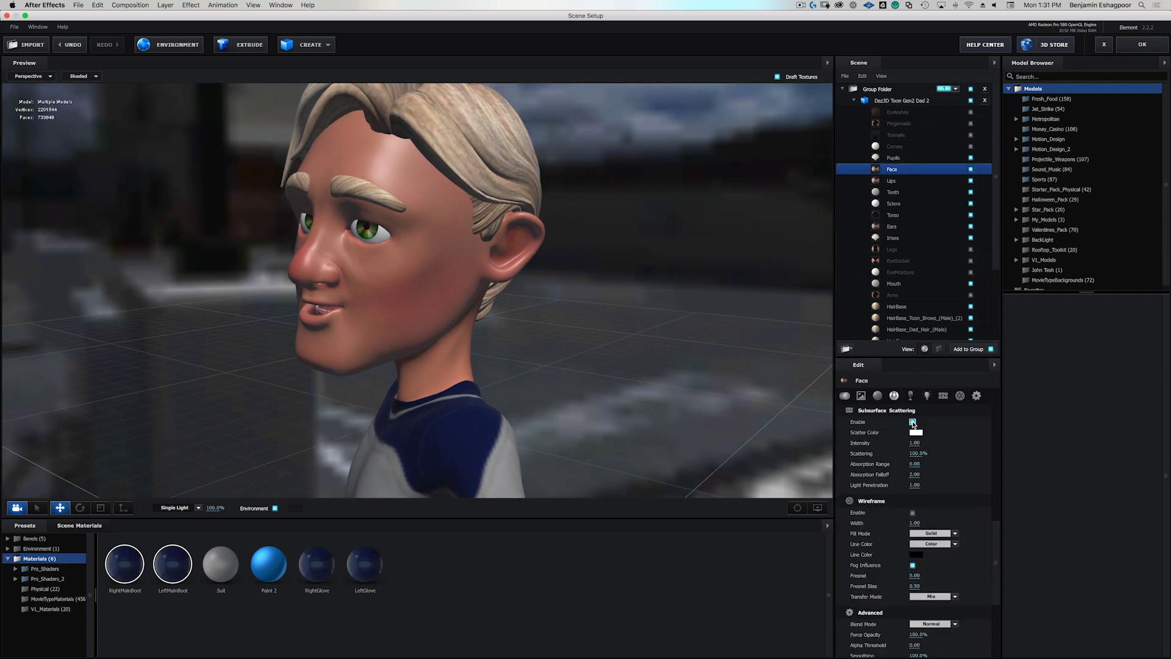
click(916, 432)
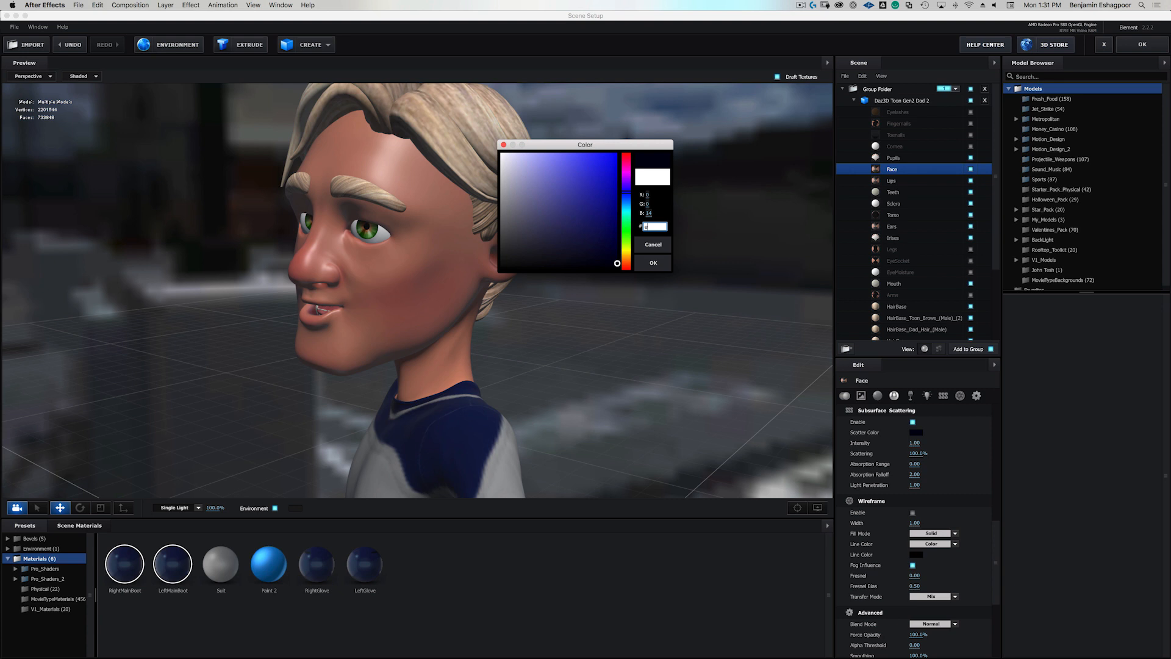
drag(617, 262, 617, 243)
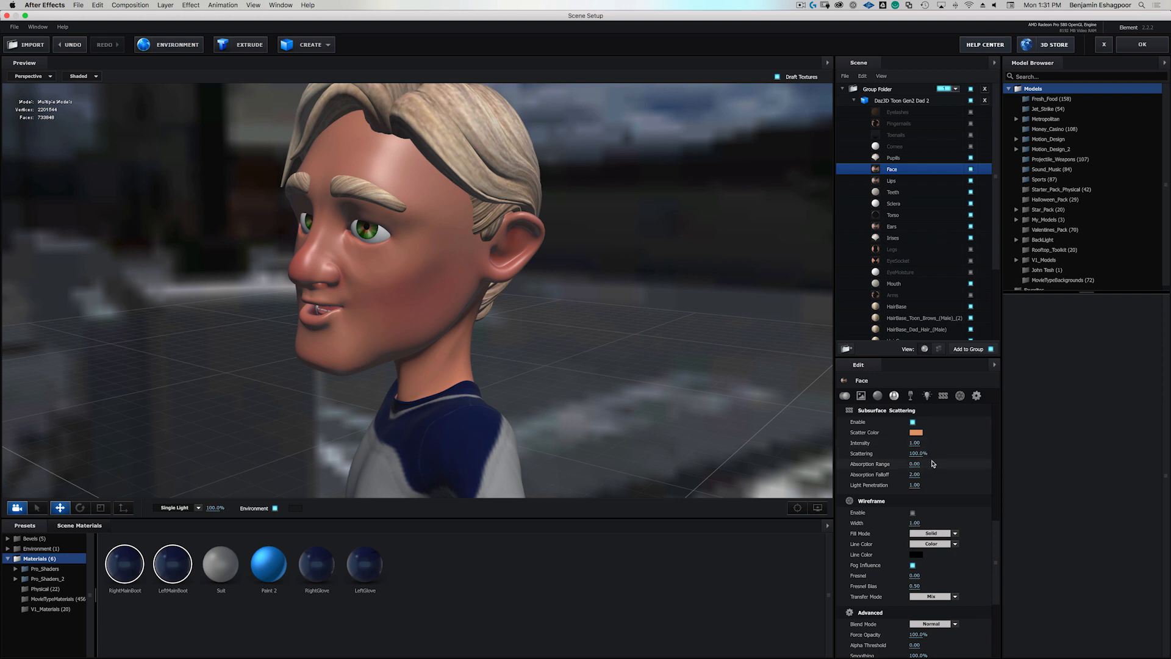
mouse_move(929, 488)
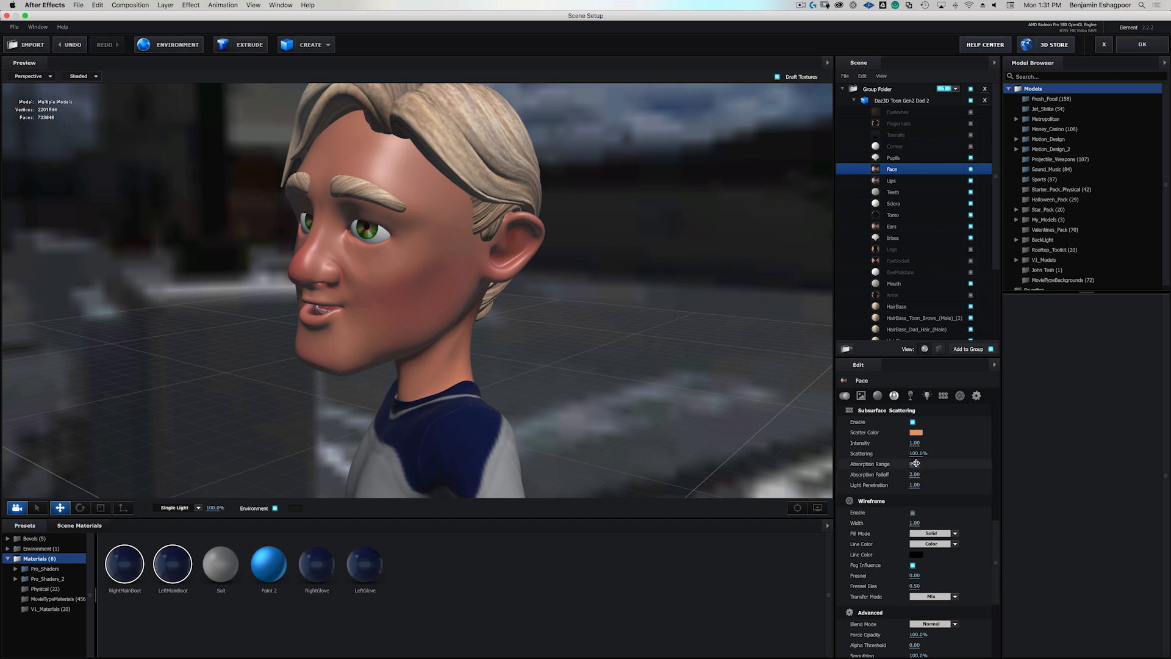
click(916, 464)
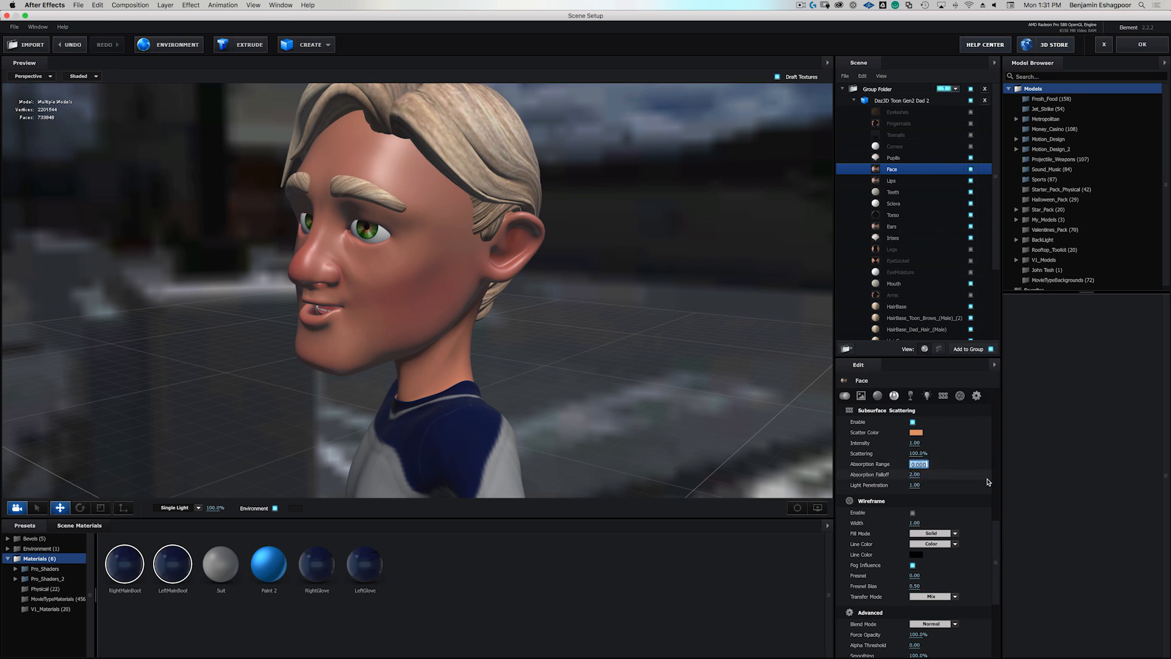
text(55)
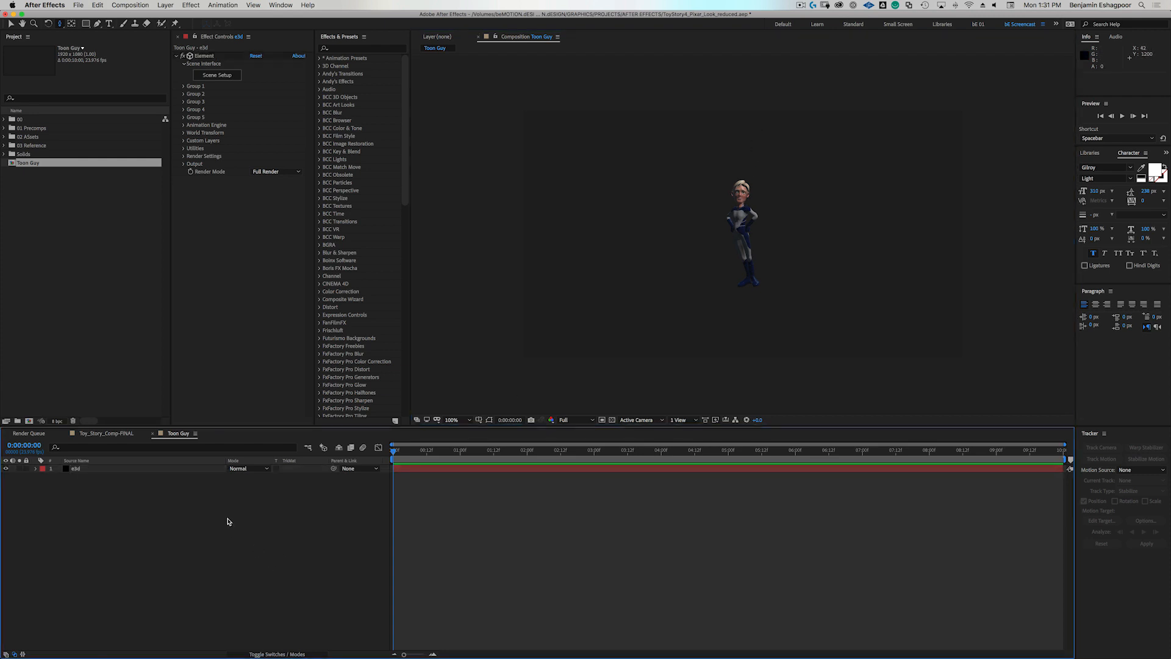
mouse_move(247, 502)
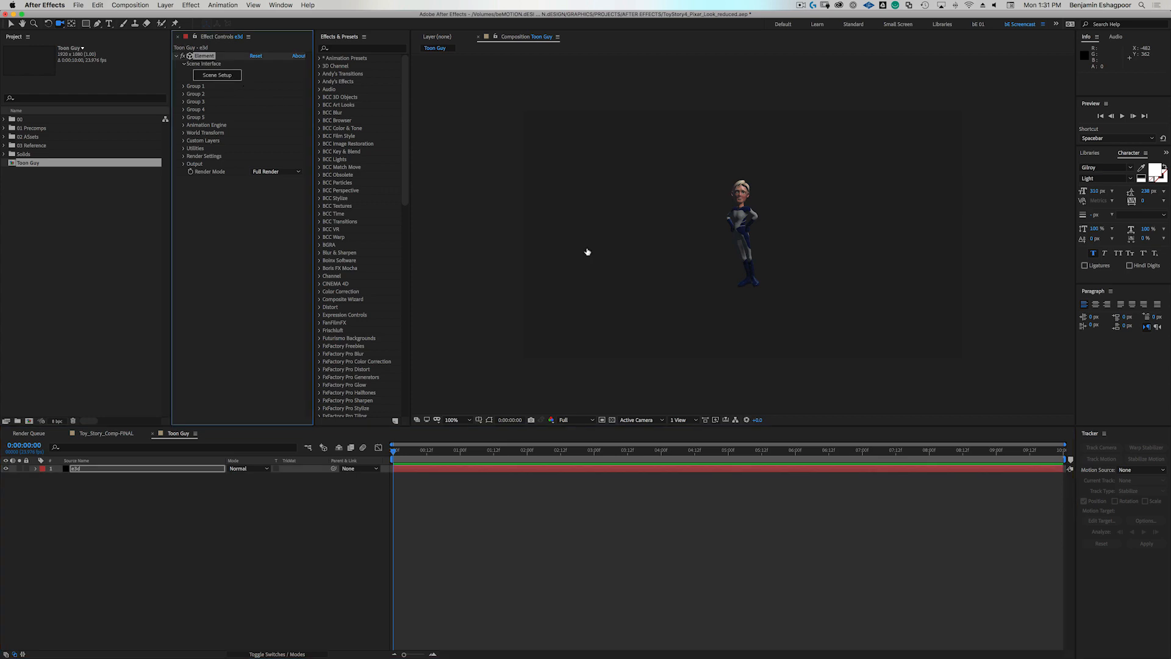
Add a plane model and bottom-align the character so it stands on it.
click(216, 75)
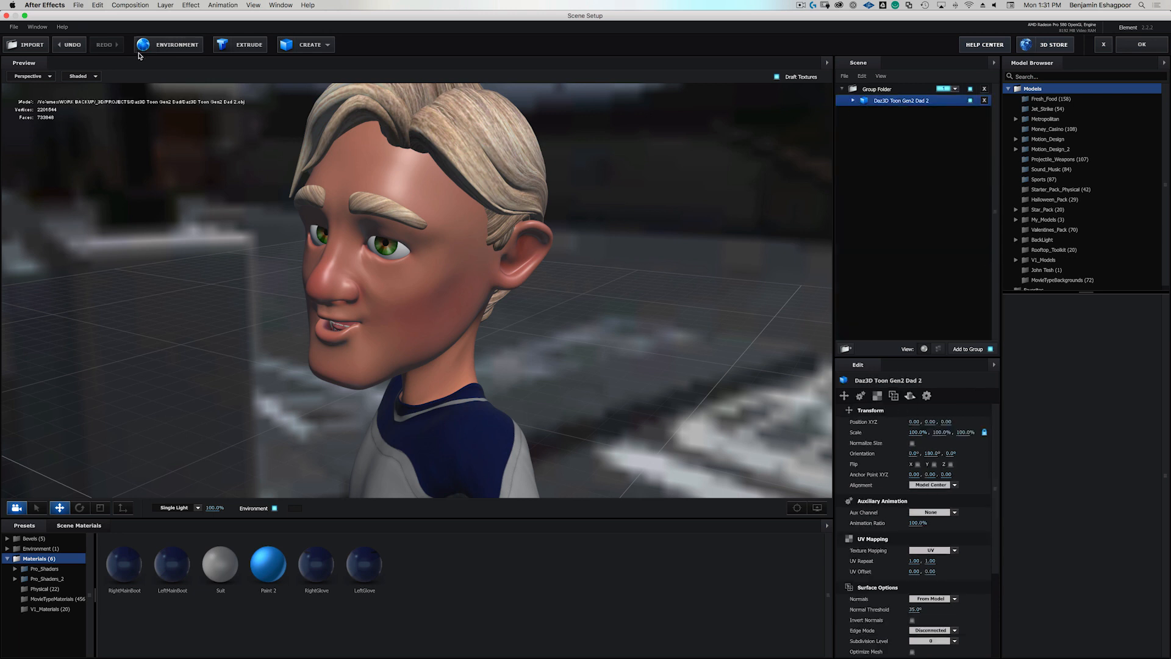
click(306, 45)
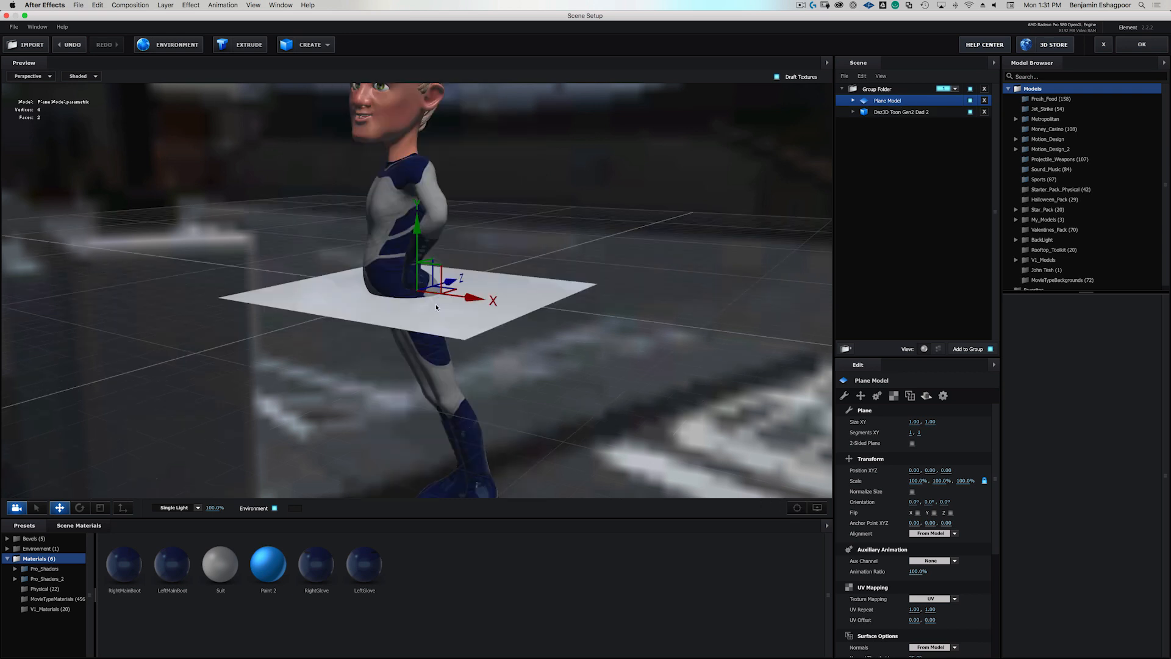
mouse_move(698, 315)
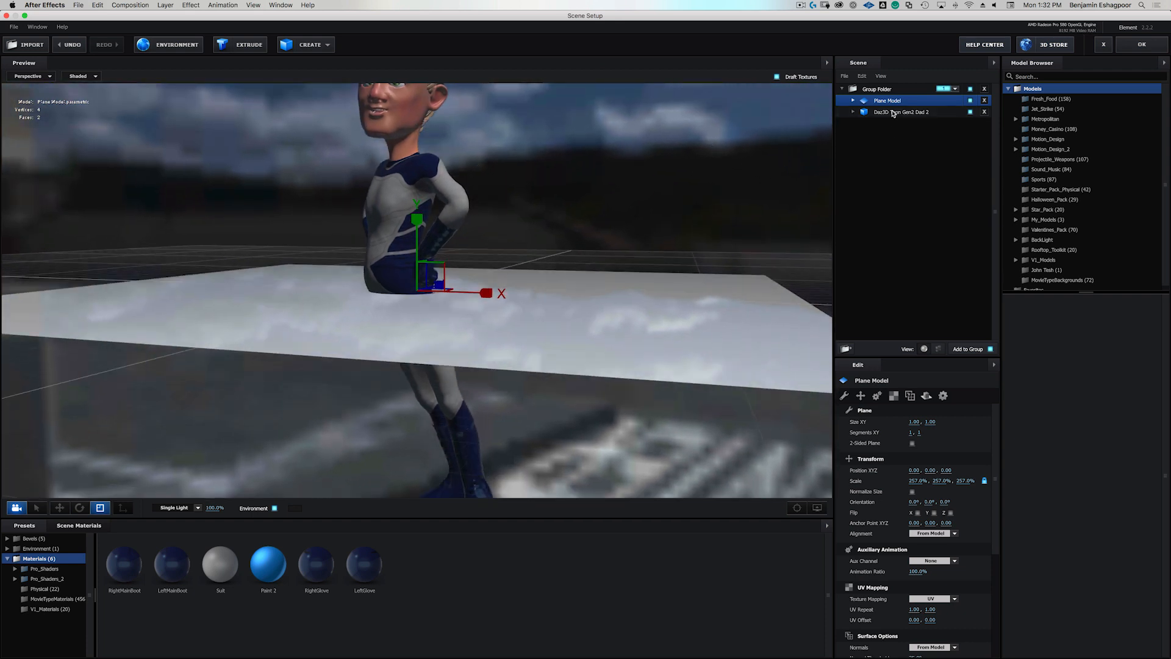
click(901, 112)
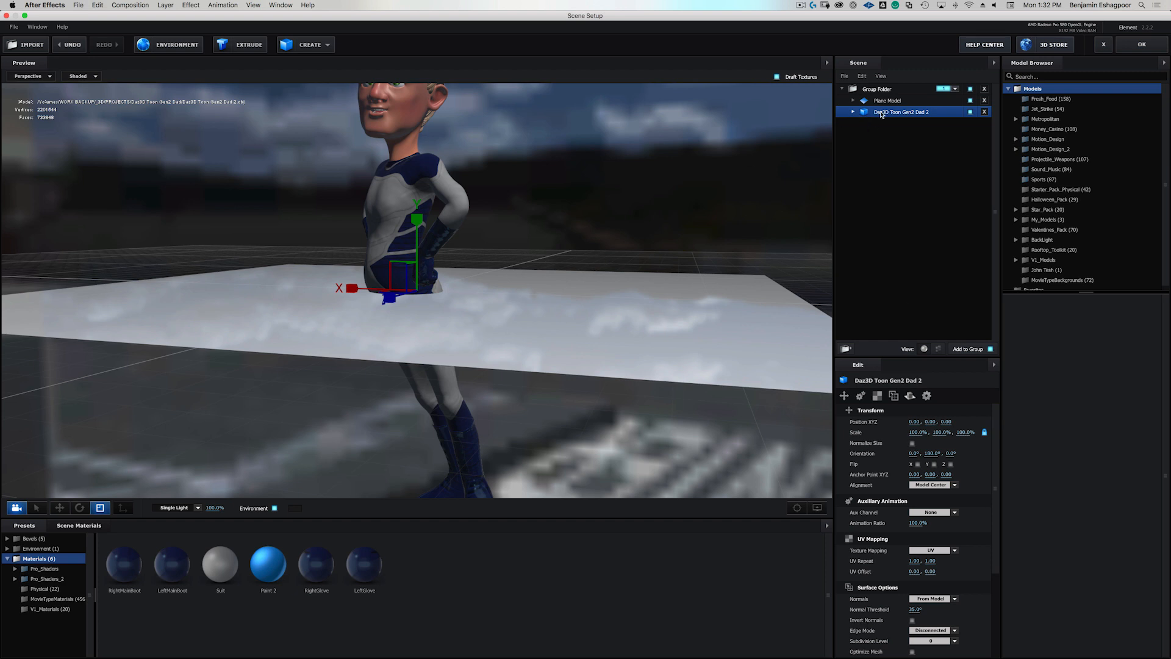
click(887, 100)
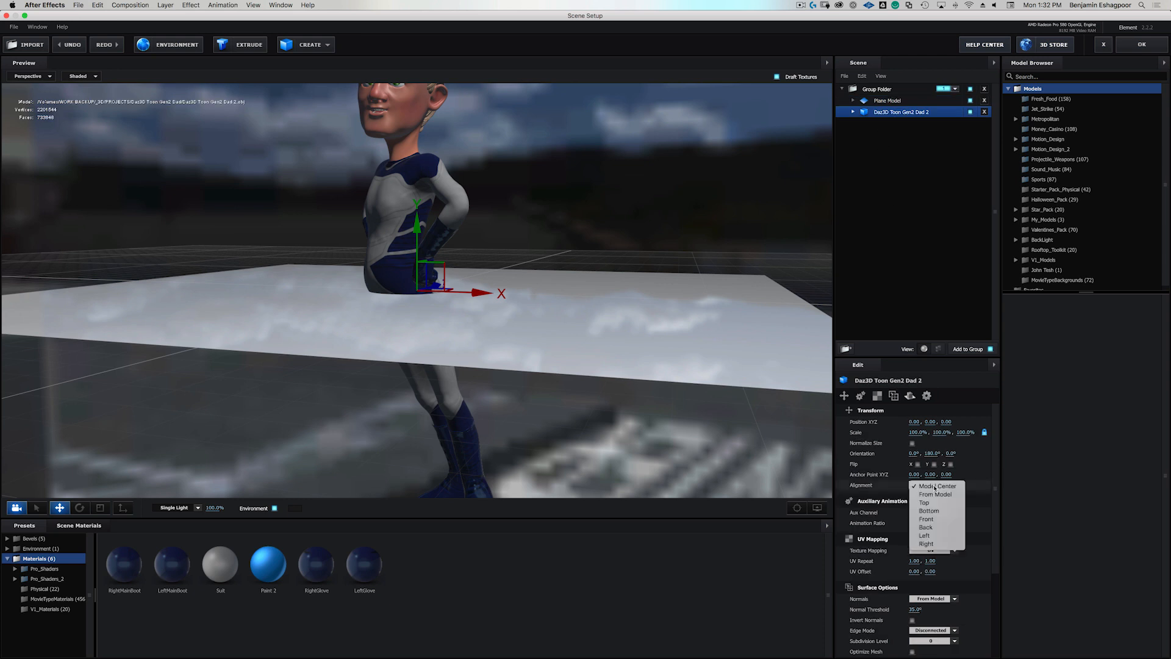
click(929, 510)
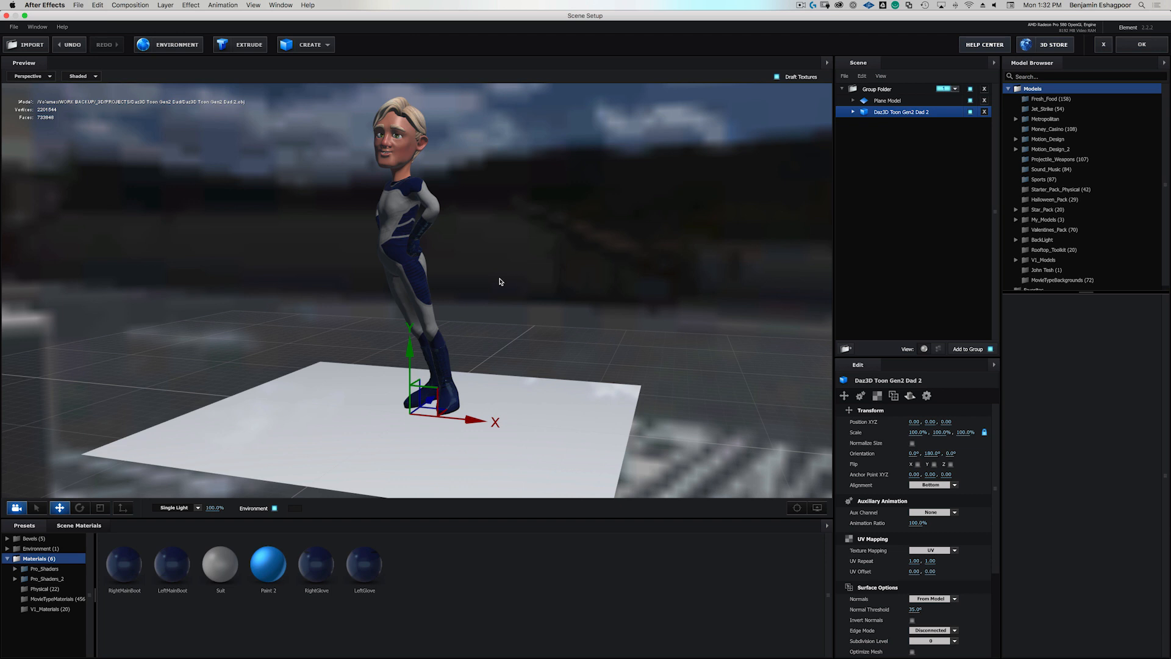
mouse_move(680, 260)
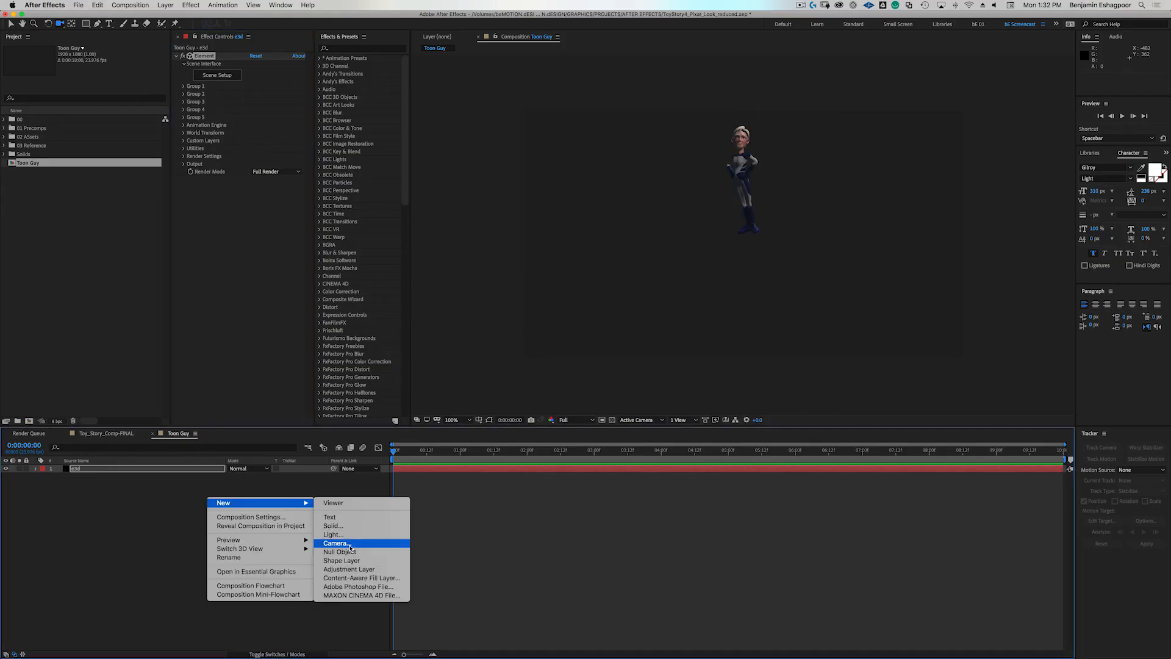
Add a camera and apply the S_GradientRadial effect to the BG layer.
click(333, 543)
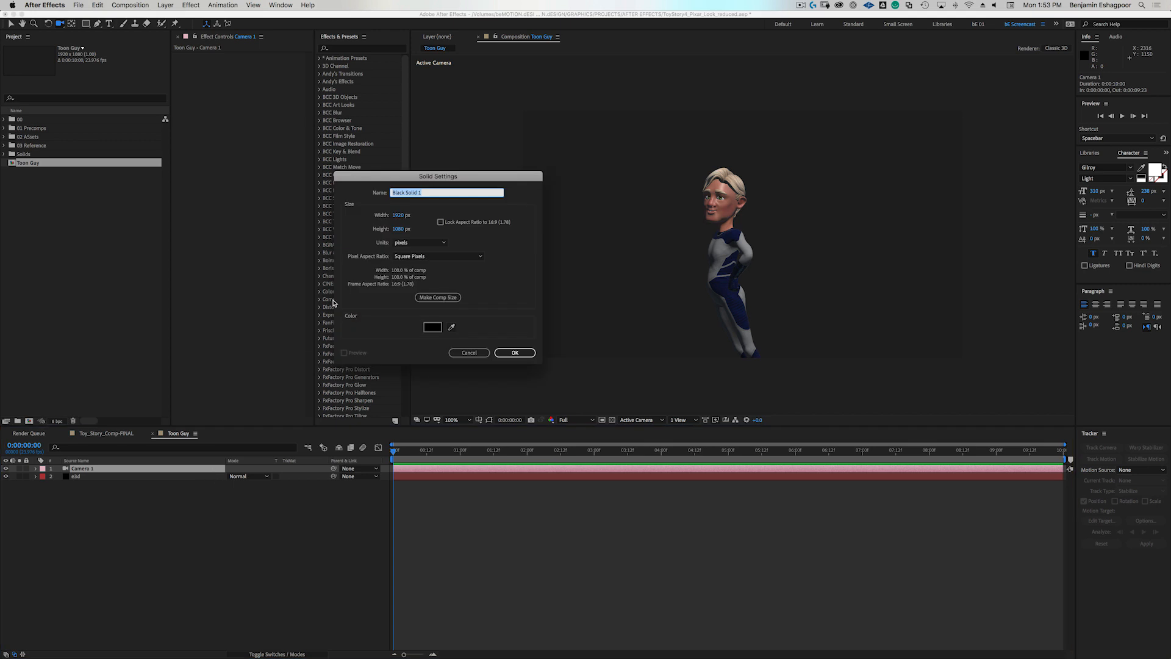
text(BG)
text(s)
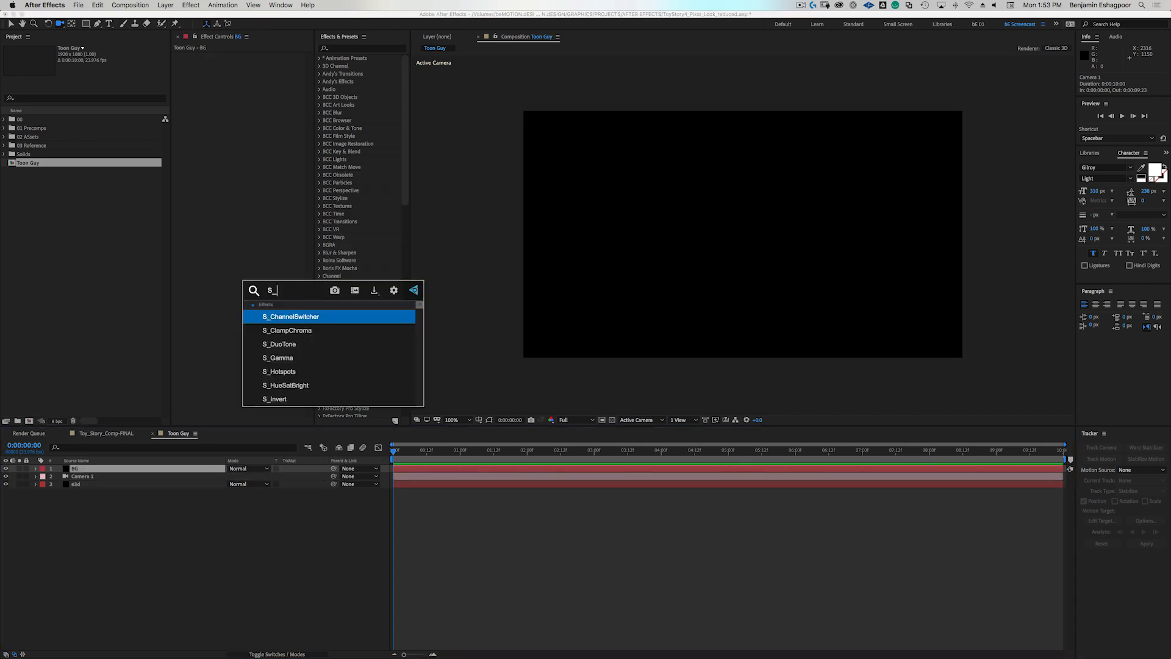
text(_Grad)
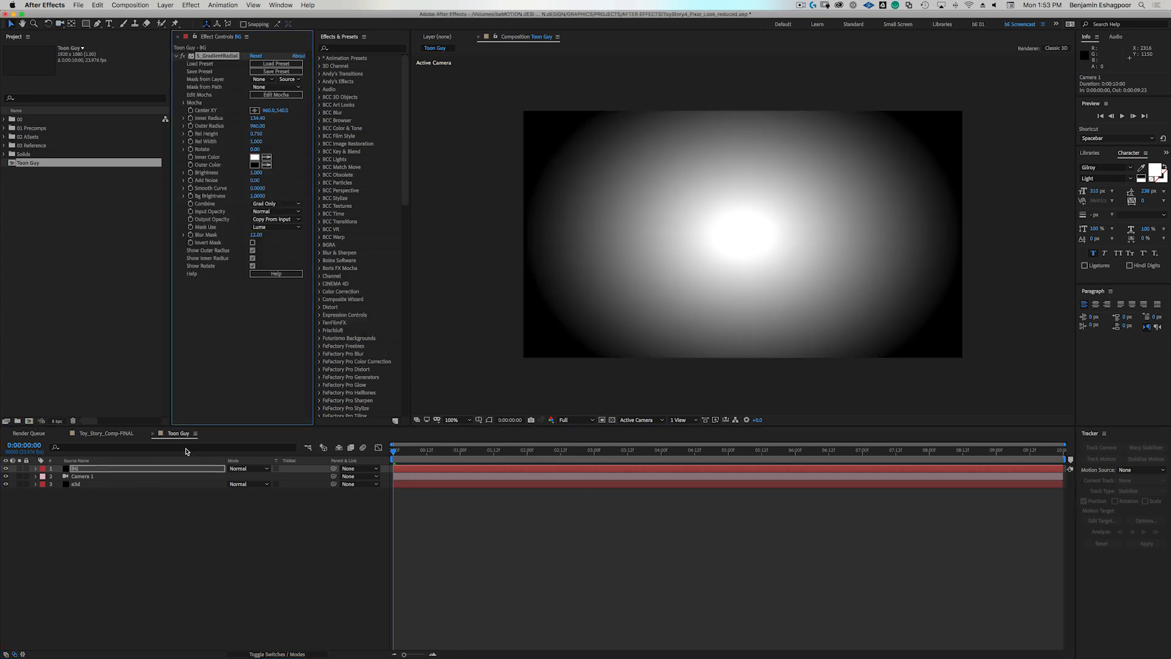
click(253, 157)
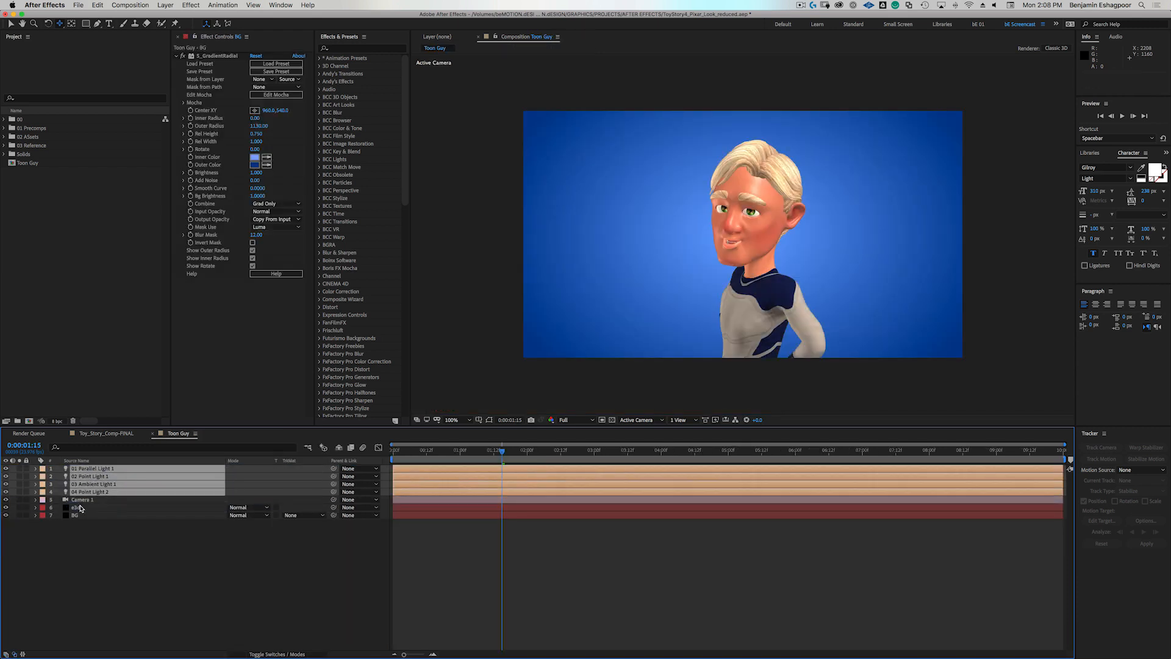
Enable ambient occlusion on the Element 3D layer and toggle the parallel light.
click(76, 507)
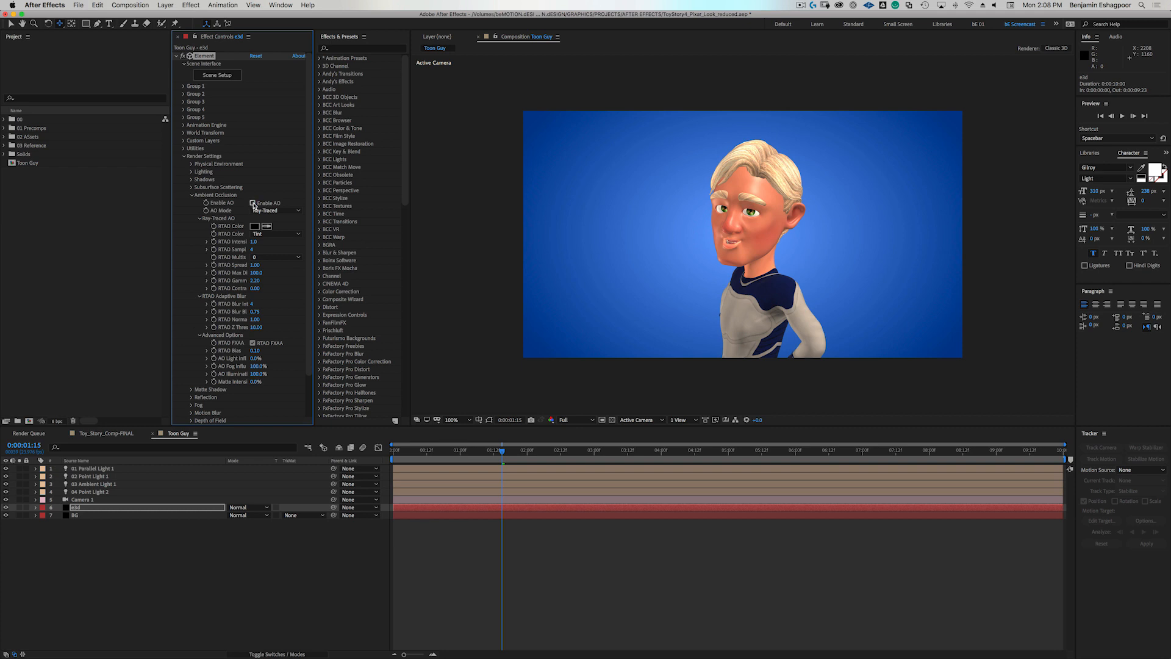
click(190, 195)
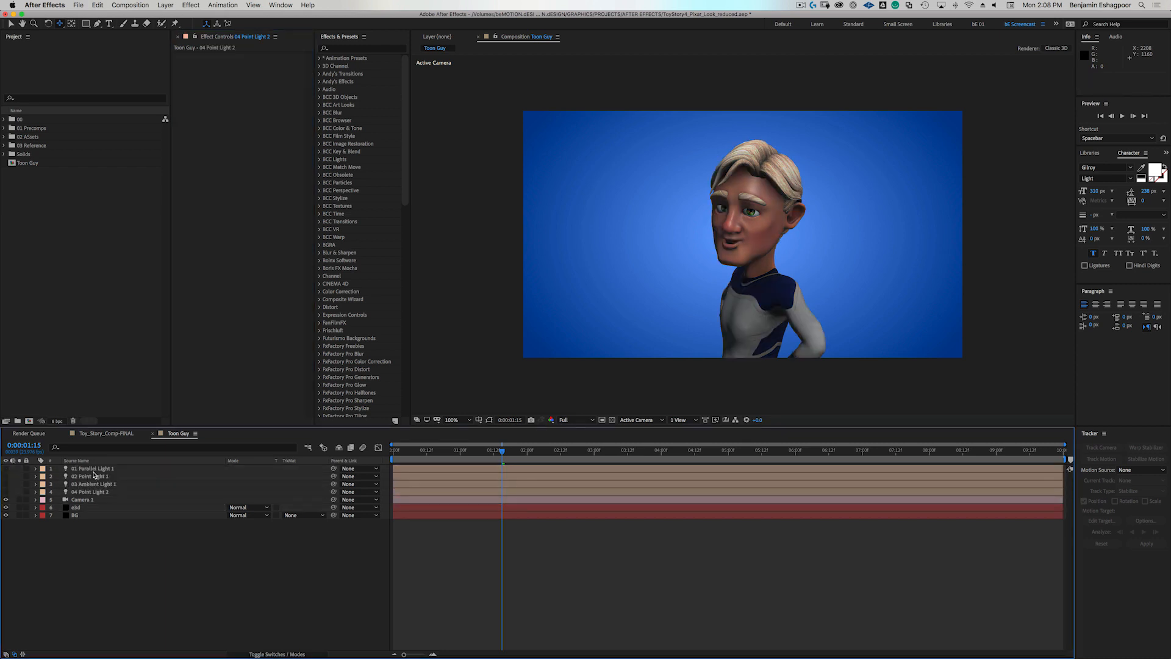
click(91, 468)
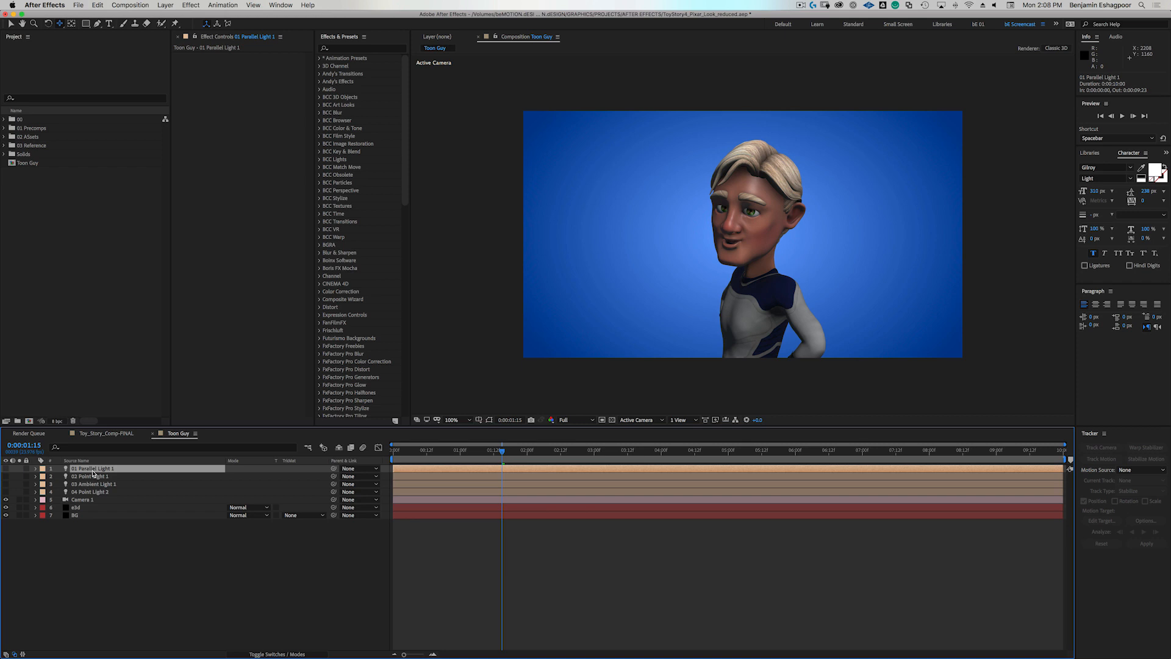
mouse_move(353, 389)
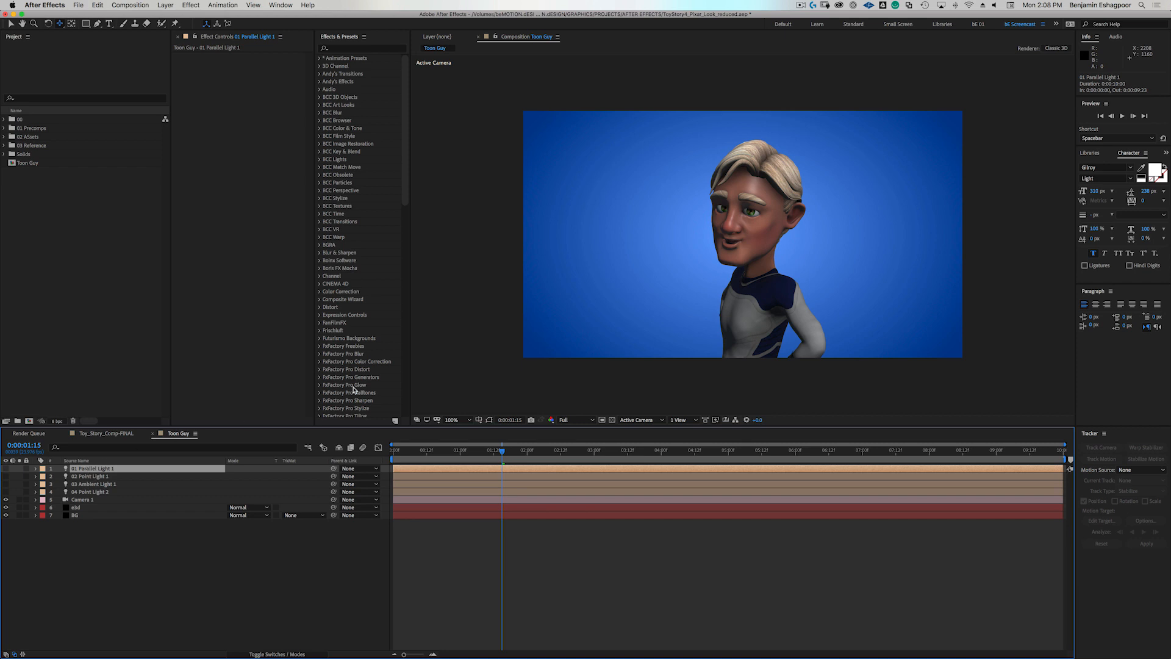
click(81, 499)
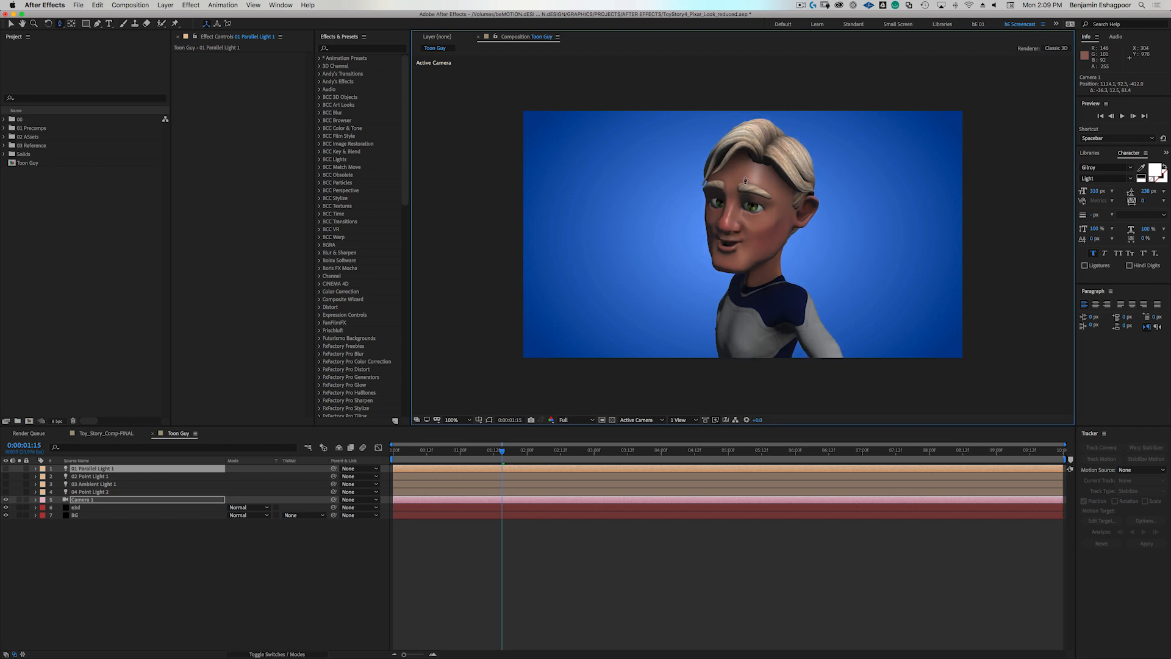
Toggle the point light layers off and back on to compare.
click(95, 468)
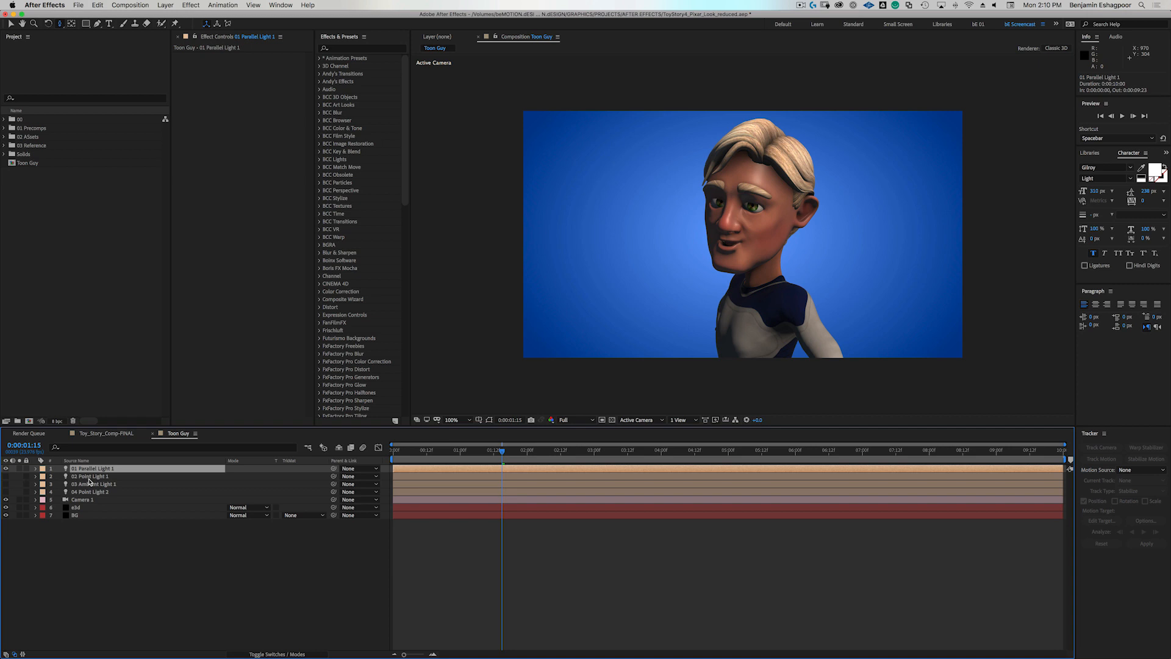
click(91, 477)
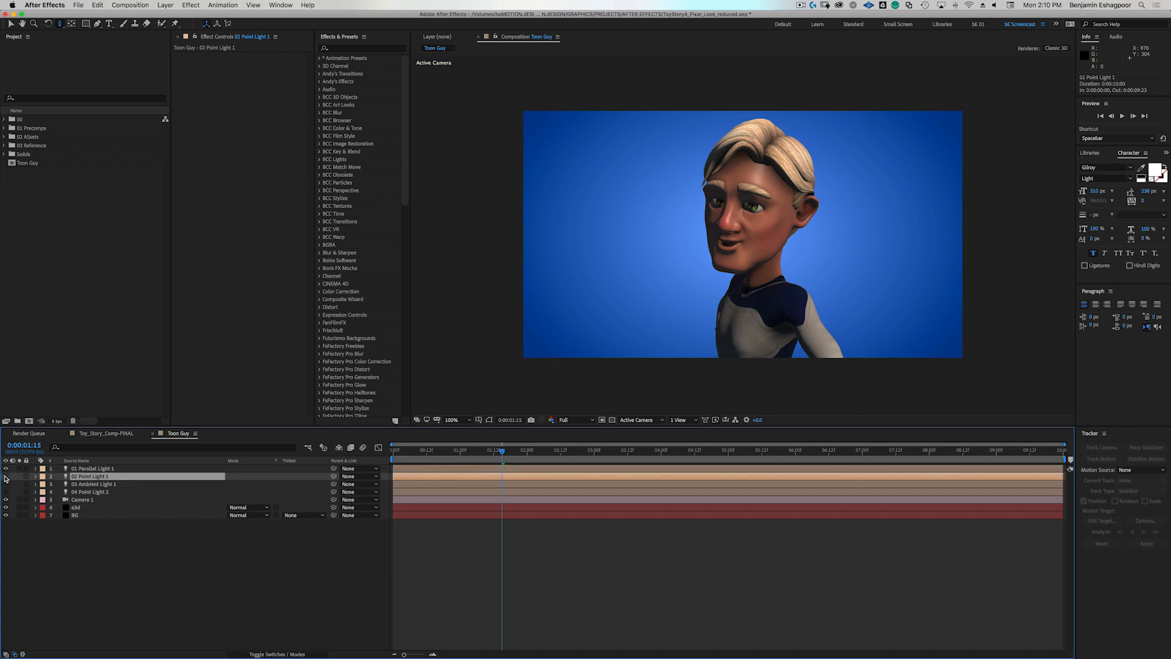
click(91, 483)
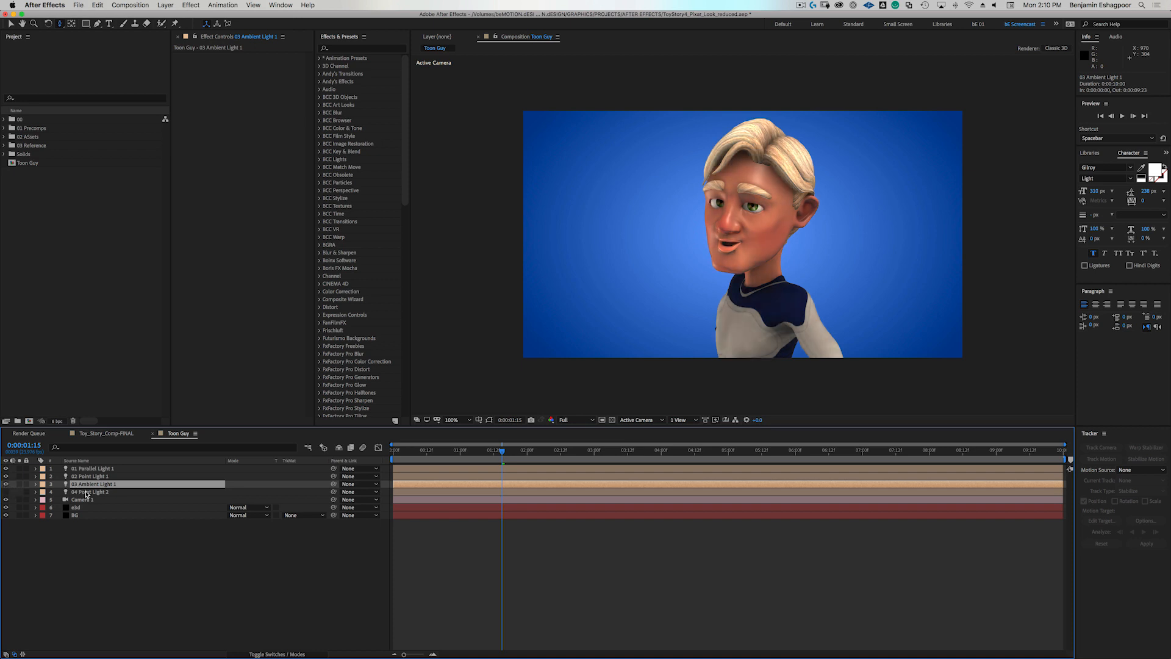
click(92, 492)
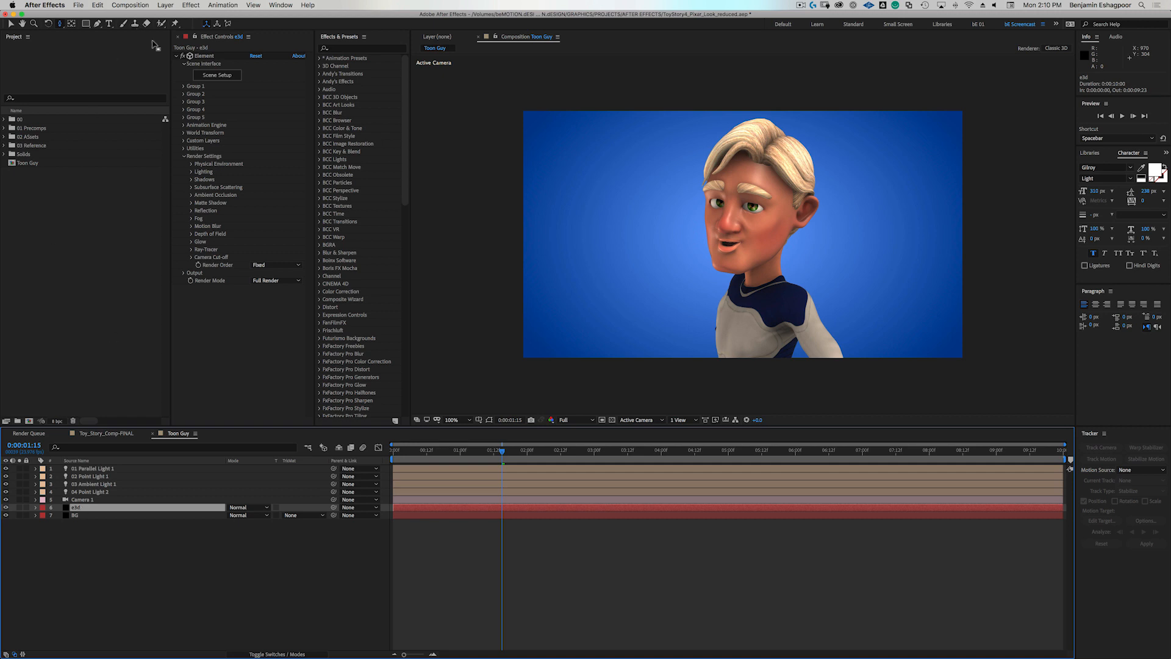
mouse_move(247, 77)
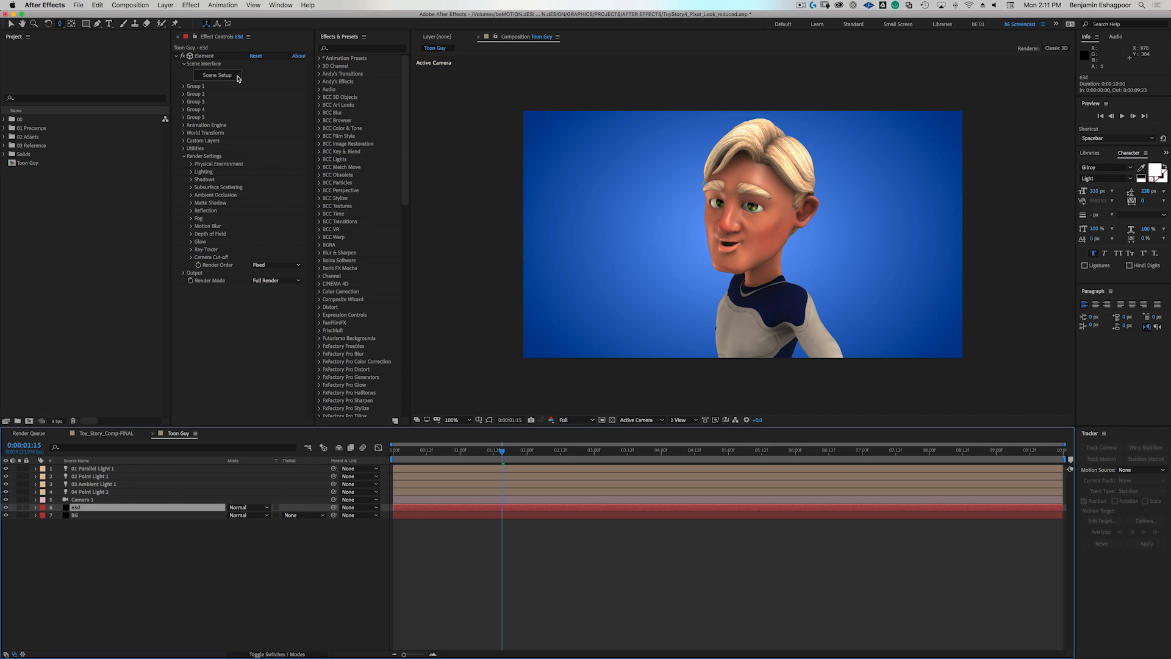
Enable Face subsurface scattering in Scene Setup, apply it, and reopen Scene Setup.
click(216, 75)
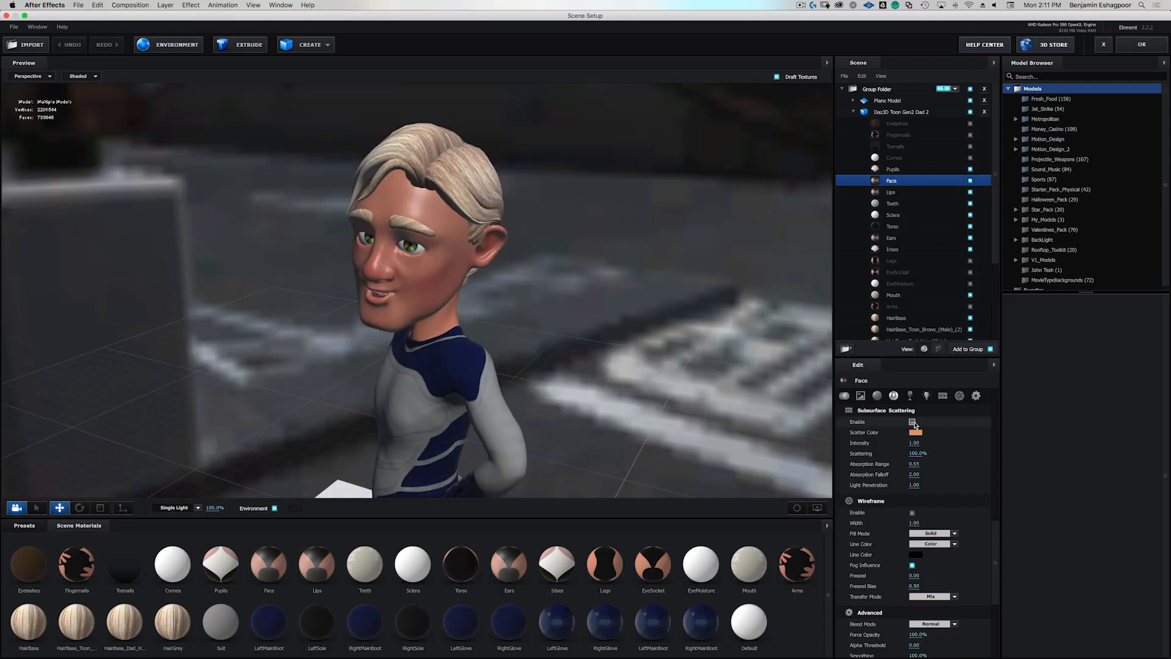
mouse_move(913, 422)
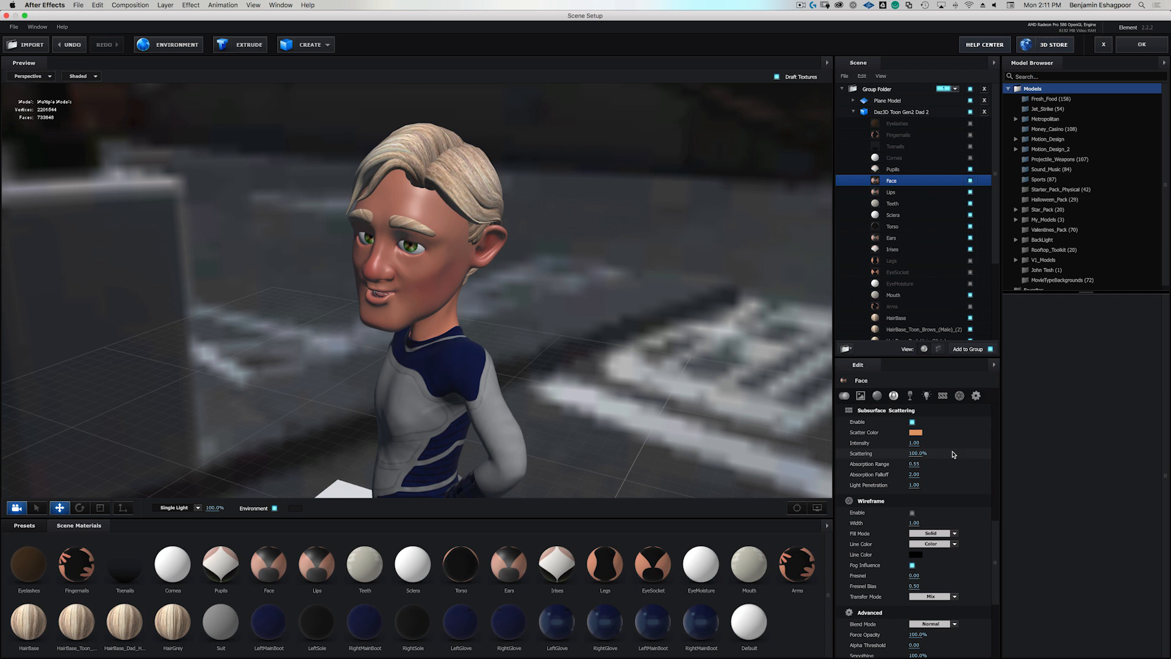
mouse_move(1091, 192)
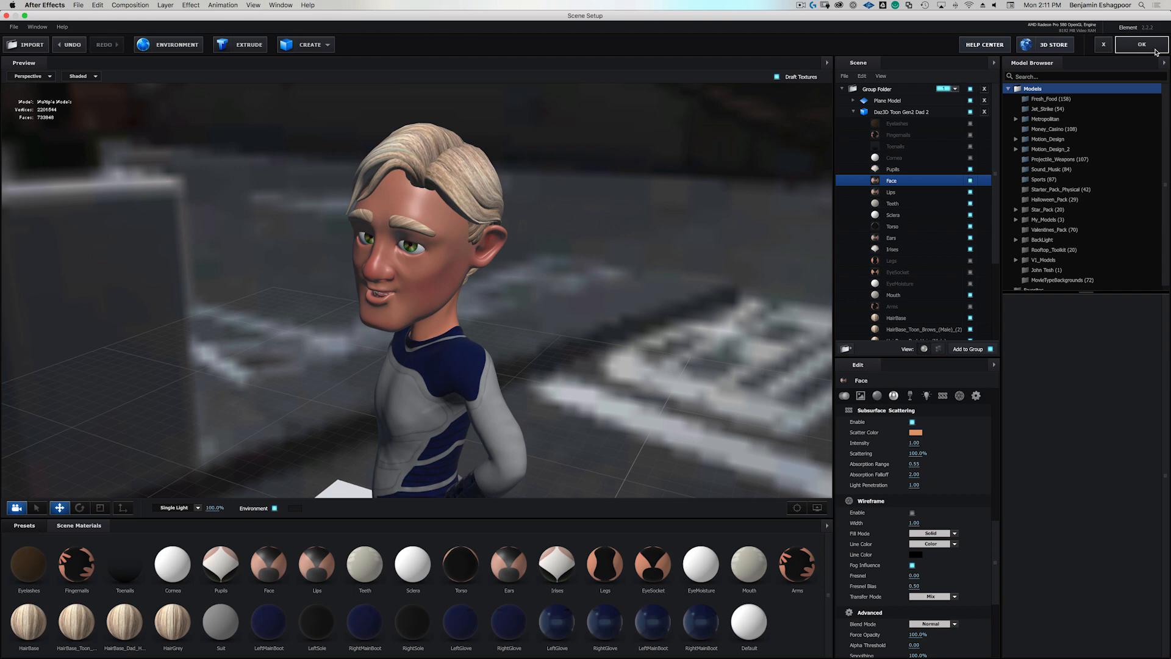
click(1142, 45)
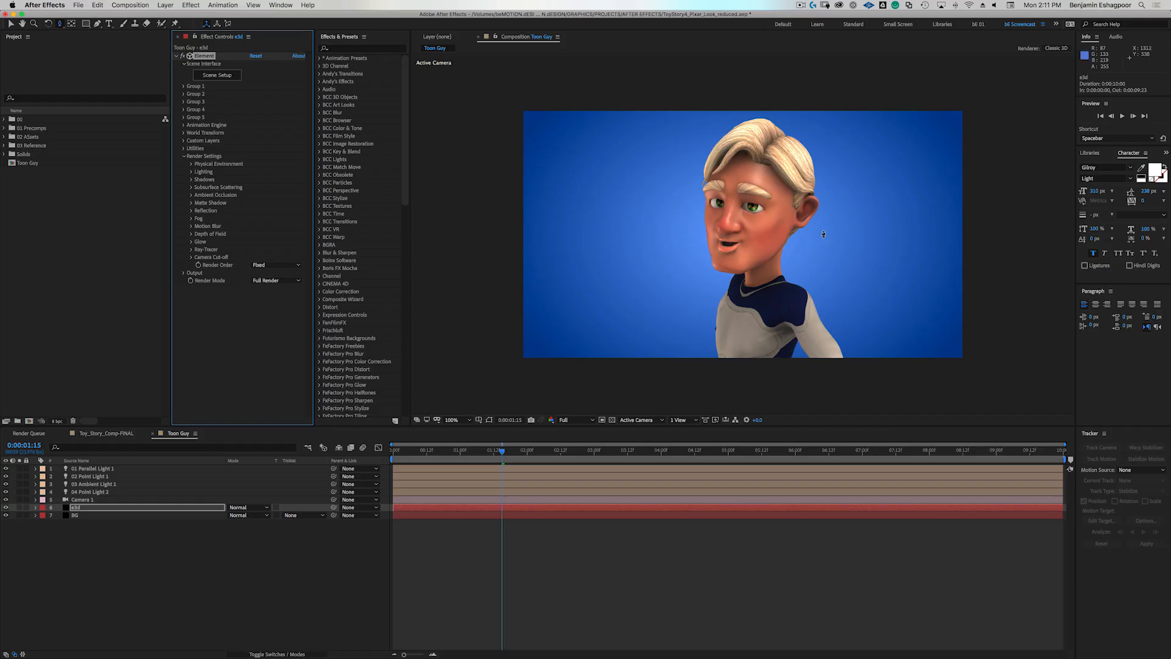
mouse_move(816, 226)
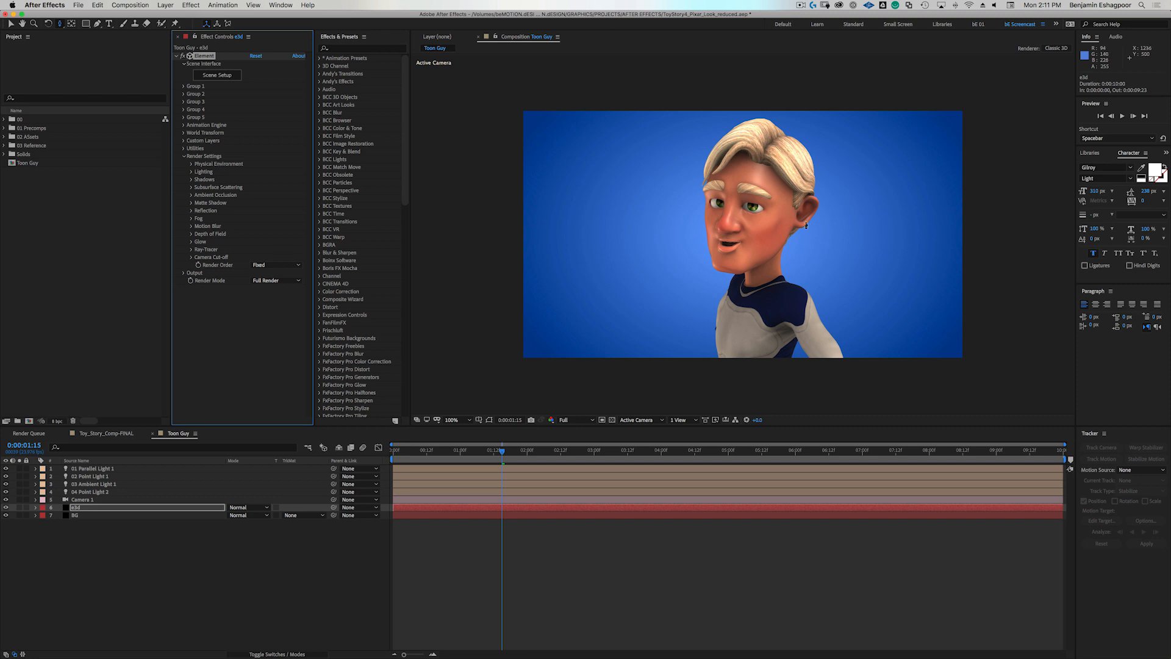
mouse_move(445, 89)
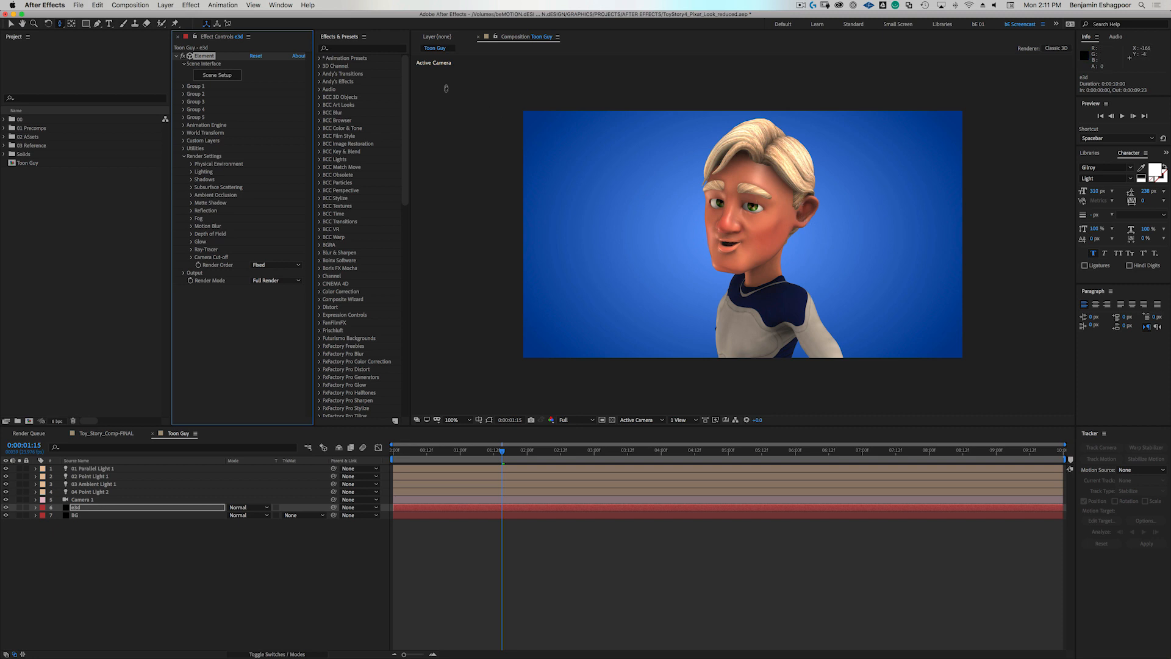
click(217, 74)
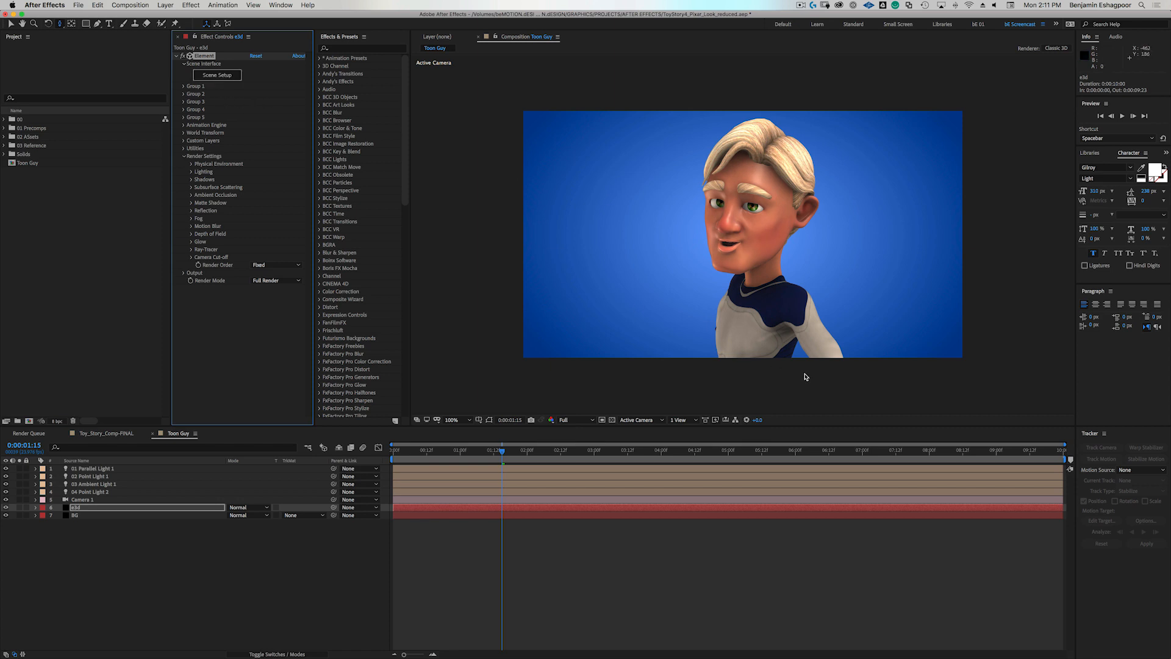
click(217, 75)
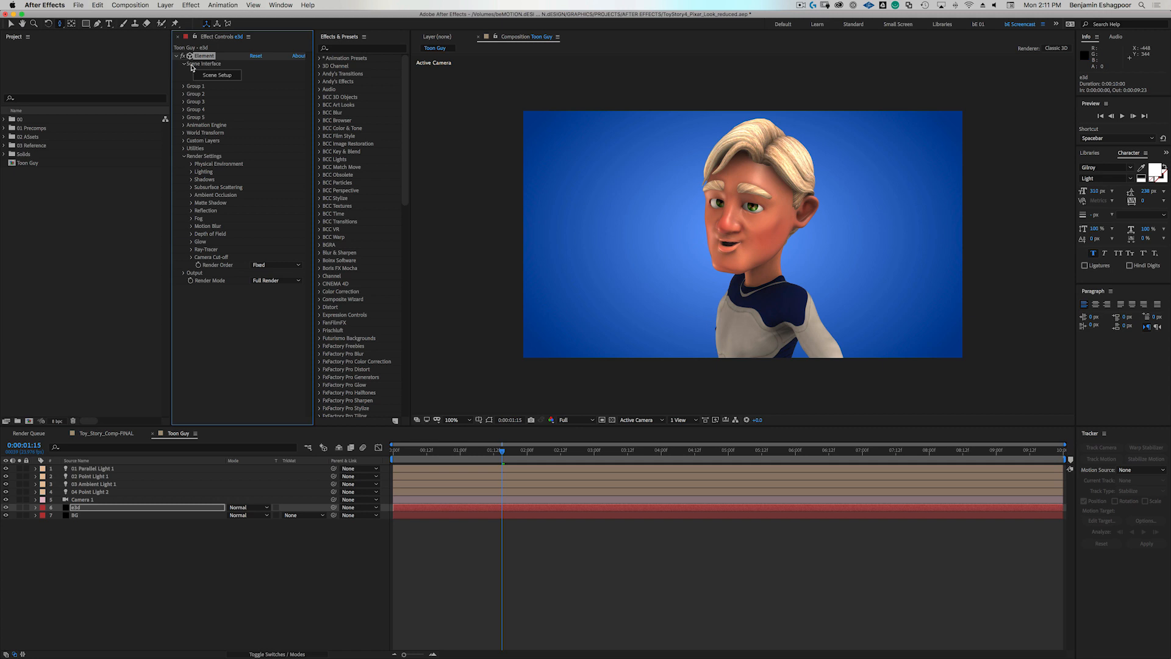
click(216, 74)
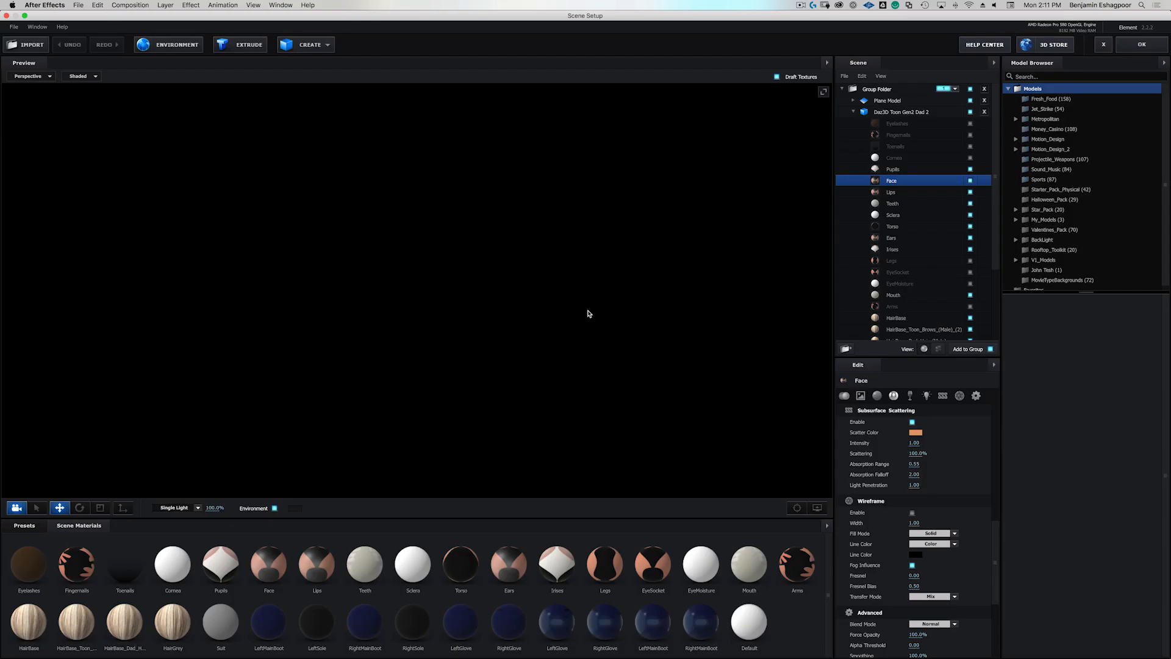
click(891, 191)
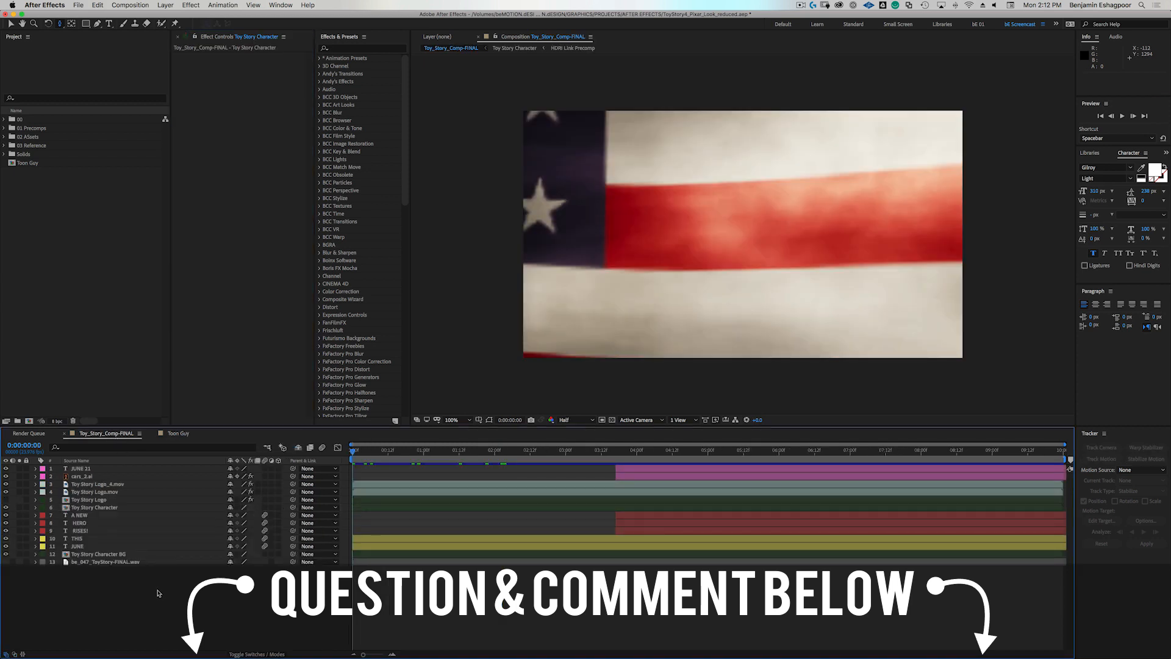
Play back the Toy_Story_Comp-FINAL title sequence preview twice.
key(Space)
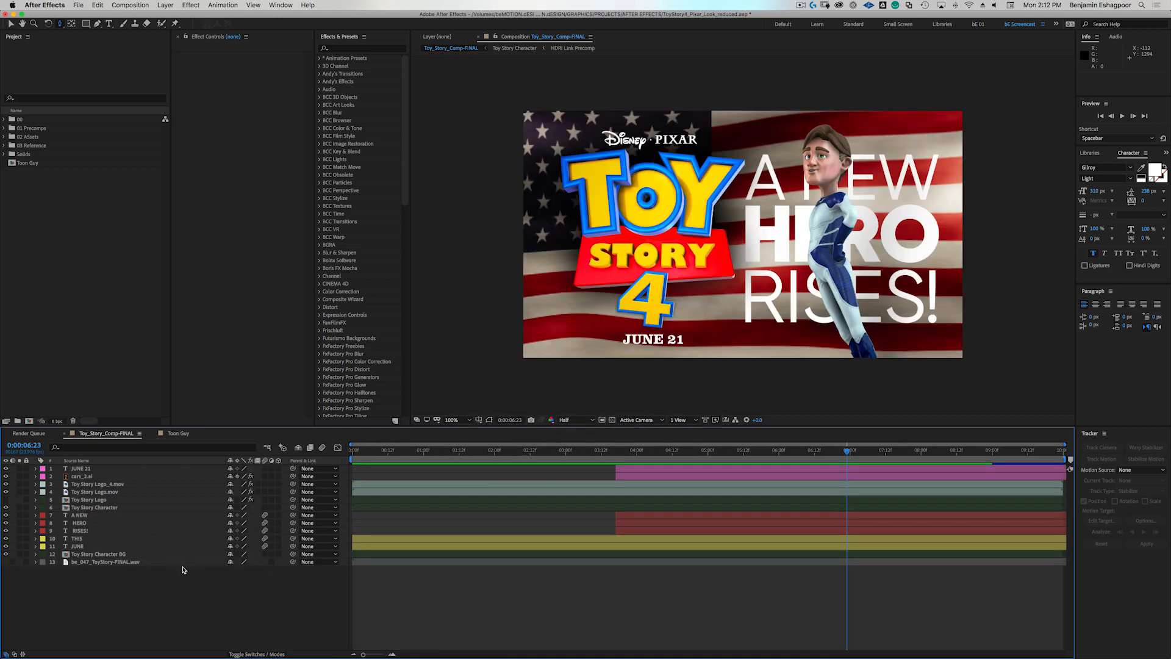
key(Space)
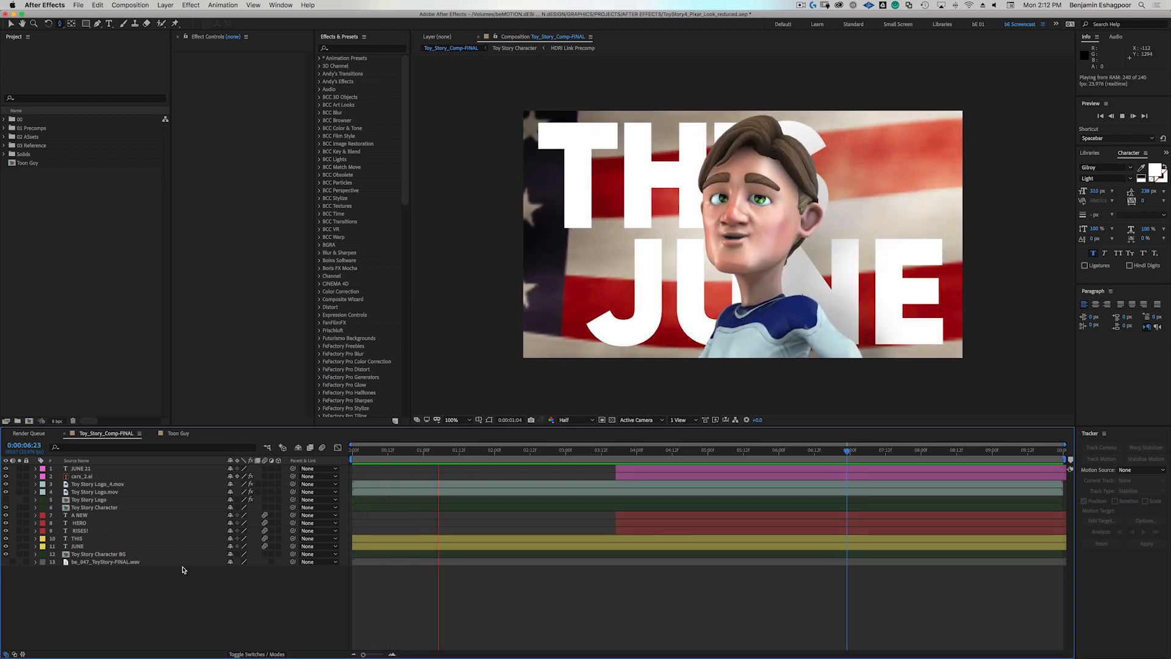